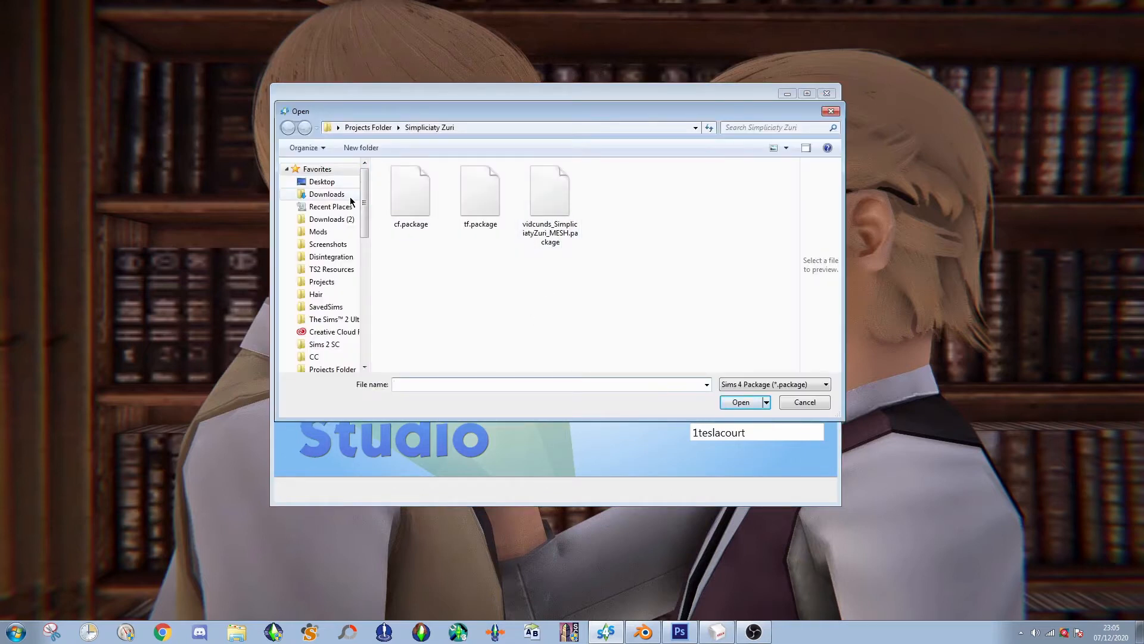
# - Browse Downloads, switch the file view and load the neonLightning earring package
pyautogui.click(326, 193)
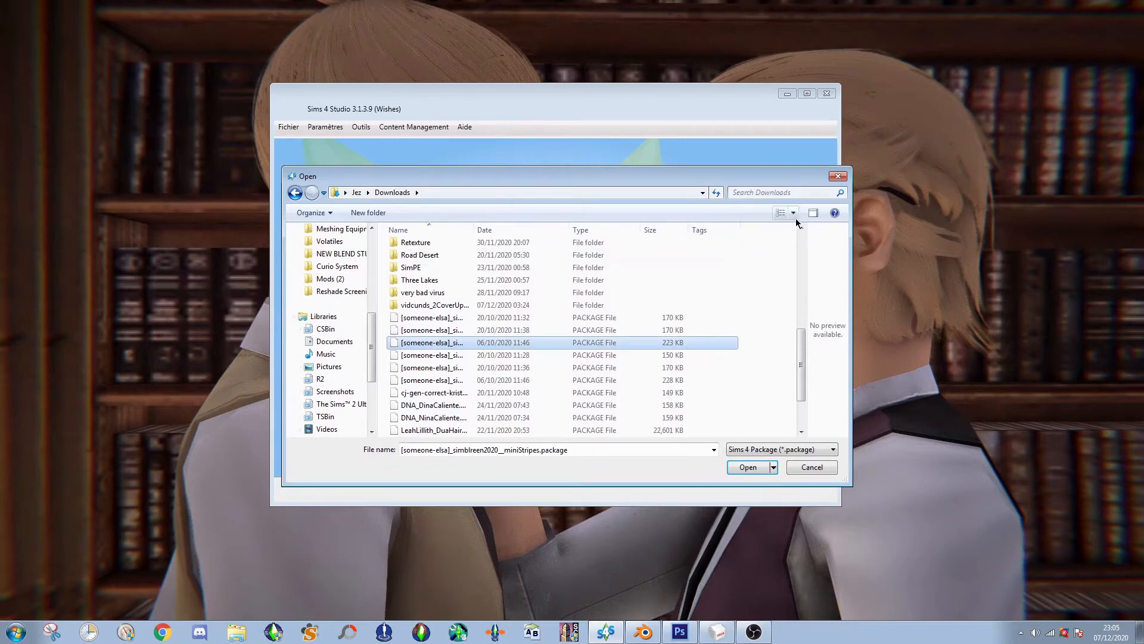
pyautogui.click(432, 367)
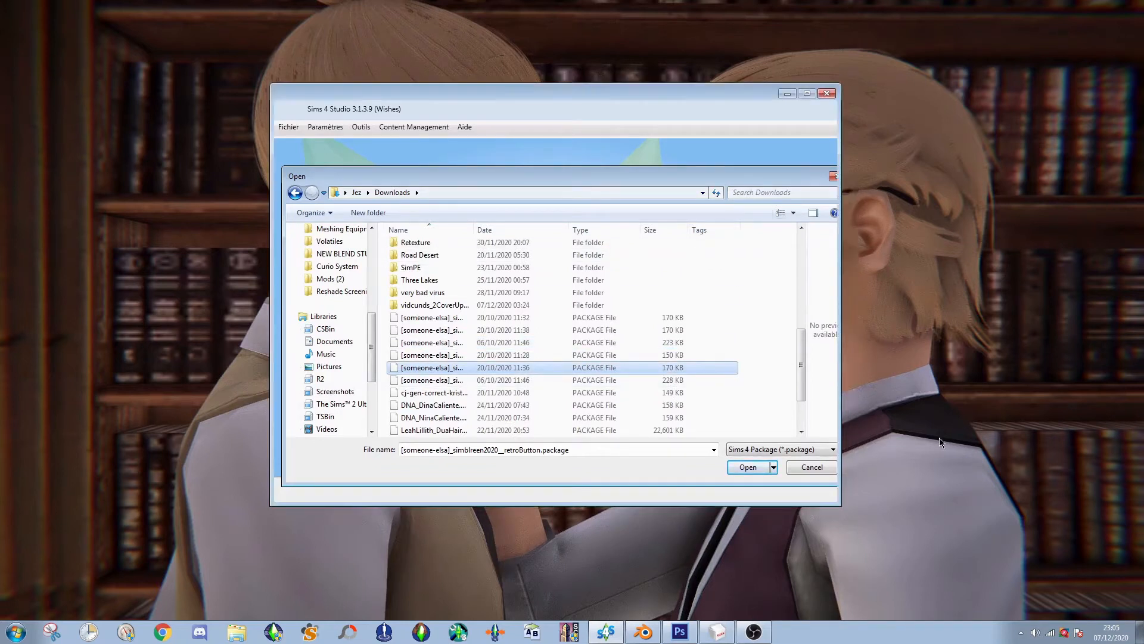
pyautogui.click(746, 467)
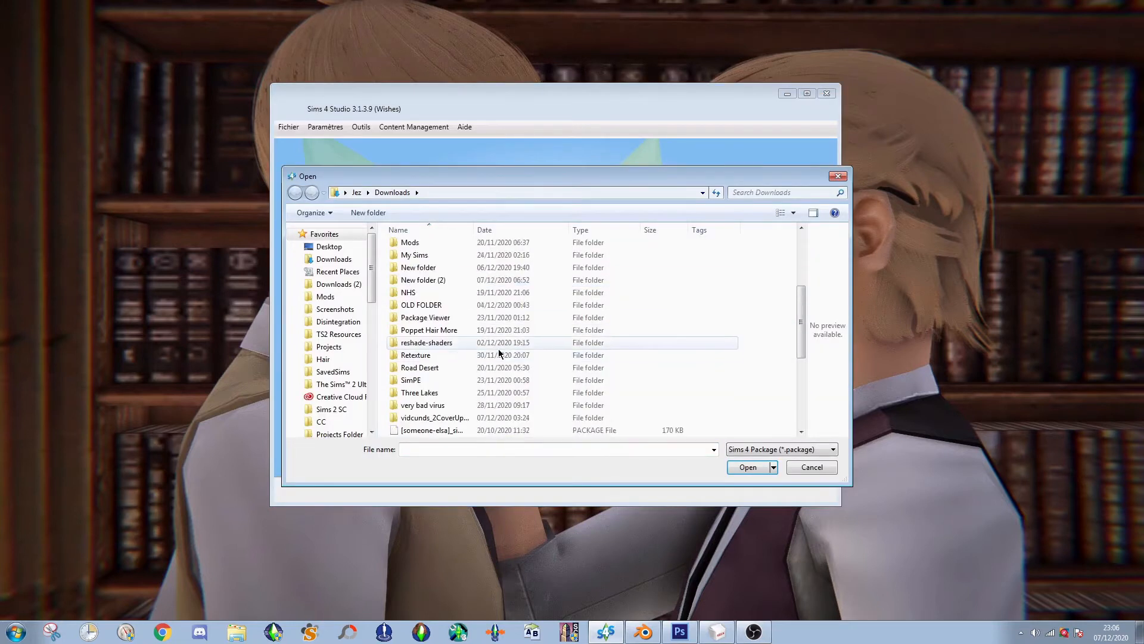
pyautogui.click(748, 467)
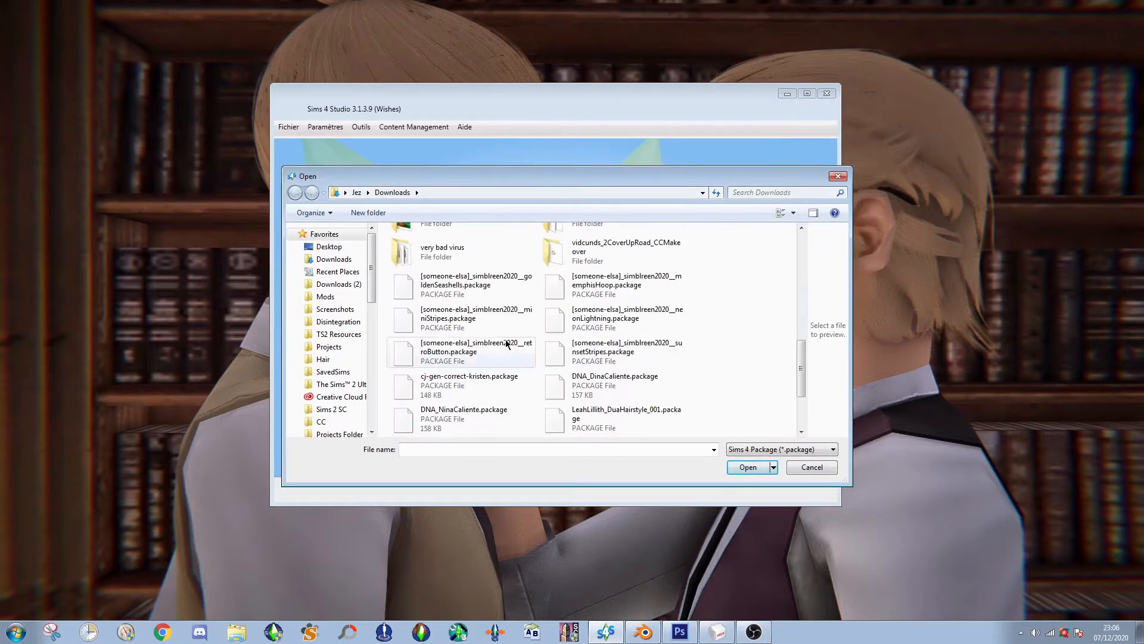
pyautogui.doubleClick(625, 317)
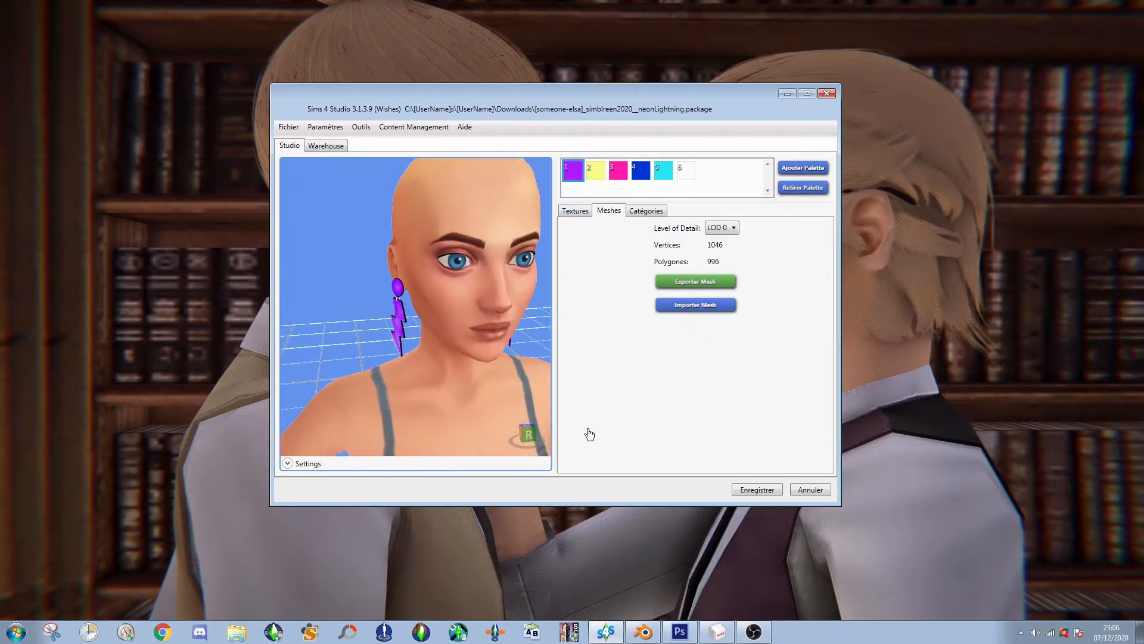
# - Export the earring mesh as a .blend into a new NeonLightning project folder
pyautogui.click(695, 282)
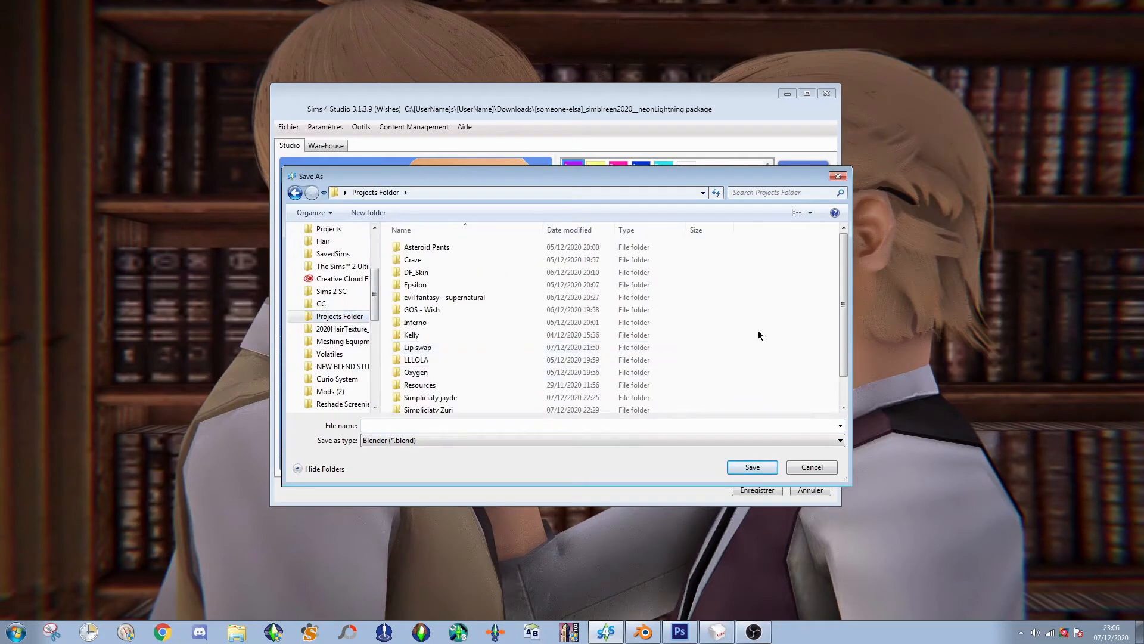
pyautogui.click(368, 212)
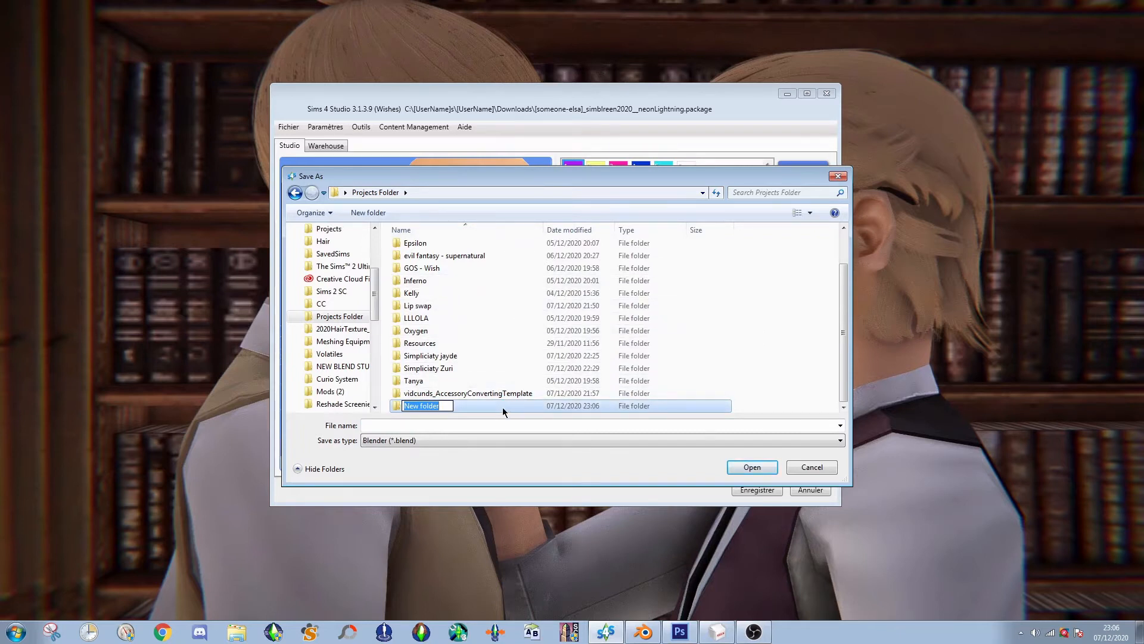
pyautogui.write('NeonLightning')
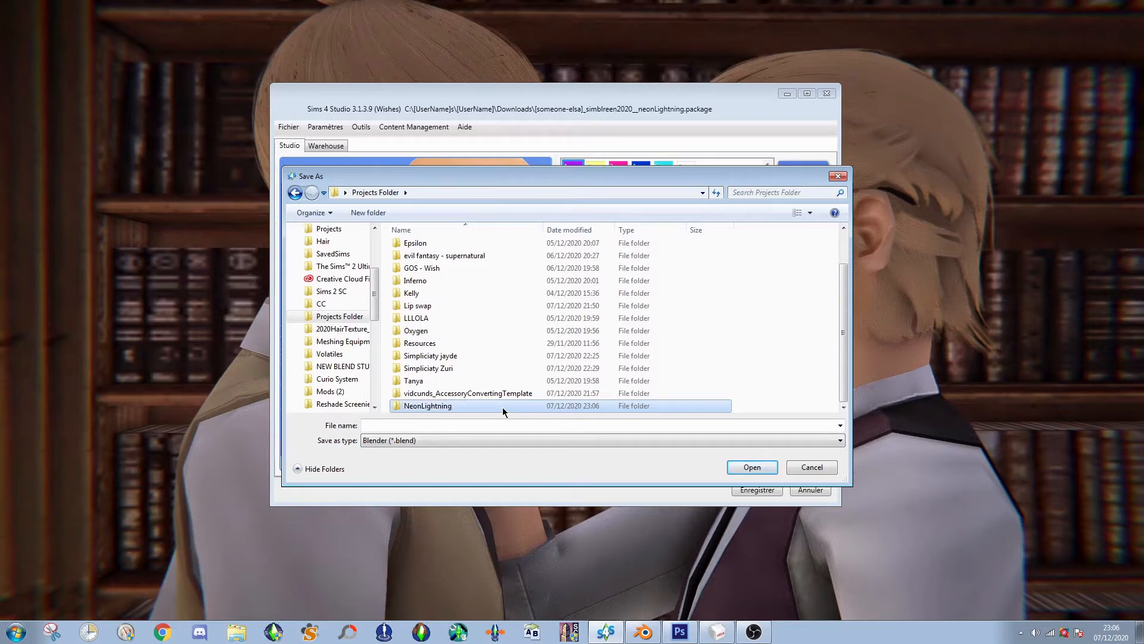
pyautogui.doubleClick(427, 405)
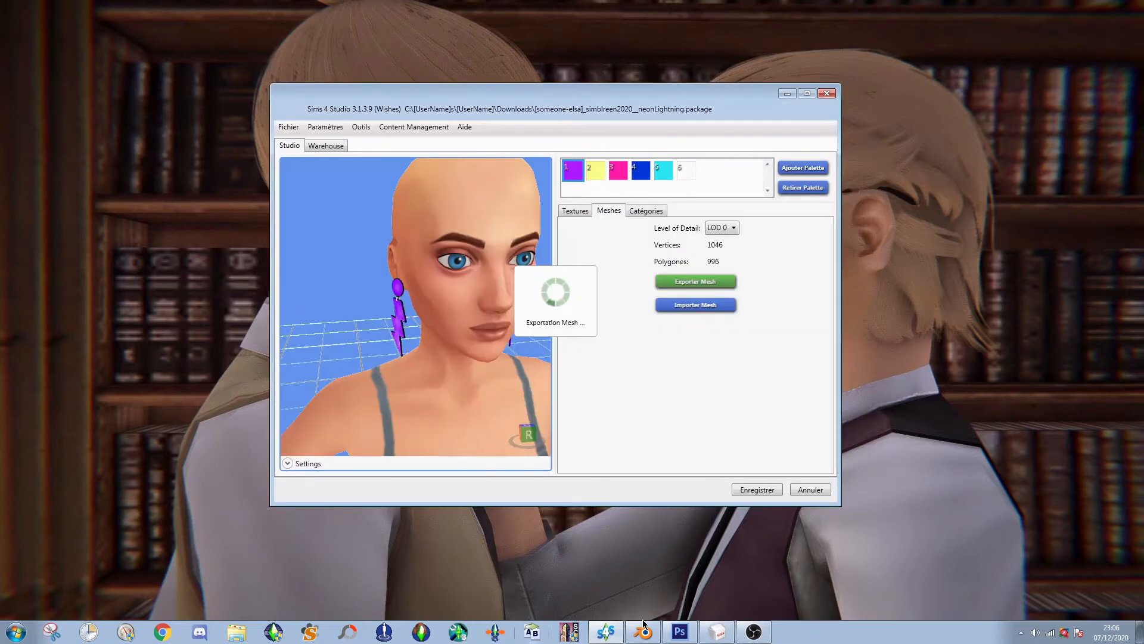
pyautogui.click(39, 34)
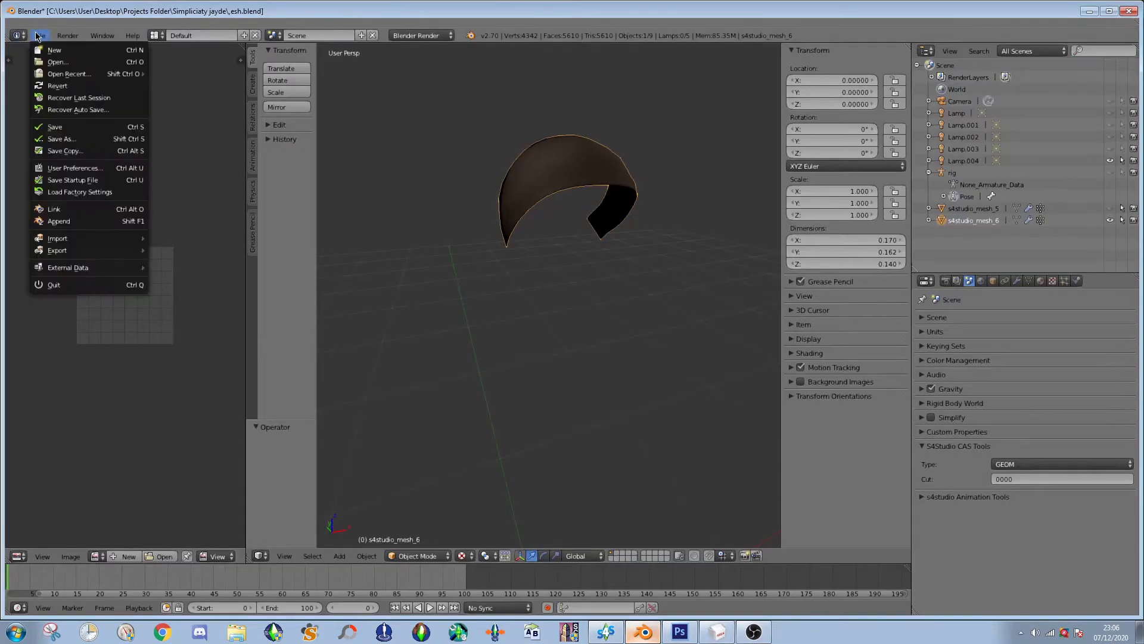
# - Load mesh.blend from the NeonLightning folder into Blender
pyautogui.click(712, 87)
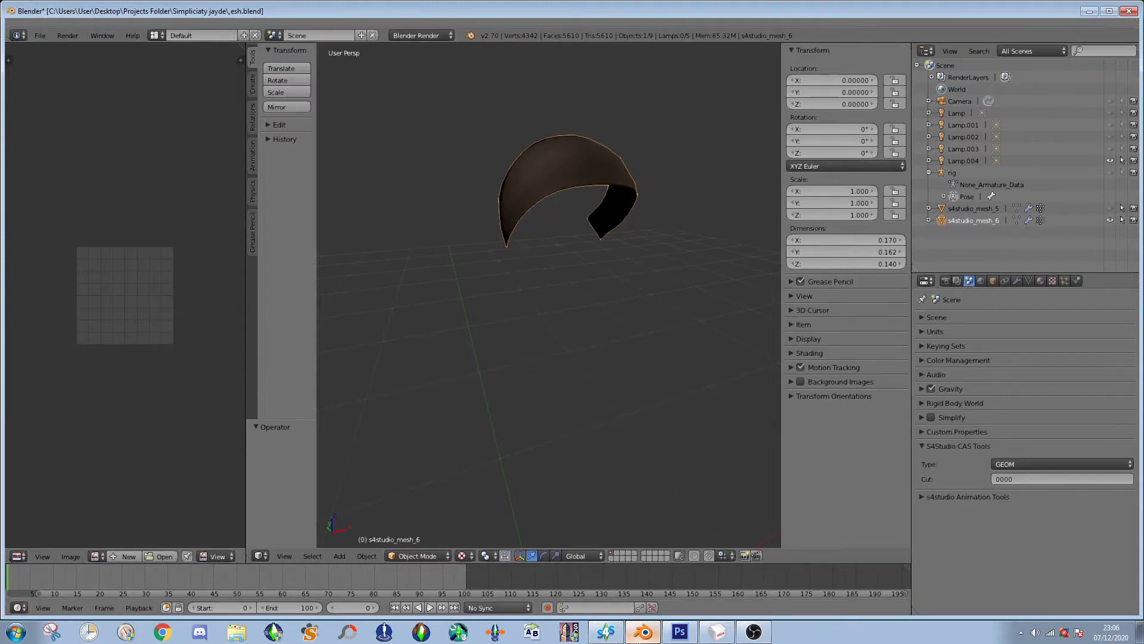
pyautogui.moveTo(181, 347)
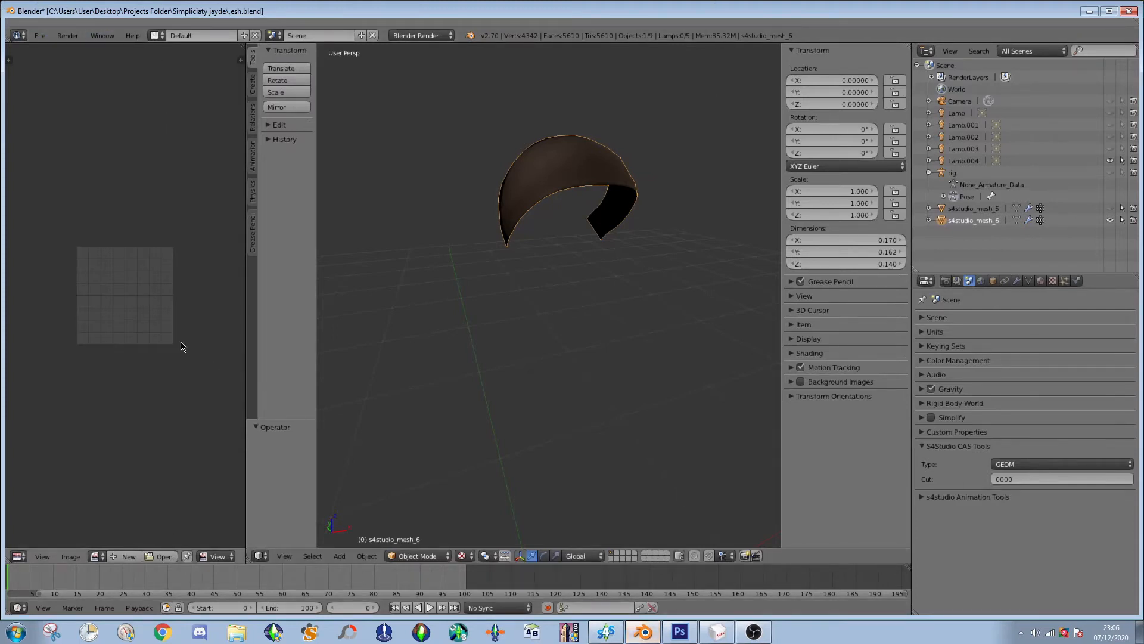
pyautogui.click(39, 34)
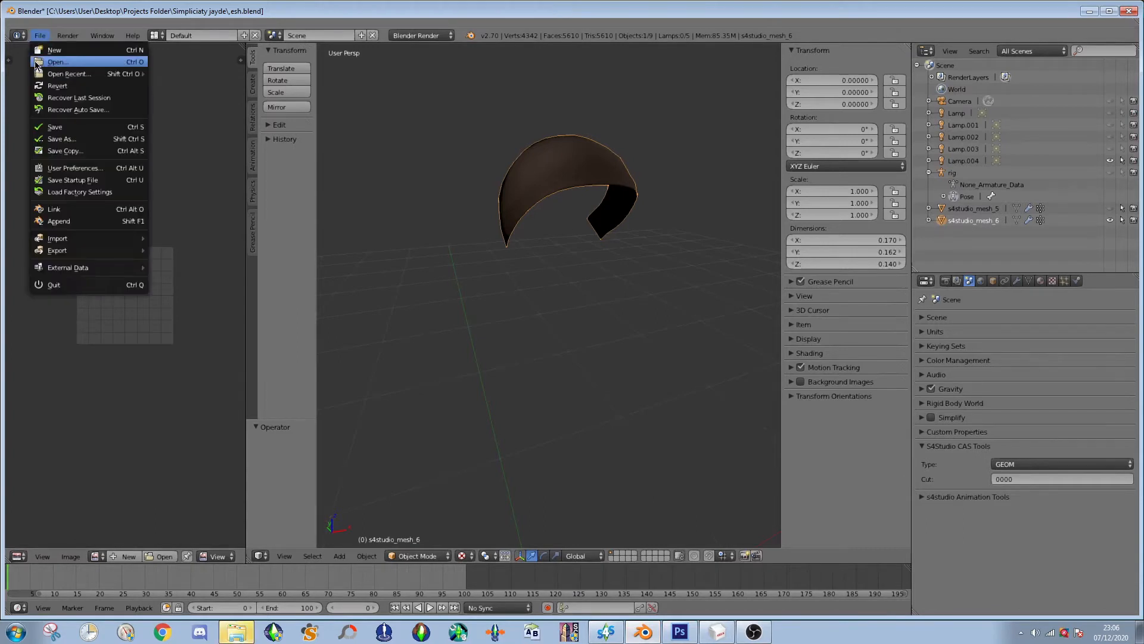
pyautogui.moveTo(54, 50)
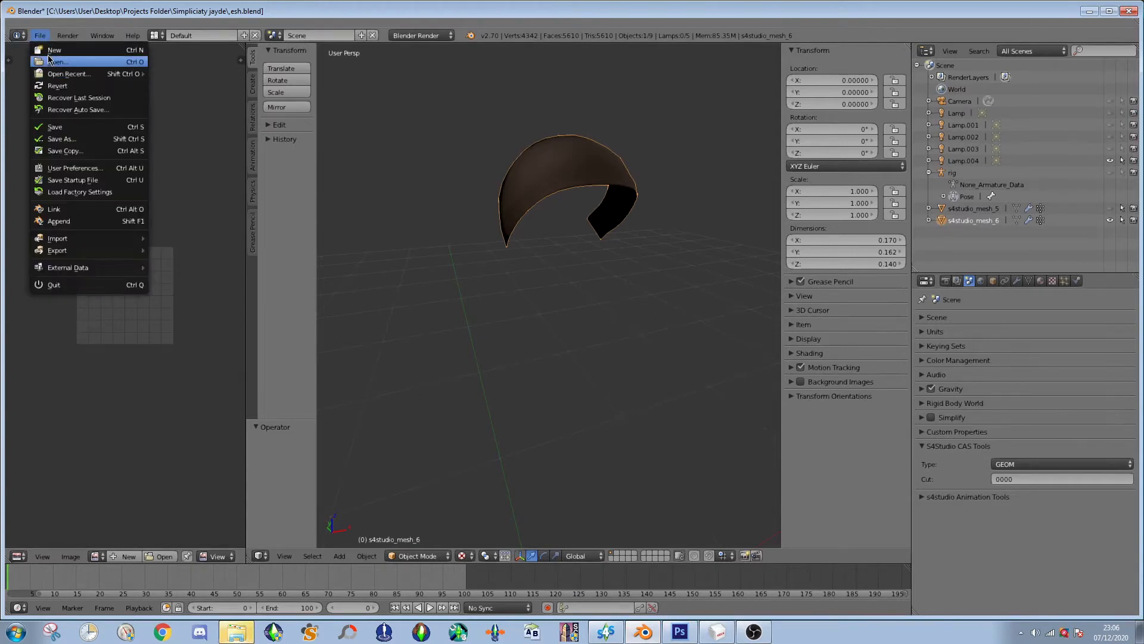
pyautogui.click(56, 61)
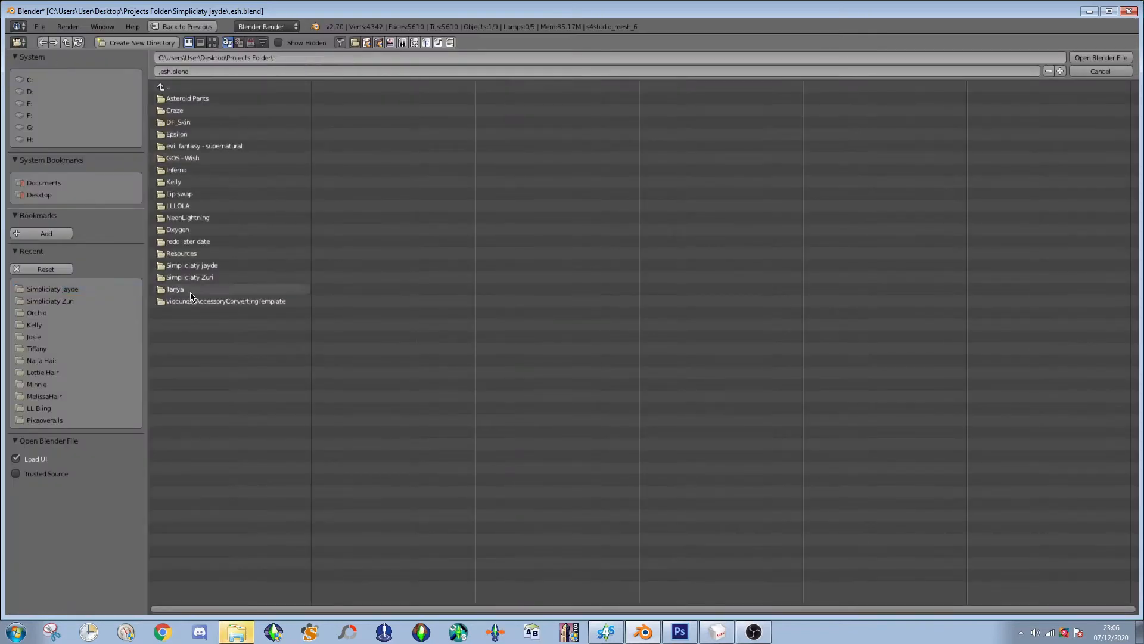
pyautogui.doubleClick(187, 216)
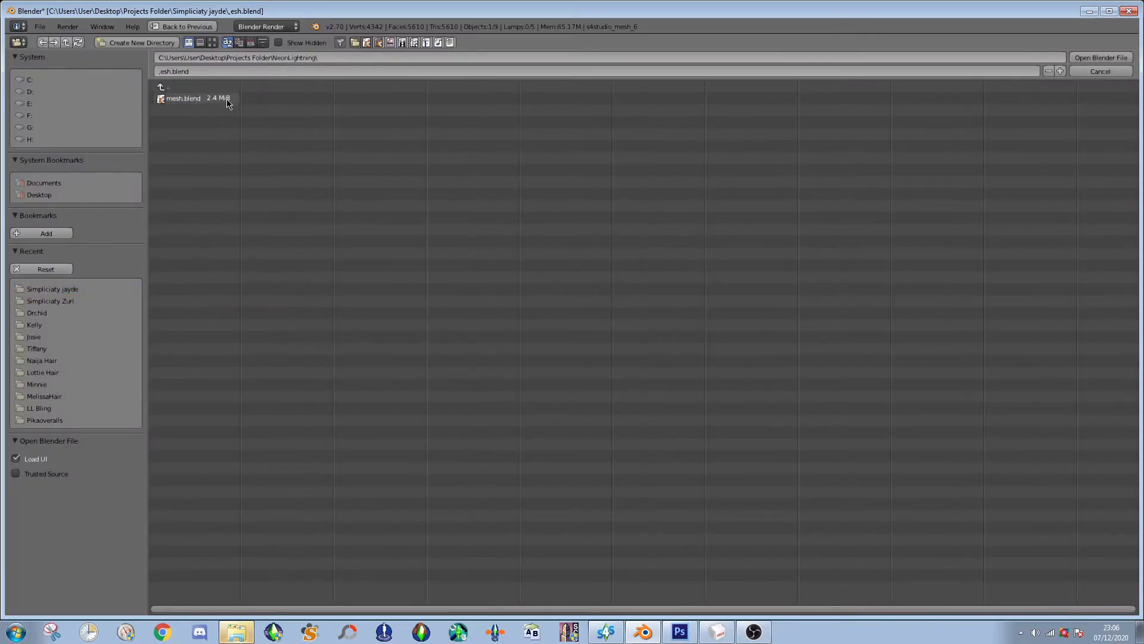
pyautogui.doubleClick(184, 98)
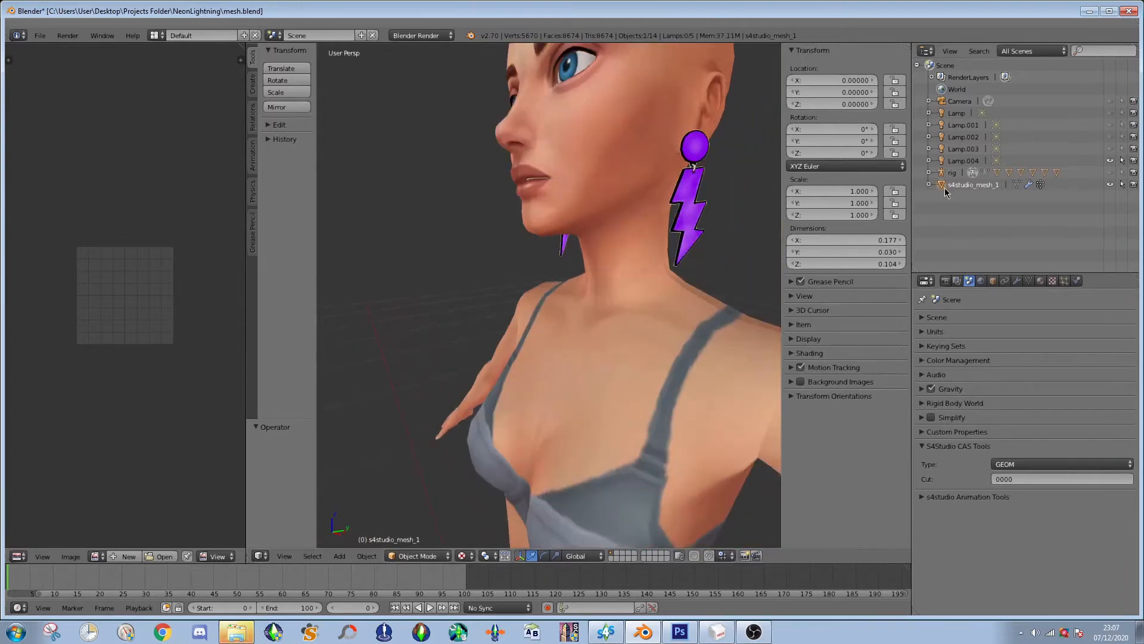
# - Export the earring as a Wavefront OBJ named mesh into NeonLightning and quit Blender
pyautogui.click(39, 34)
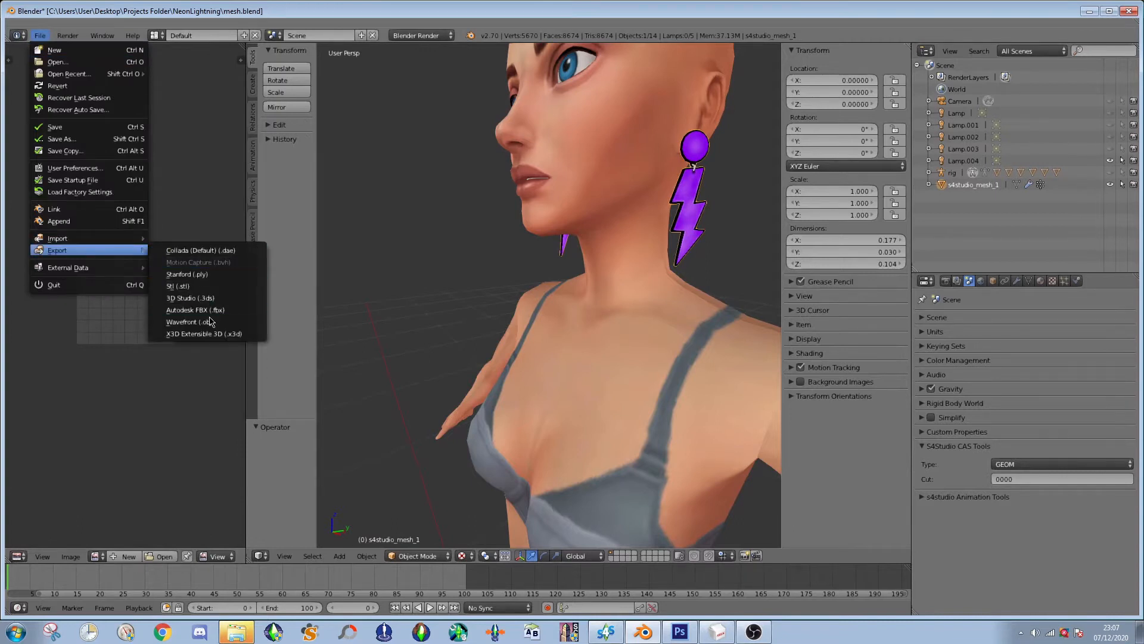
pyautogui.click(184, 322)
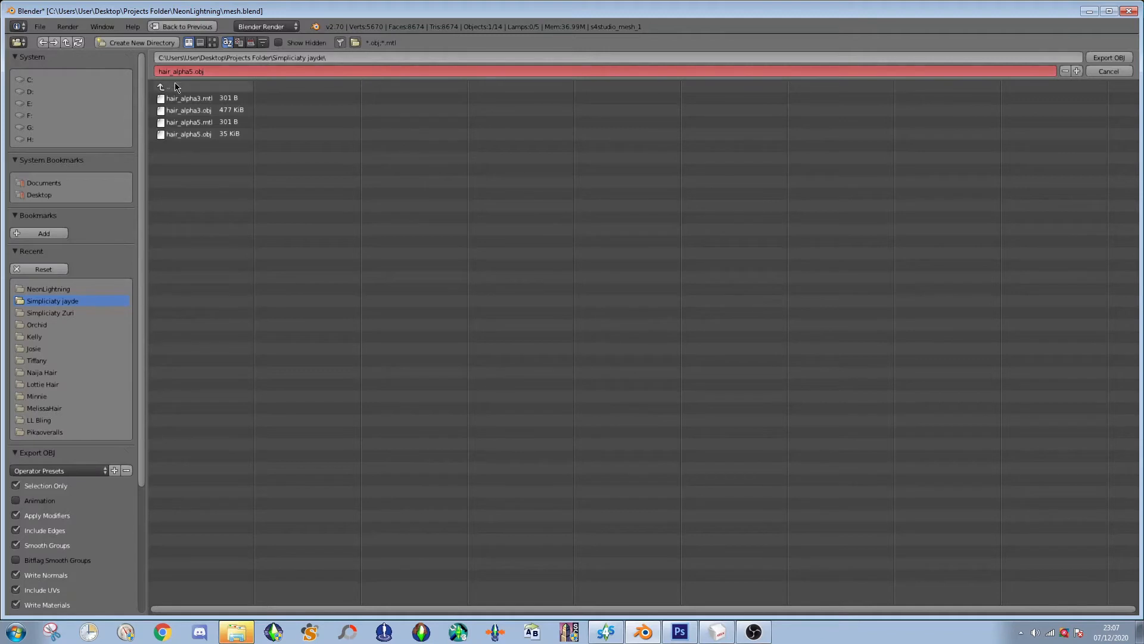
pyautogui.click(167, 87)
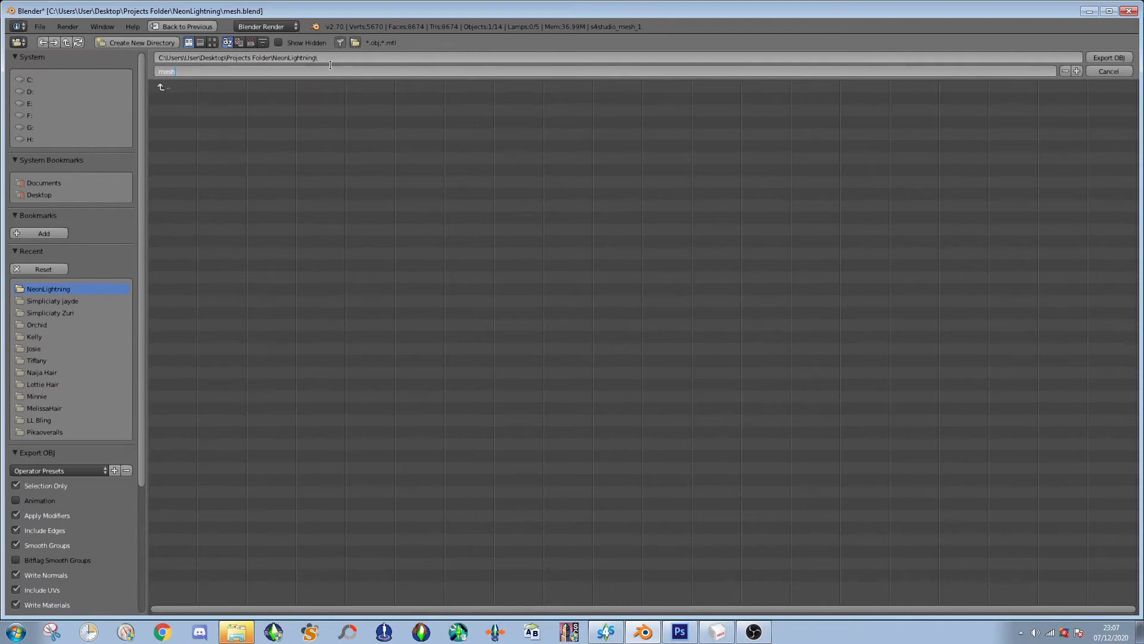
pyautogui.click(1107, 70)
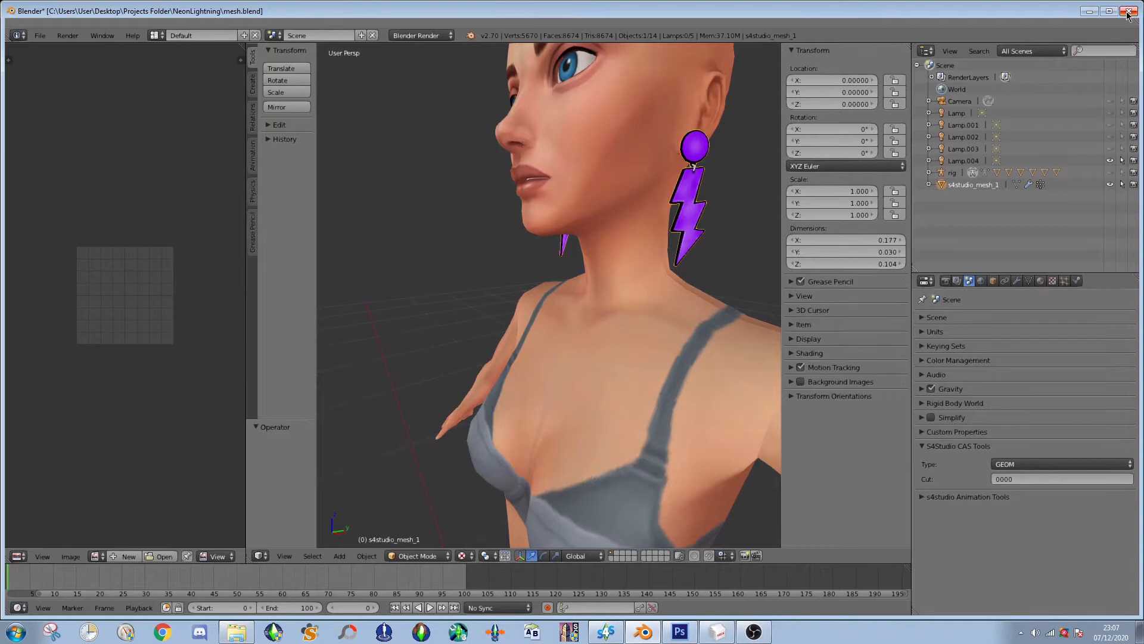
pyautogui.click(1129, 11)
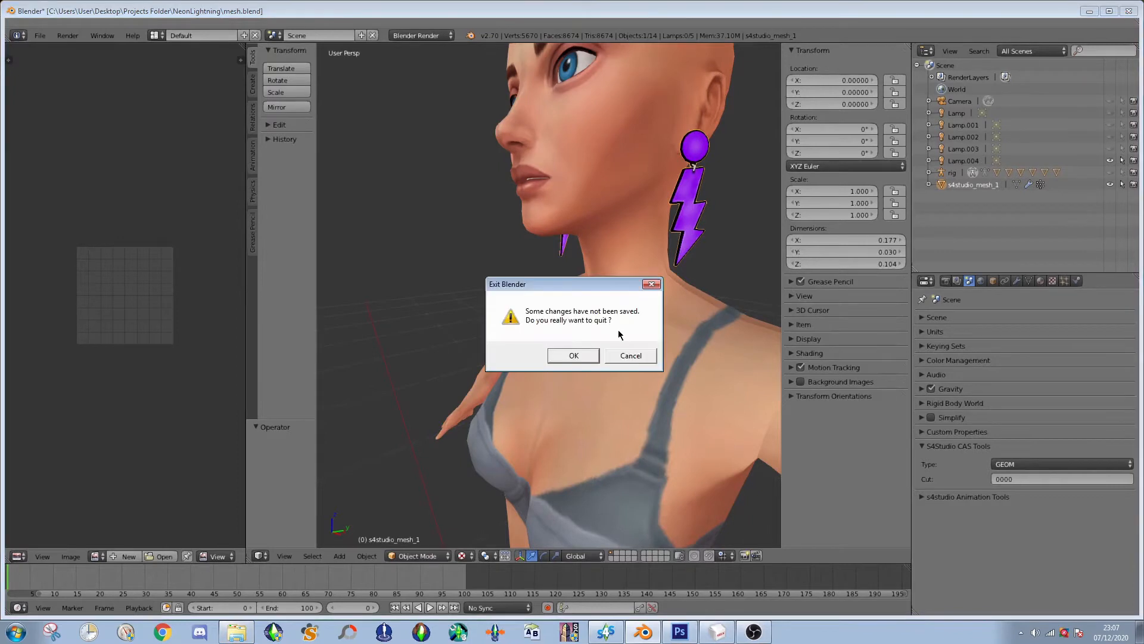
# - Load txtr.png in Photoshop and crop it to the top-right purple earring corner
pyautogui.click(573, 355)
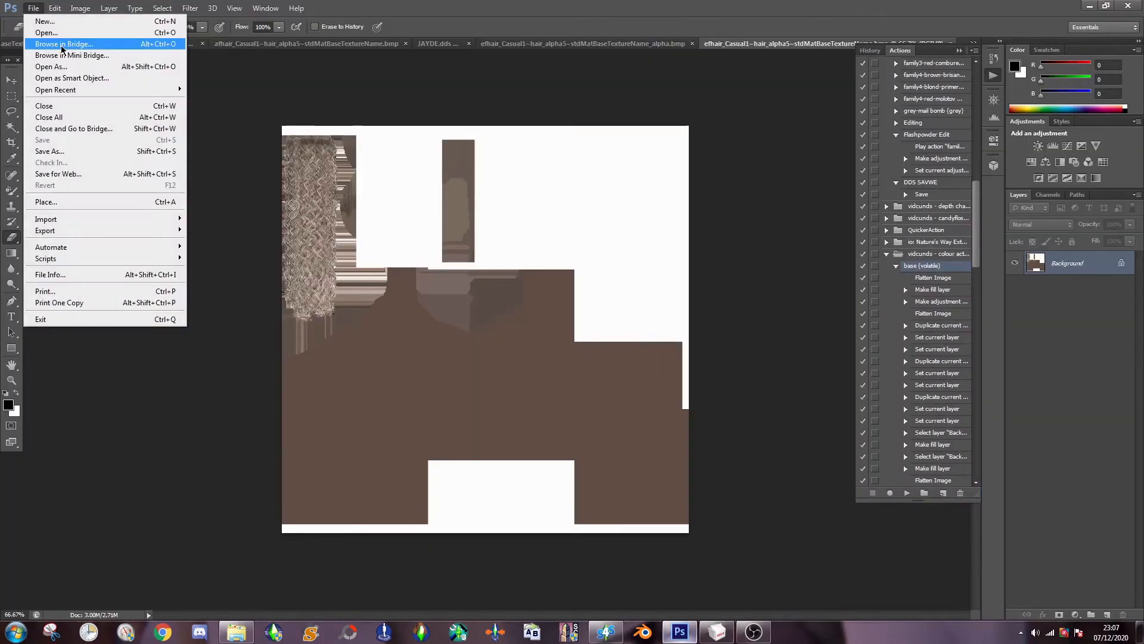
pyautogui.click(46, 33)
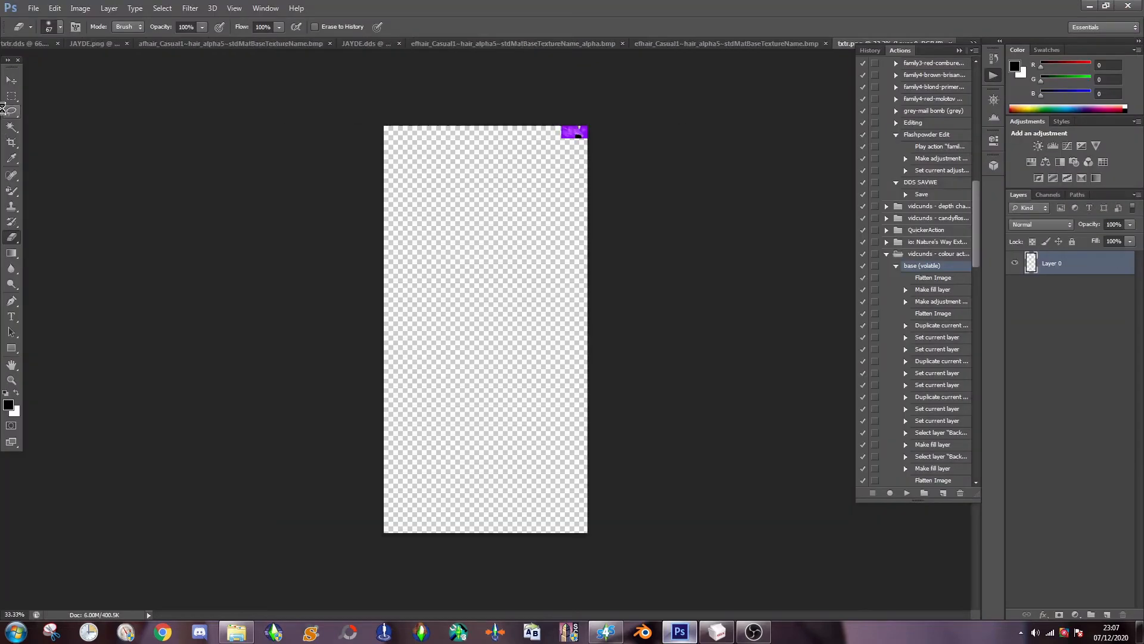
pyautogui.moveTo(582, 125); pyautogui.dragTo(508, 212)
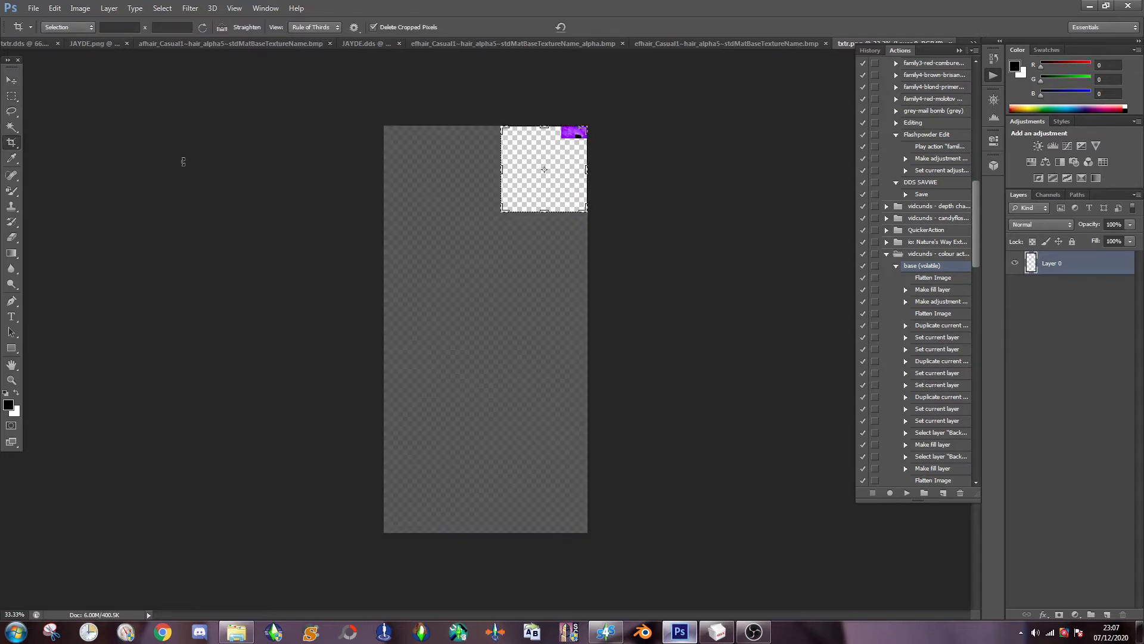
pyautogui.click(80, 9)
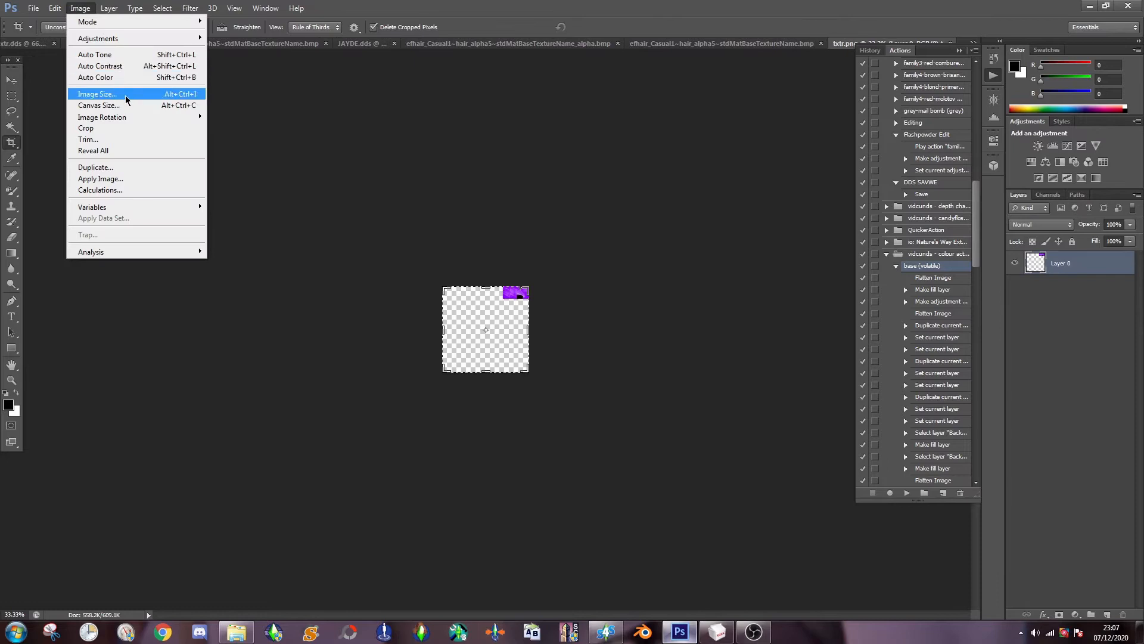
# - Abandon Image Size and set Canvas Size to 512 by 512 pixels with an anchor position
pyautogui.click(96, 93)
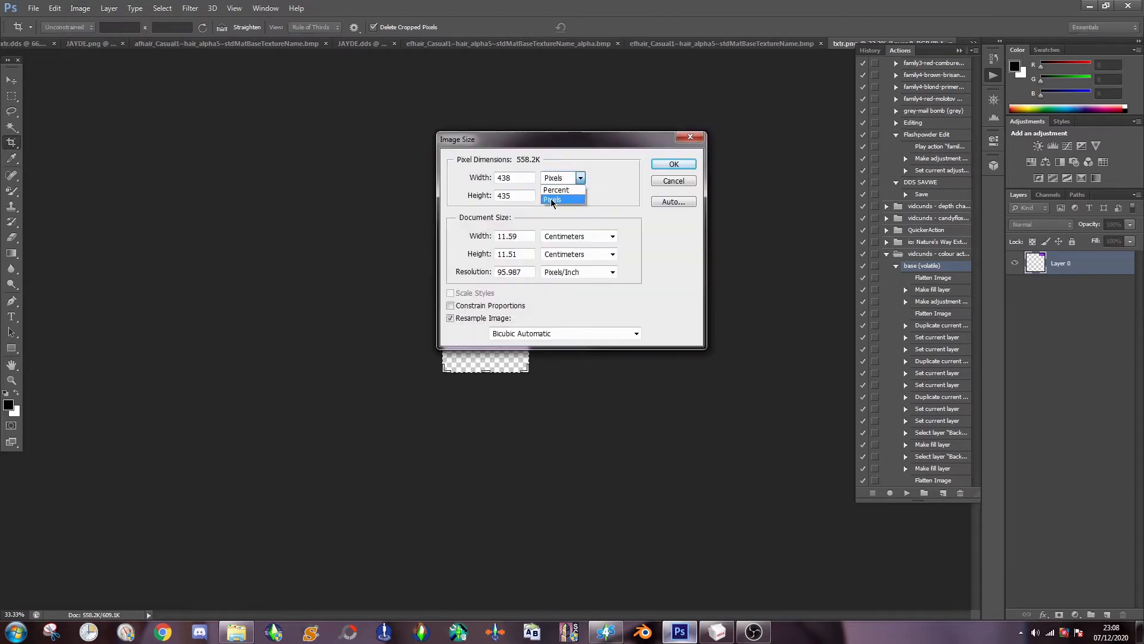
pyautogui.write('512')
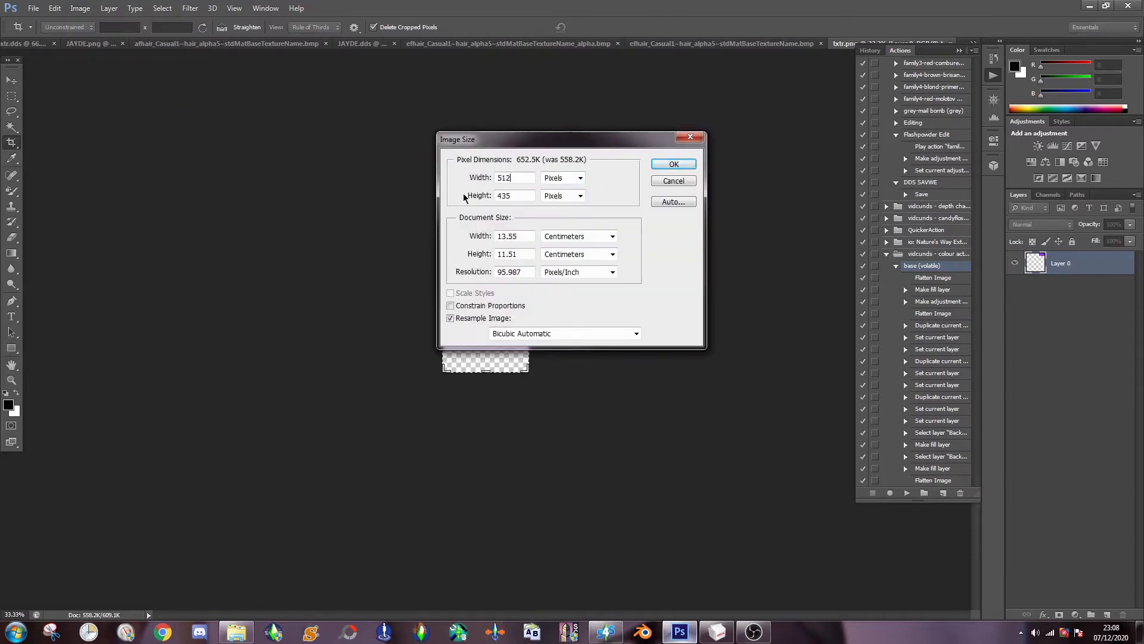
pyautogui.click(80, 8)
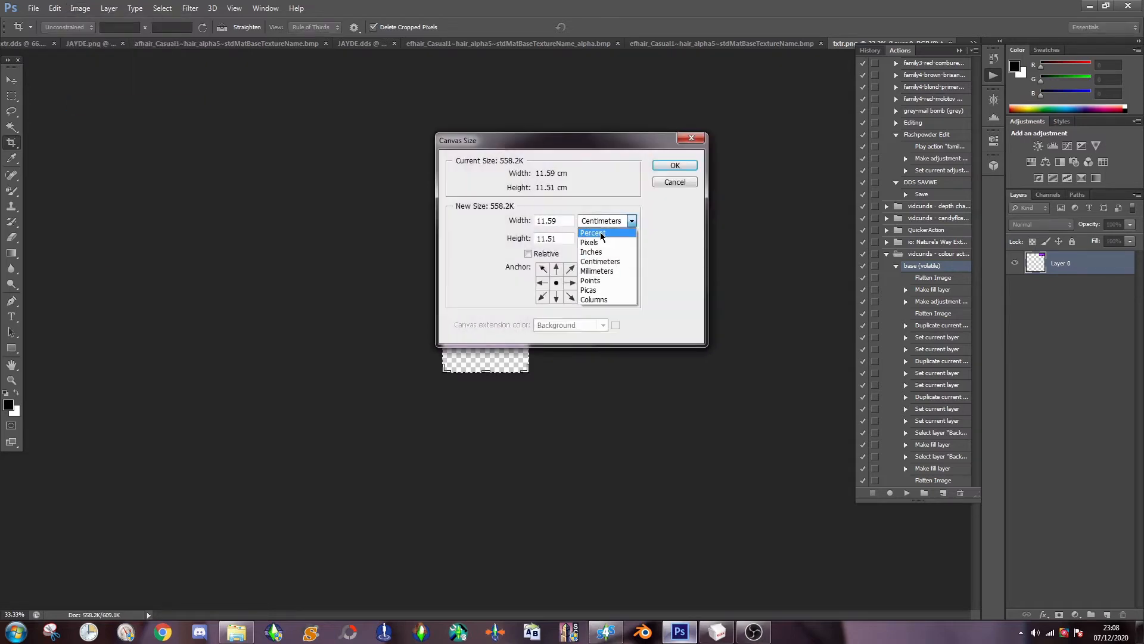
pyautogui.click(590, 242)
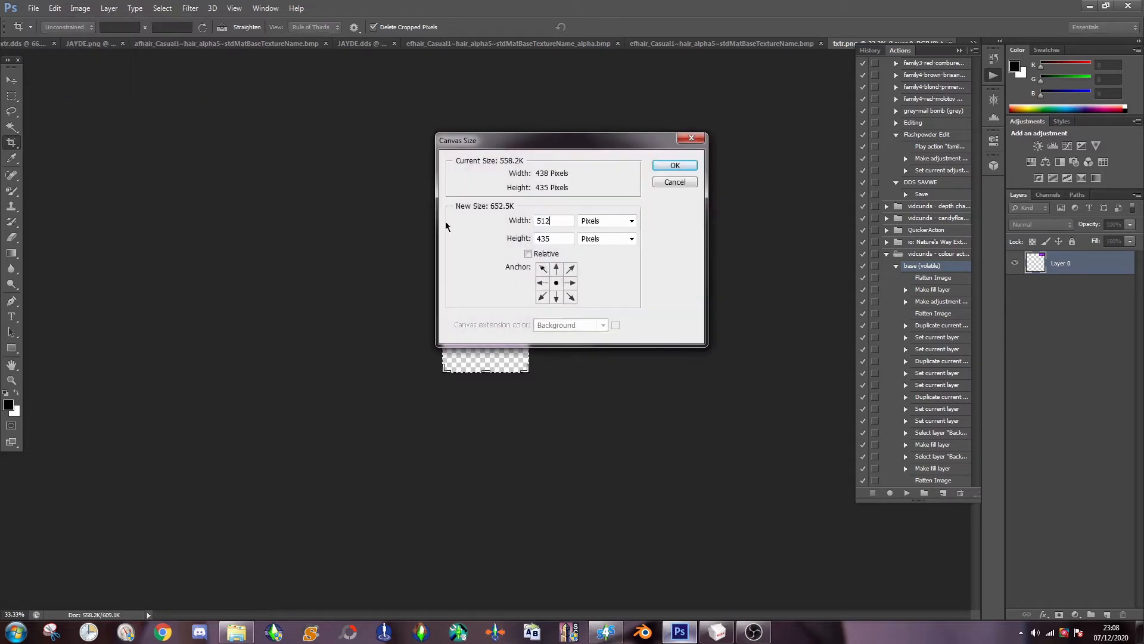
pyautogui.write('512')
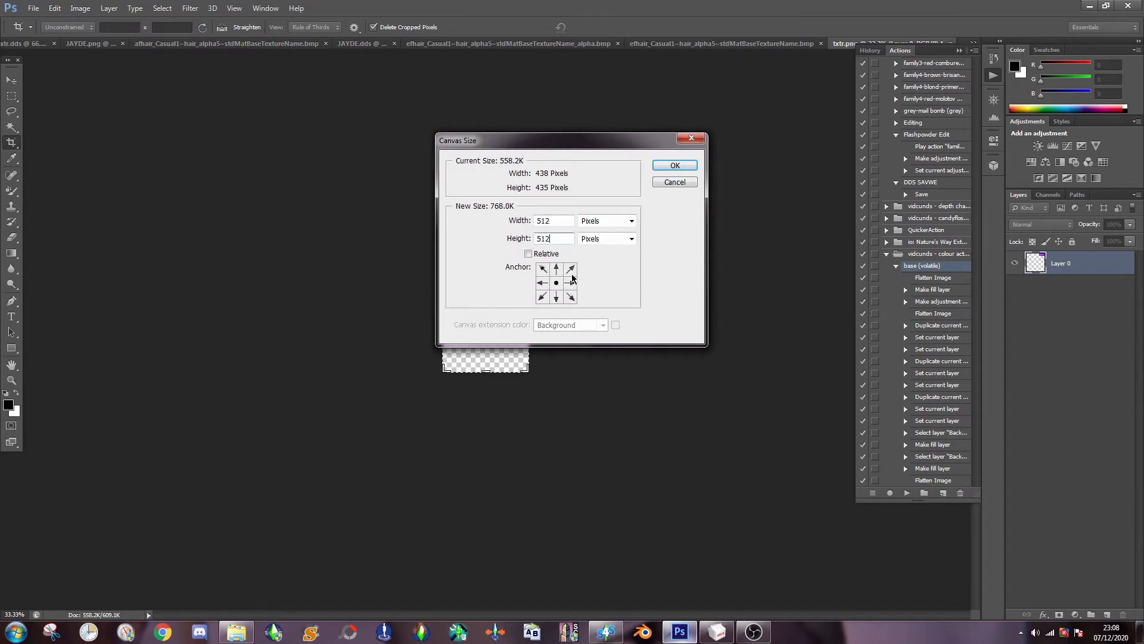
pyautogui.click(672, 164)
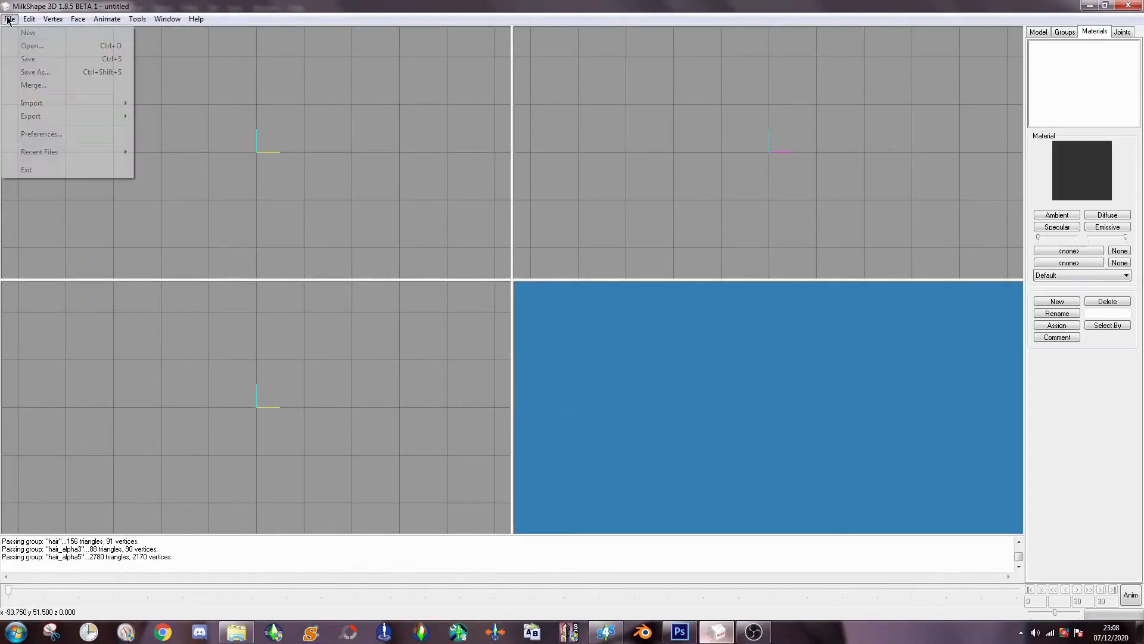
pyautogui.moveTo(31, 46)
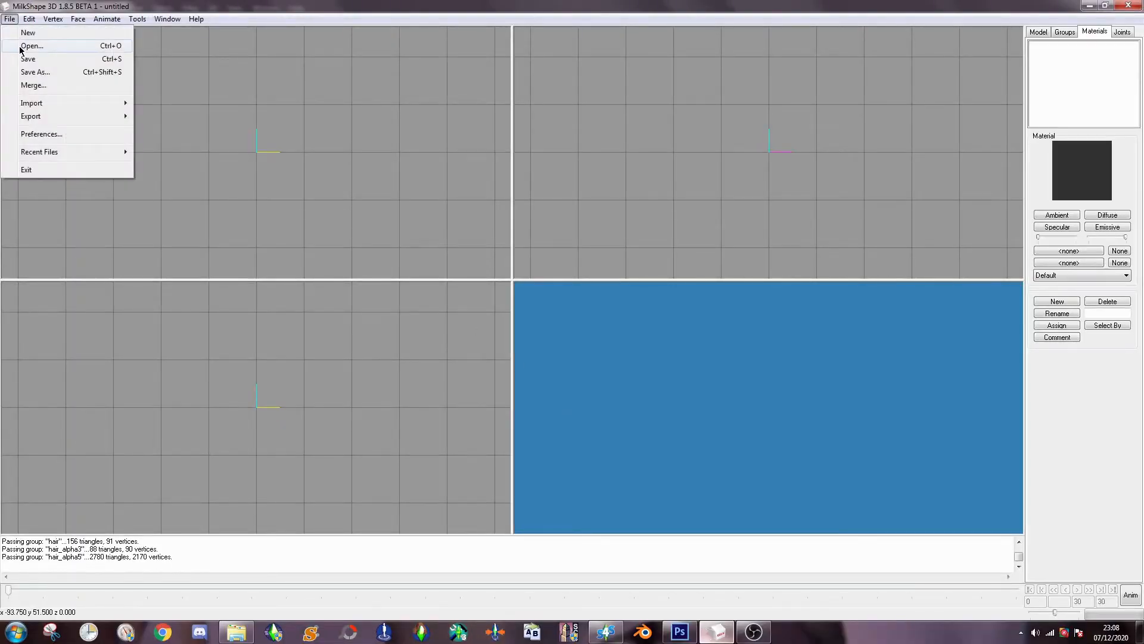
# - Browse the Projects Folder into the vidcunds_AccessoryConvertingTemplate model folder
pyautogui.click(31, 45)
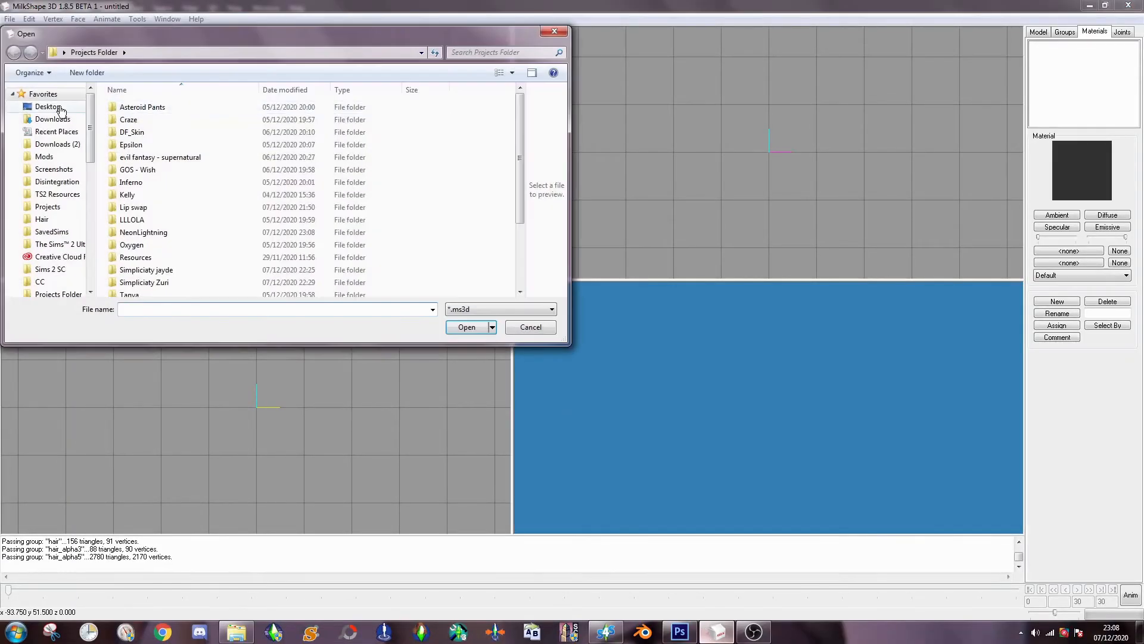
pyautogui.scroll(-3)
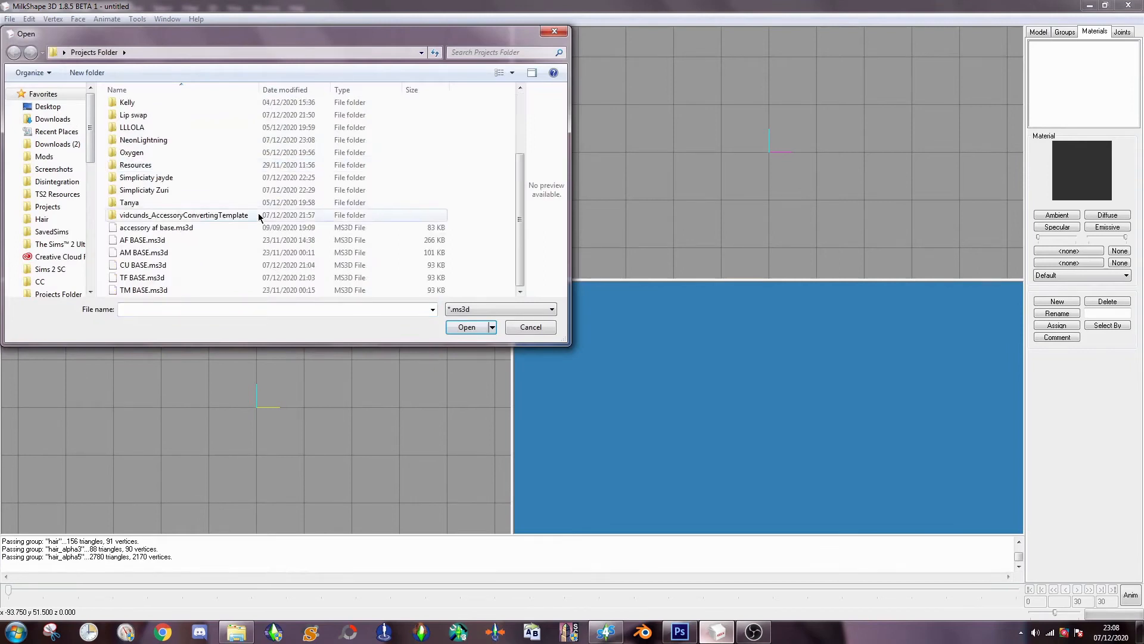
pyautogui.doubleClick(183, 215)
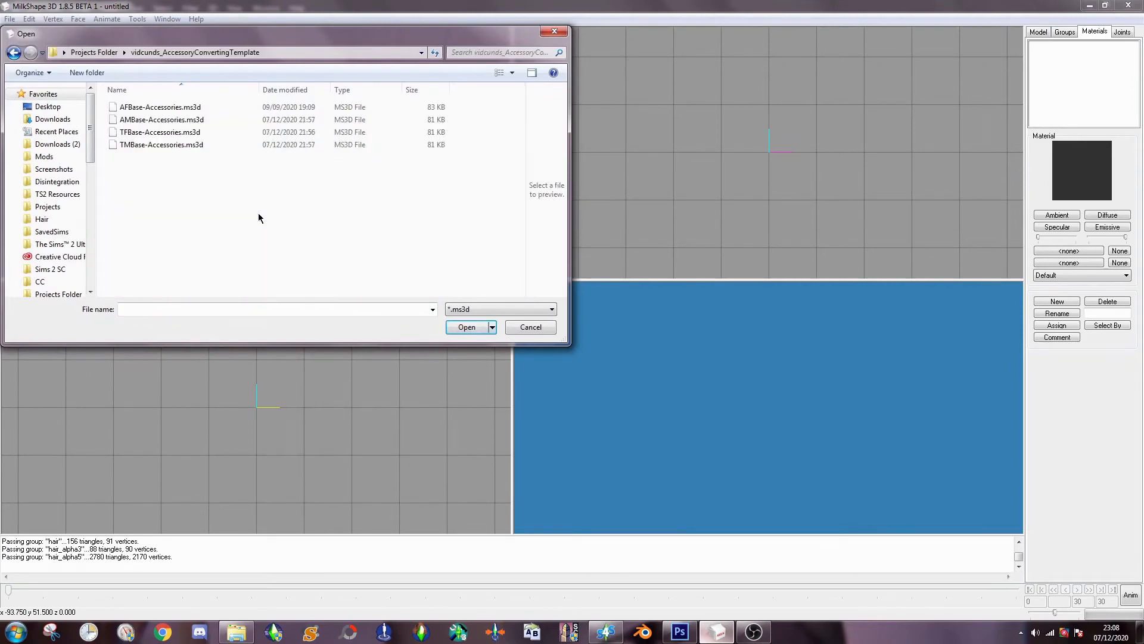
pyautogui.moveTo(185, 188)
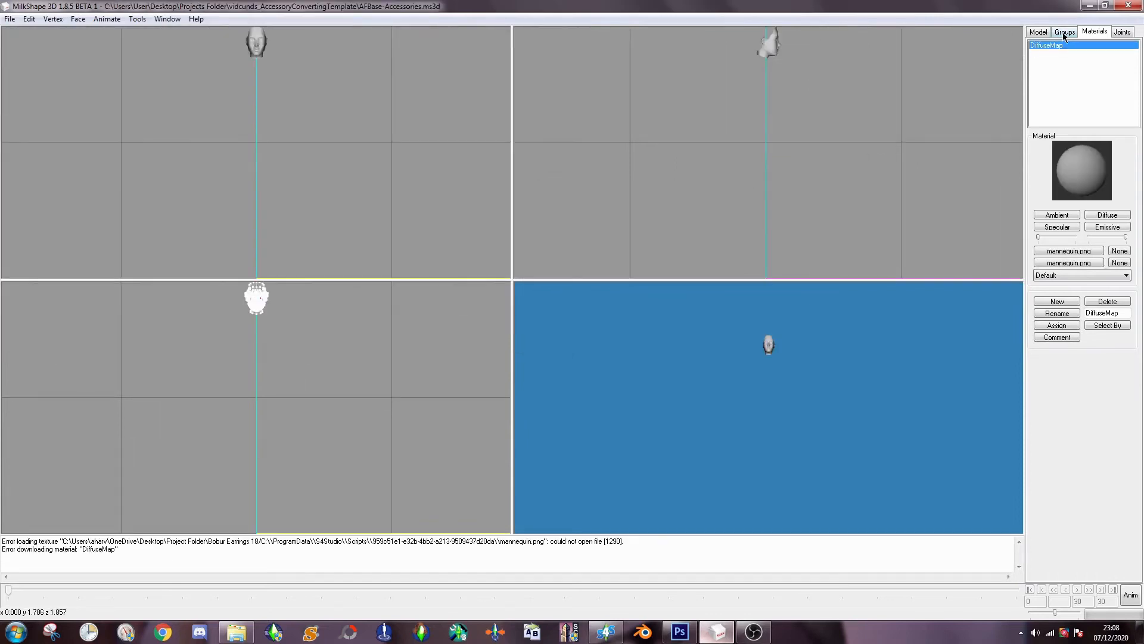
# - Show the Groups list with the template's rim, lens and face groups
pyautogui.click(1064, 31)
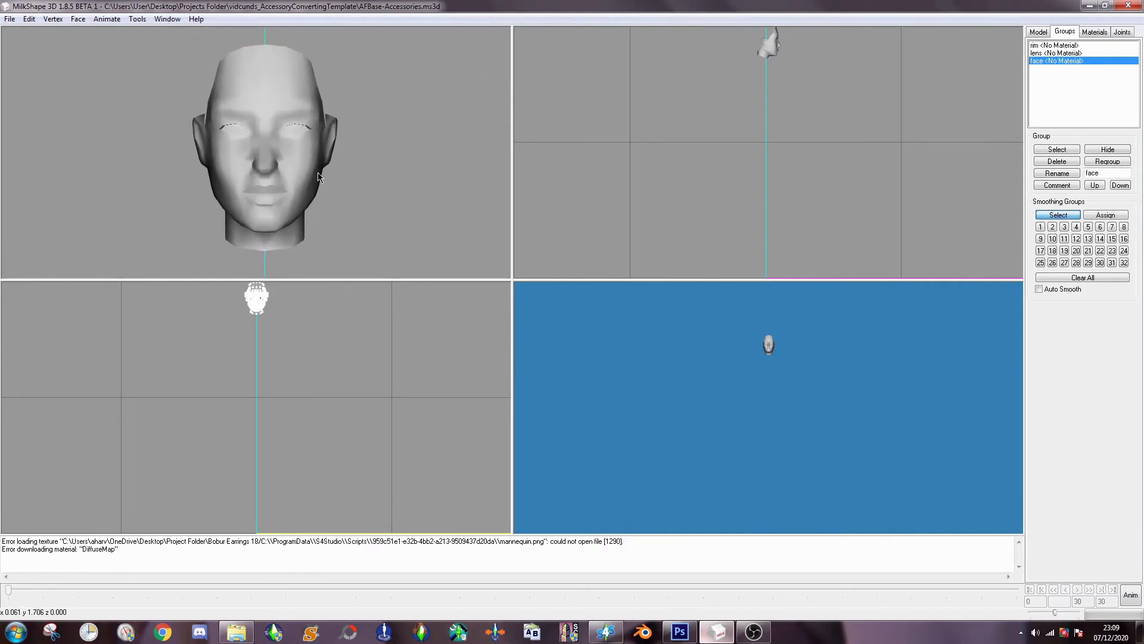
pyautogui.click(9, 18)
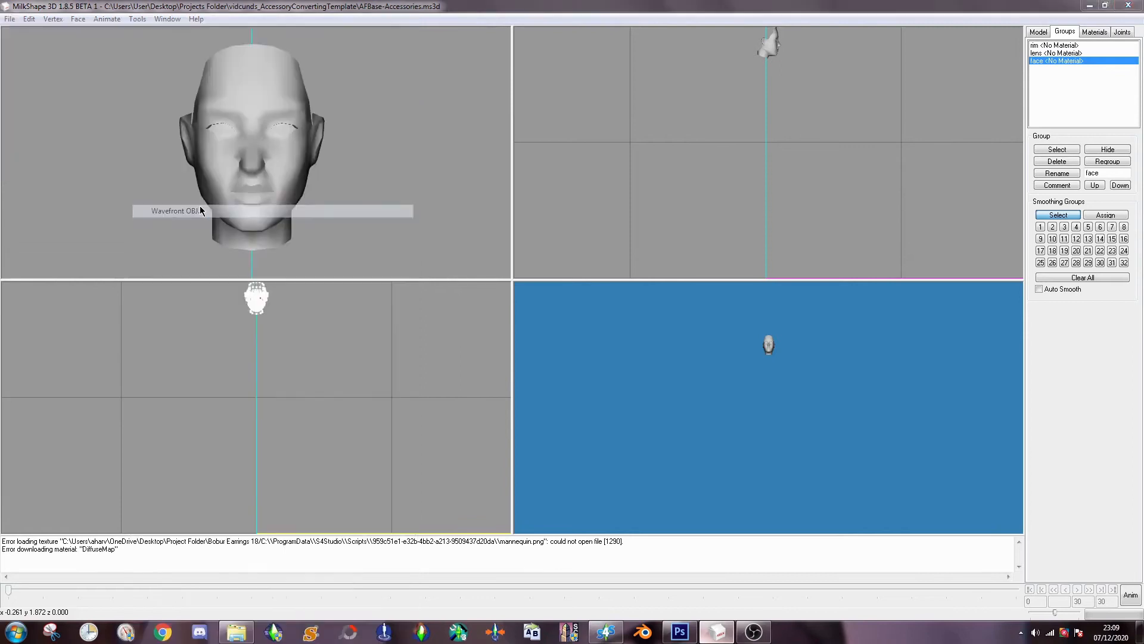
# - Import the earring Wavefront OBJ from NeonLightning as a new group, retrying after a cancelled dialog
pyautogui.click(173, 210)
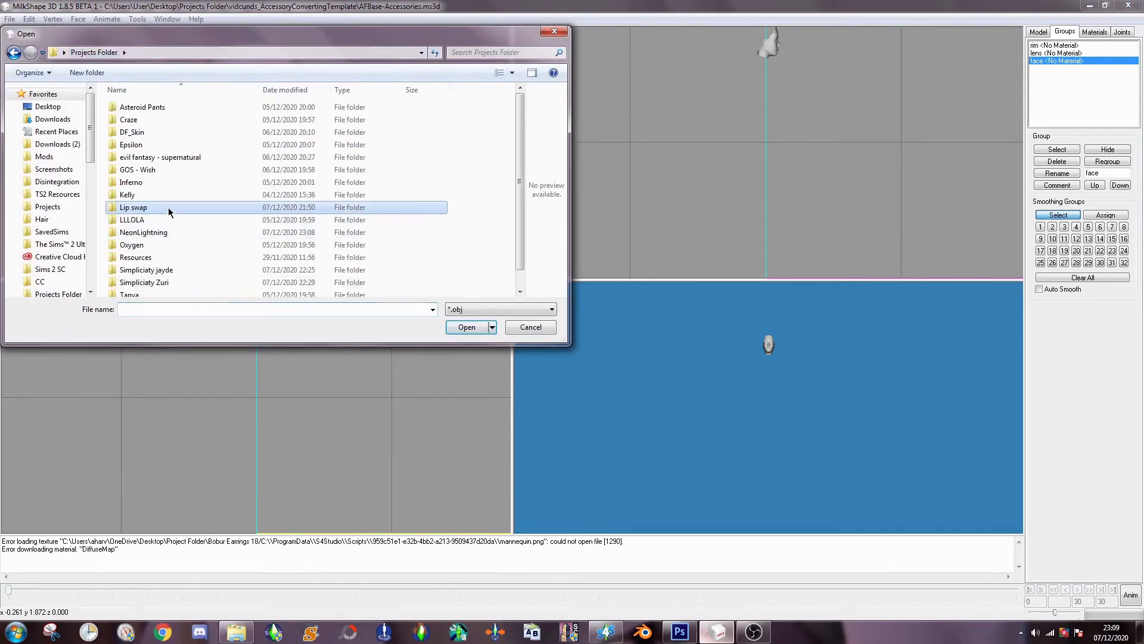
pyautogui.moveTo(175, 132)
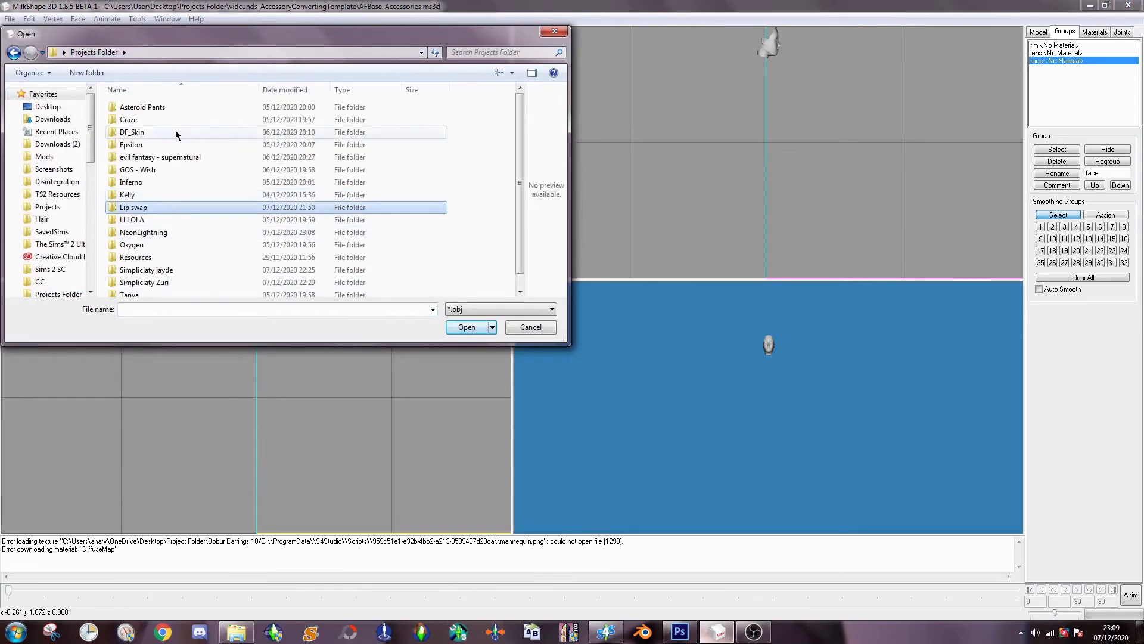
pyautogui.click(529, 327)
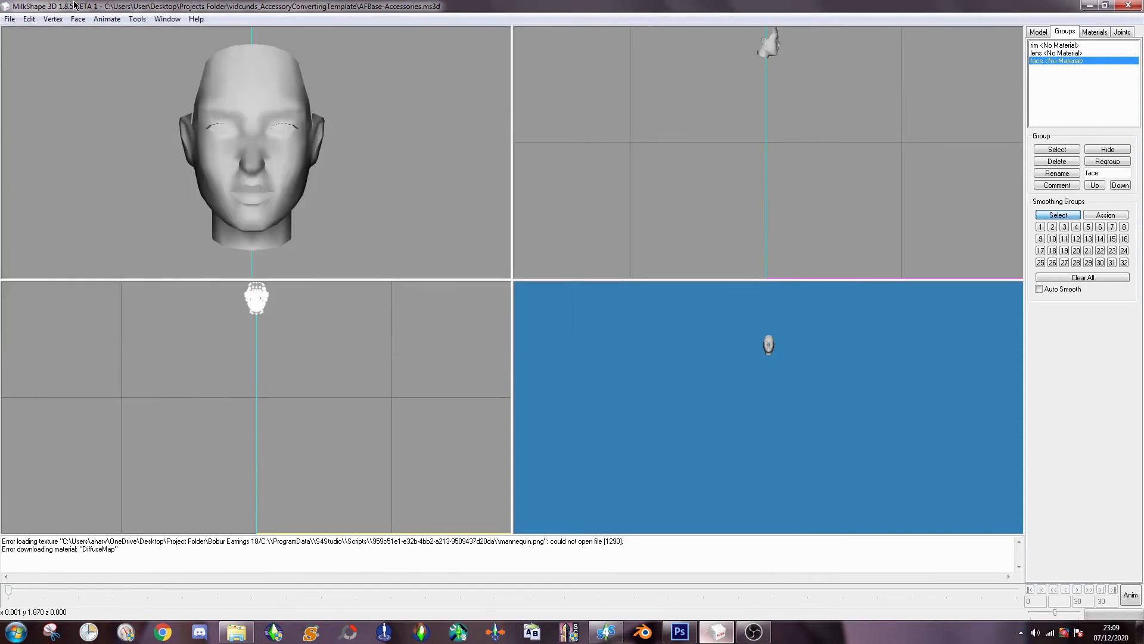
pyautogui.click(10, 18)
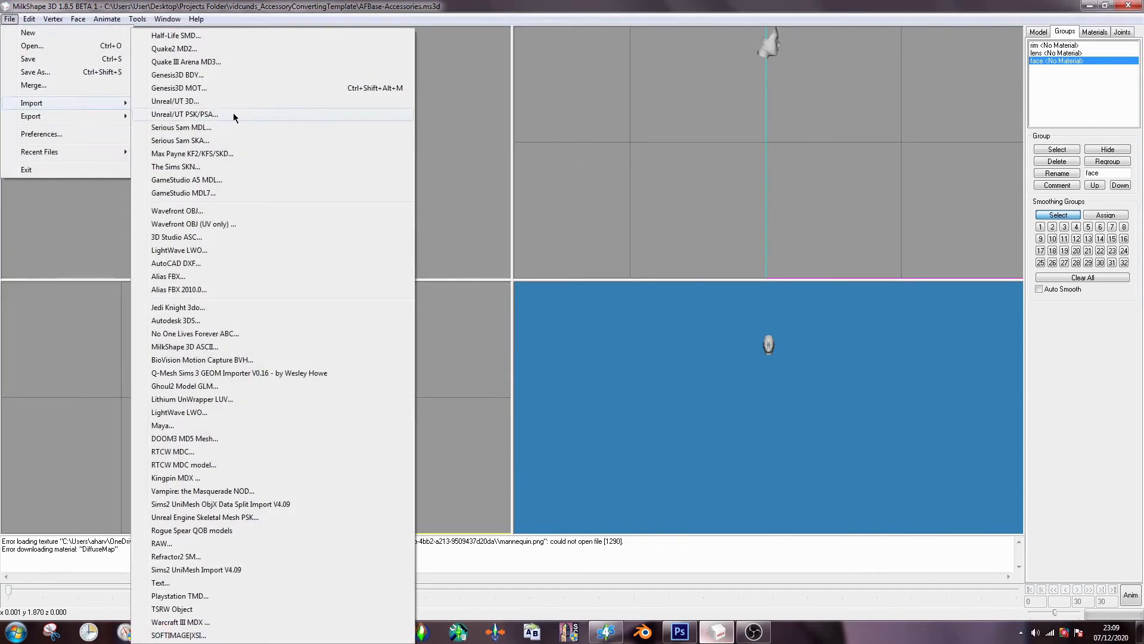
pyautogui.click(177, 211)
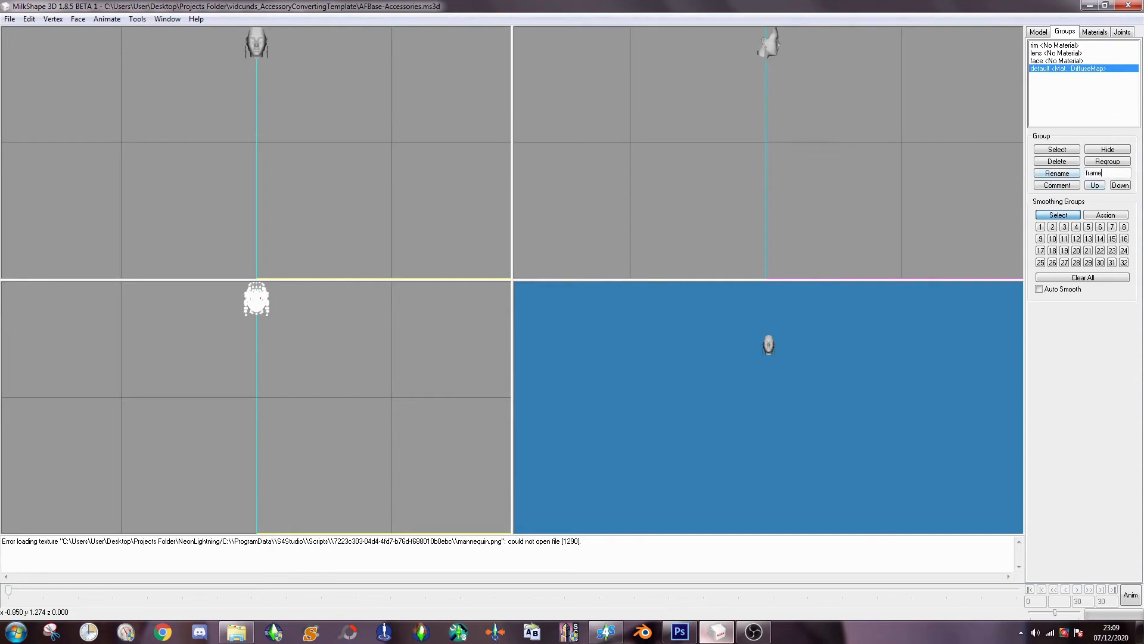
# - Move the frame group up under rim and enter ModelName and skin-weight lines in its comment
pyautogui.click(1094, 185)
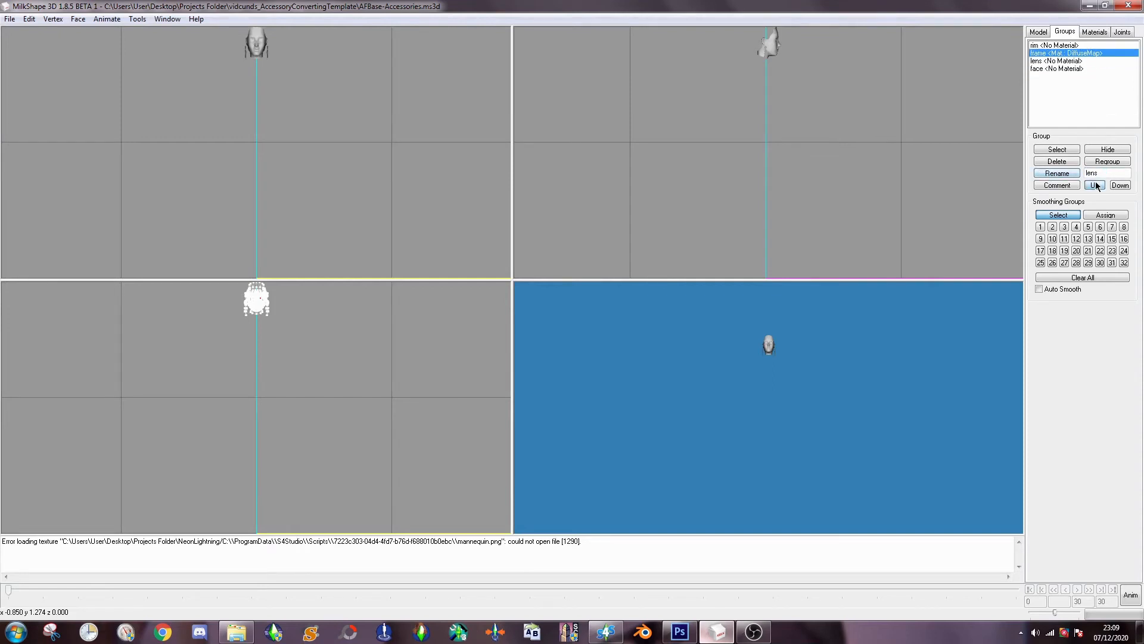
pyautogui.moveTo(1056, 185)
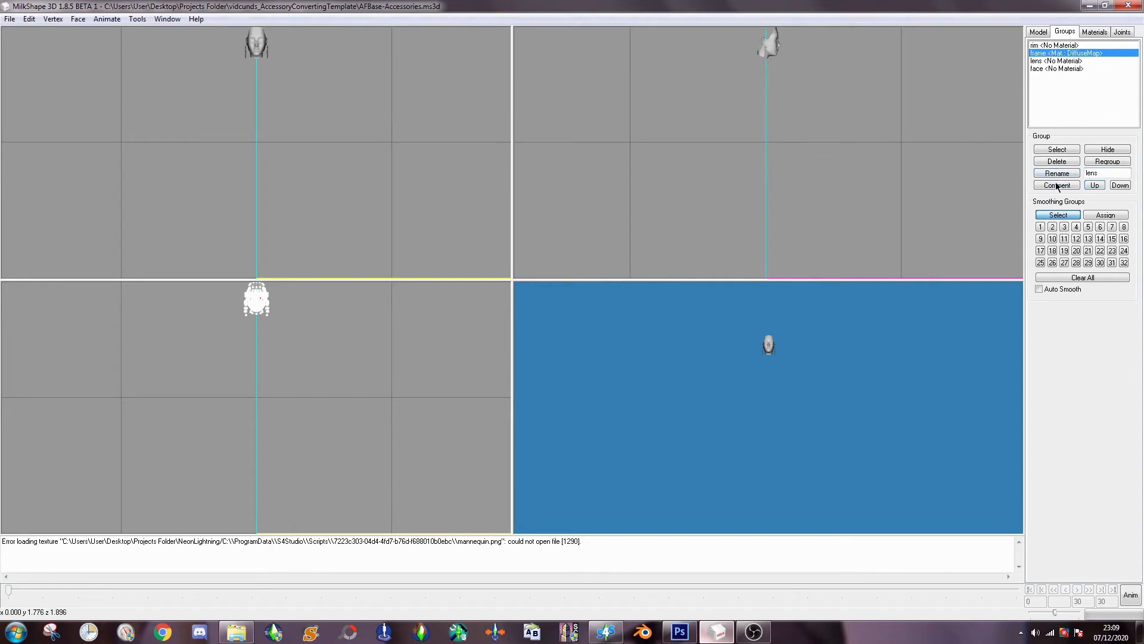
pyautogui.click(1066, 44)
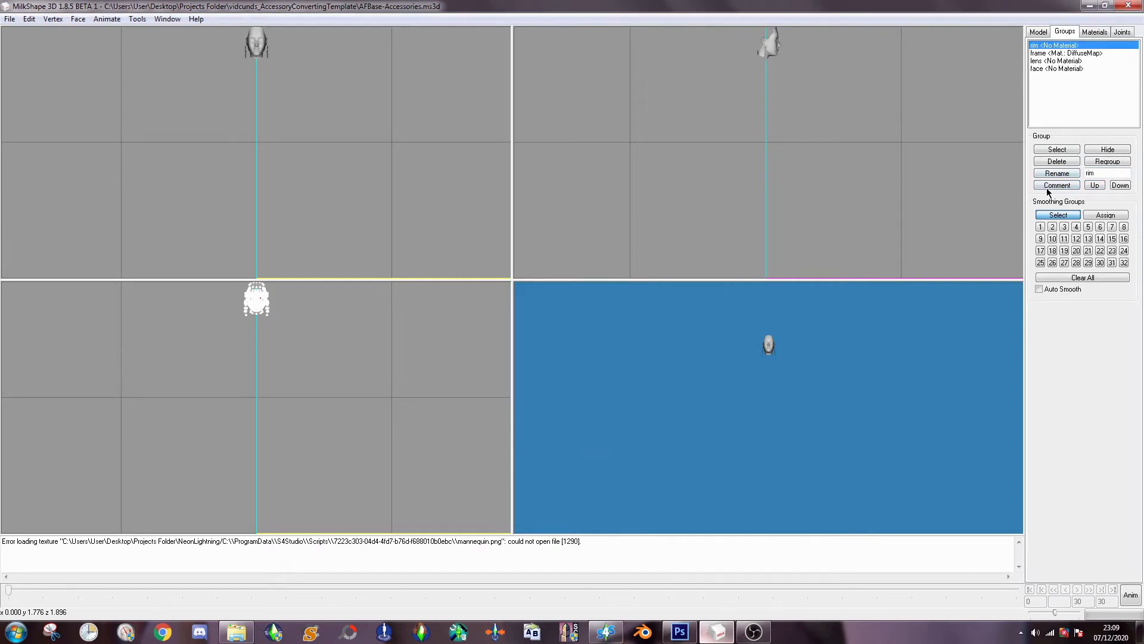
pyautogui.click(1056, 185)
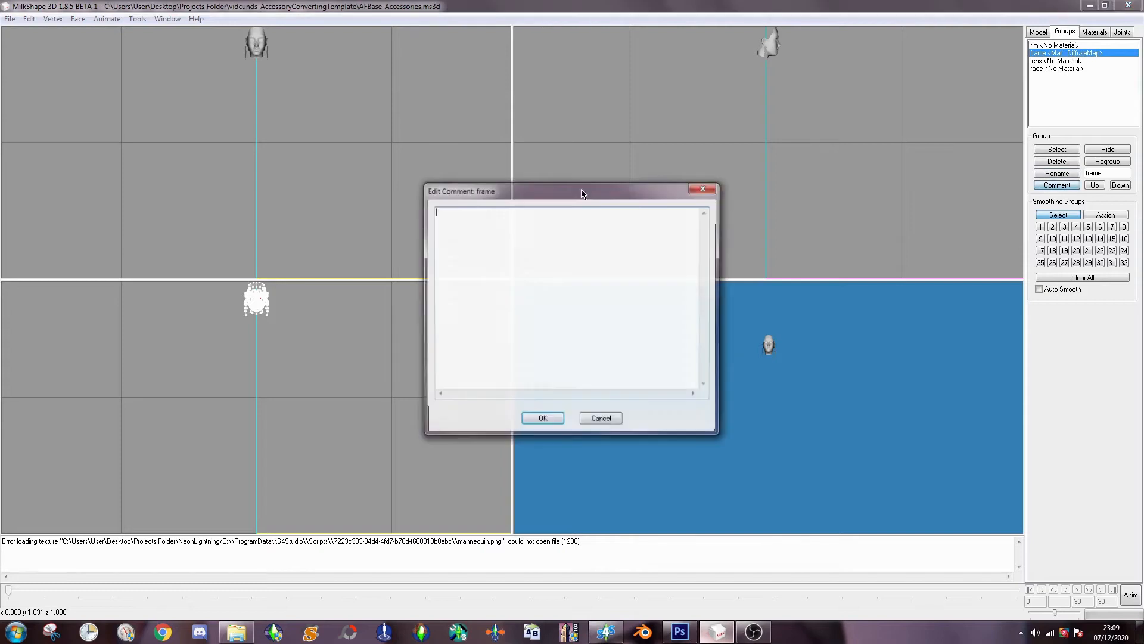
pyautogui.write('ModelName: rim')
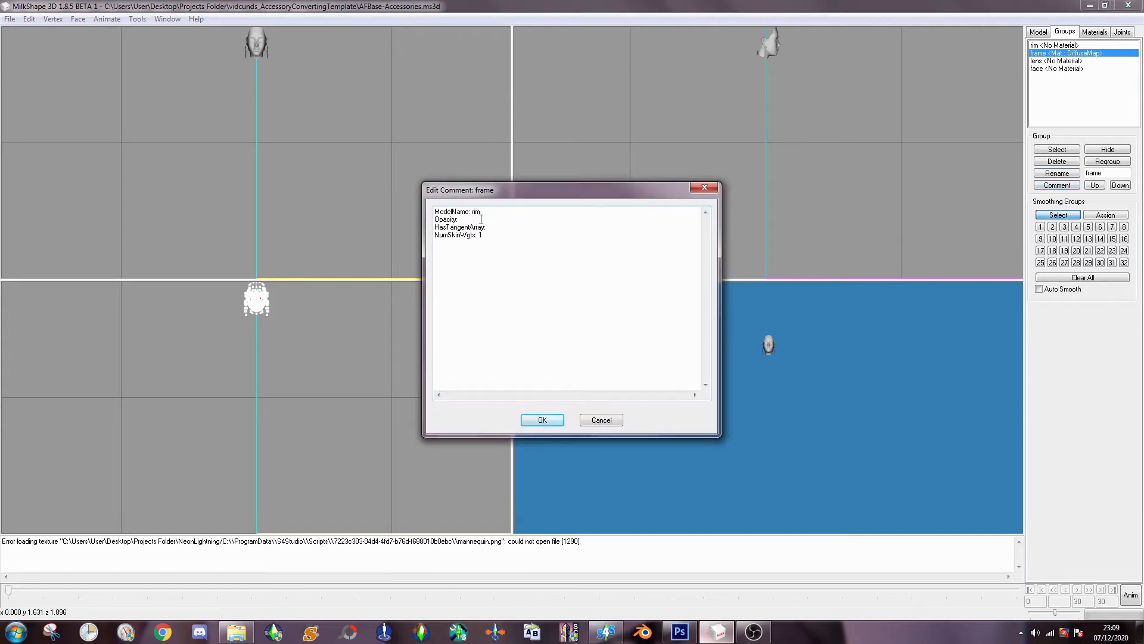
pyautogui.write('5')
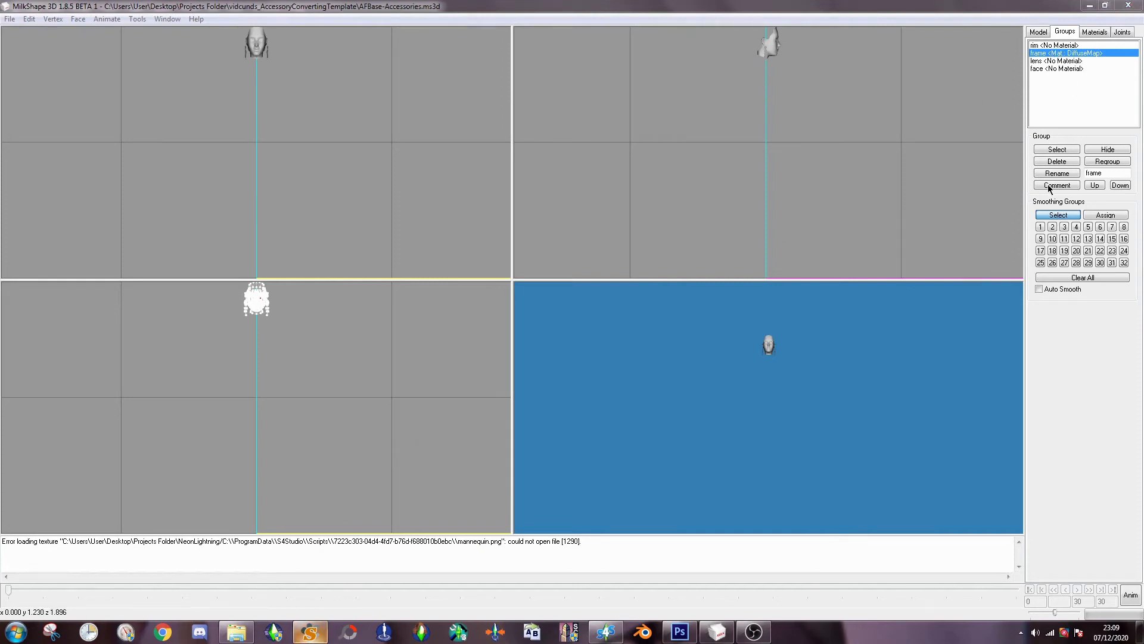
# - Change the comment to ModelName: frame and assign the earring geometry to the head joint
pyautogui.click(1056, 185)
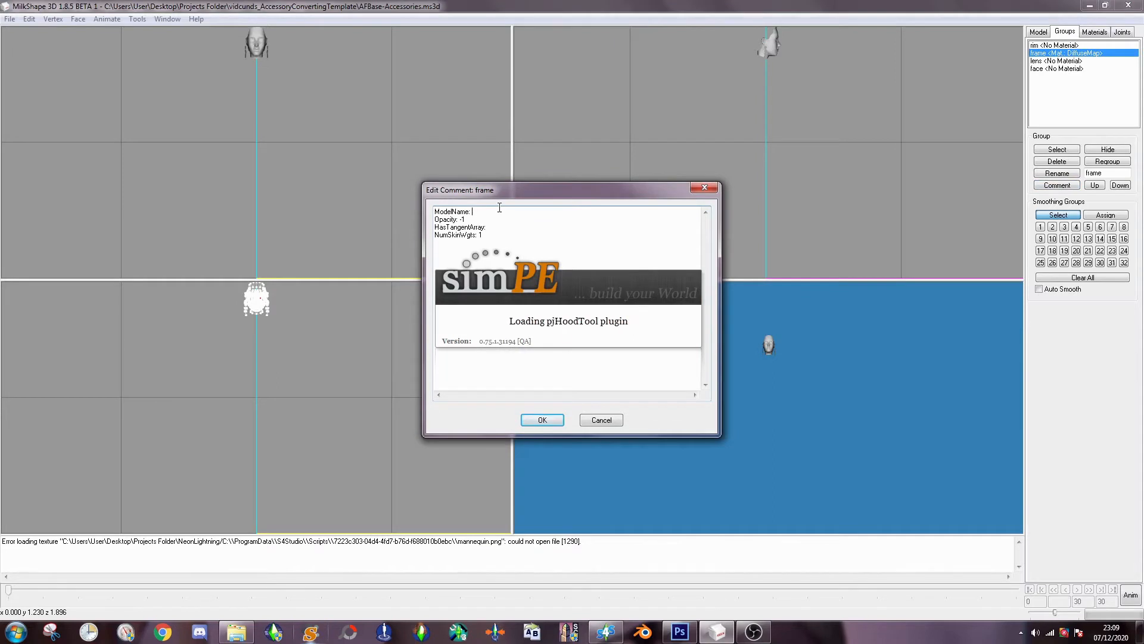
pyautogui.write('frame')
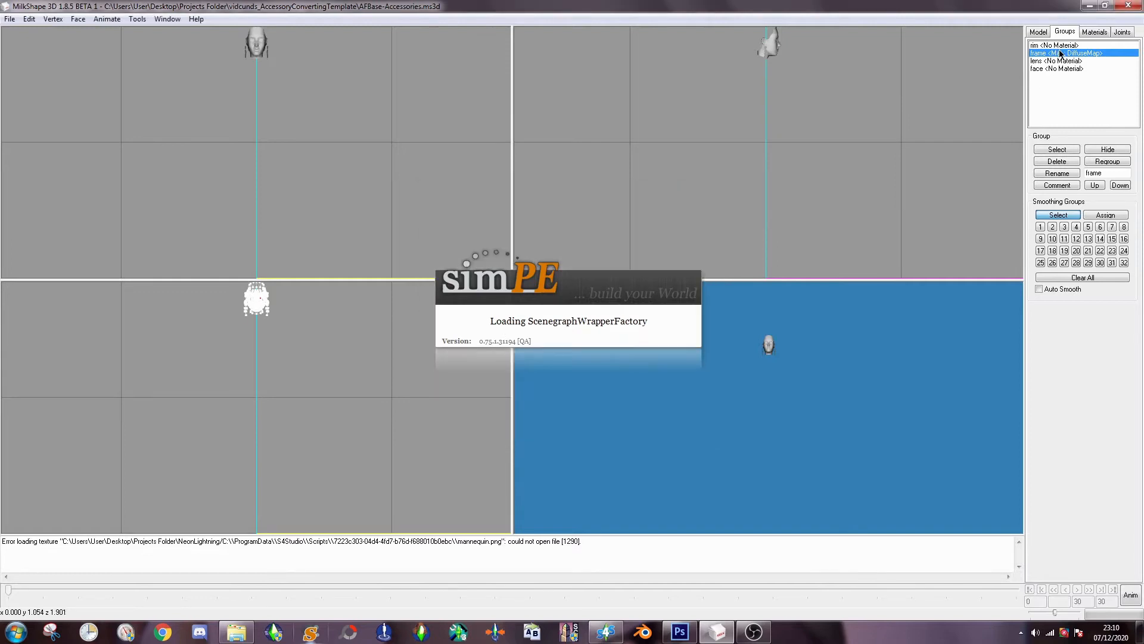
pyautogui.click(1121, 31)
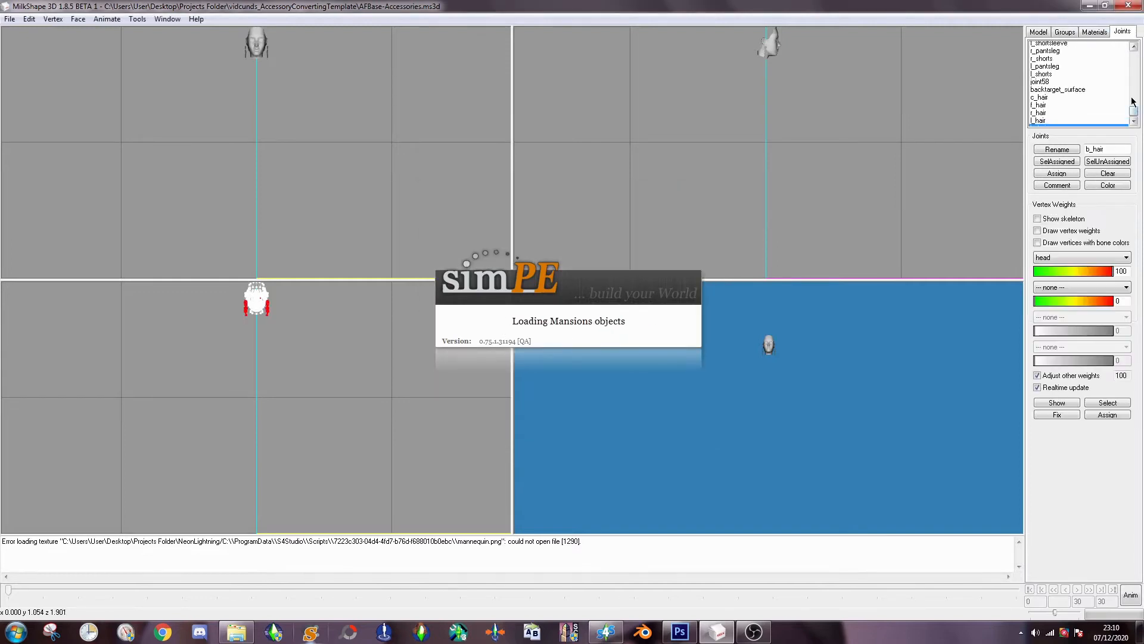
pyautogui.click(1064, 30)
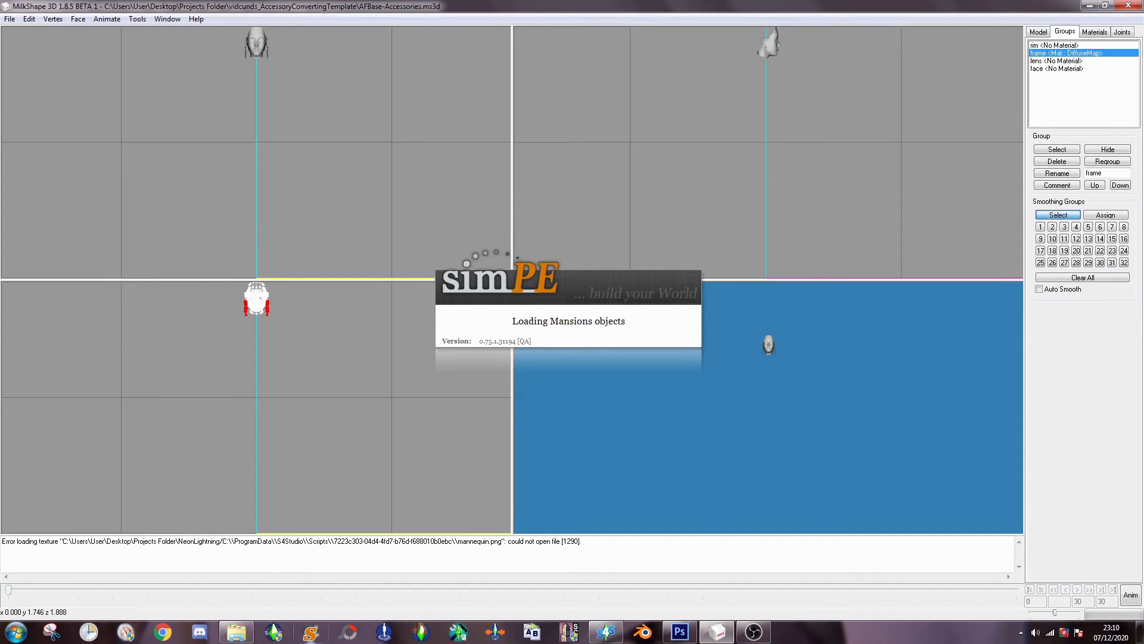
pyautogui.click(1122, 31)
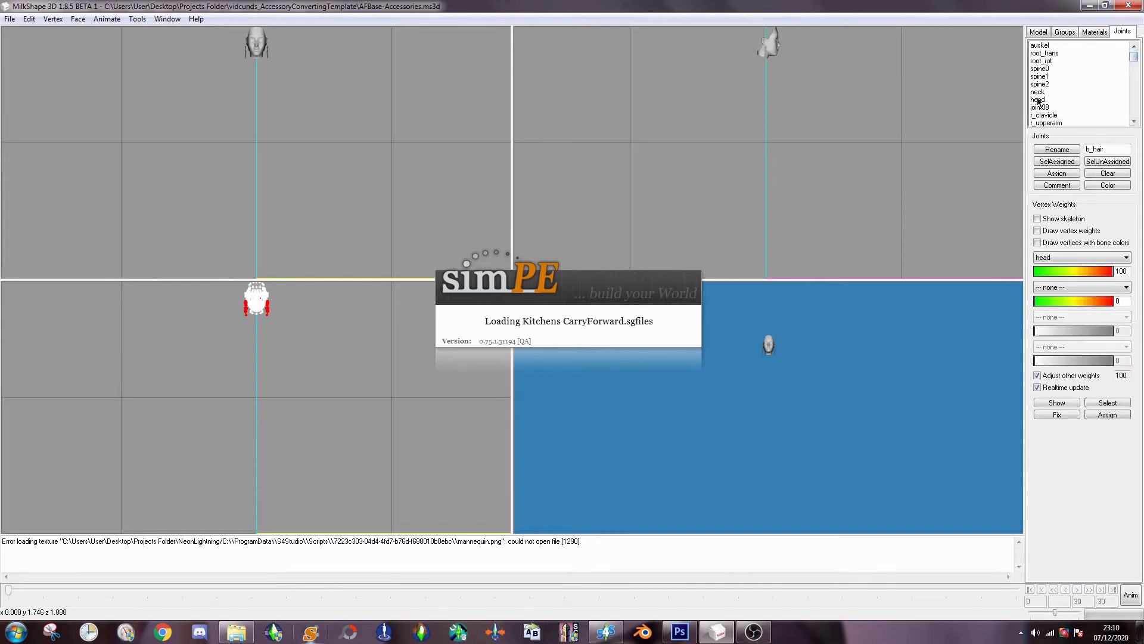
pyautogui.click(1045, 99)
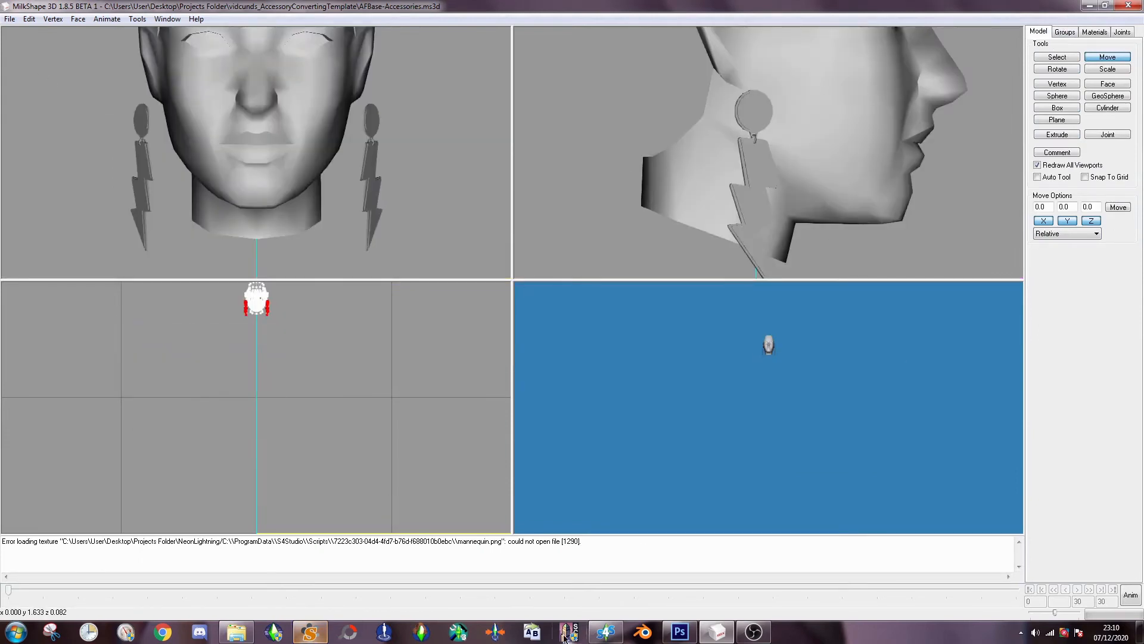
# - Review the lens and rim groups and add a new material pointing at the txtr image
pyautogui.click(678, 631)
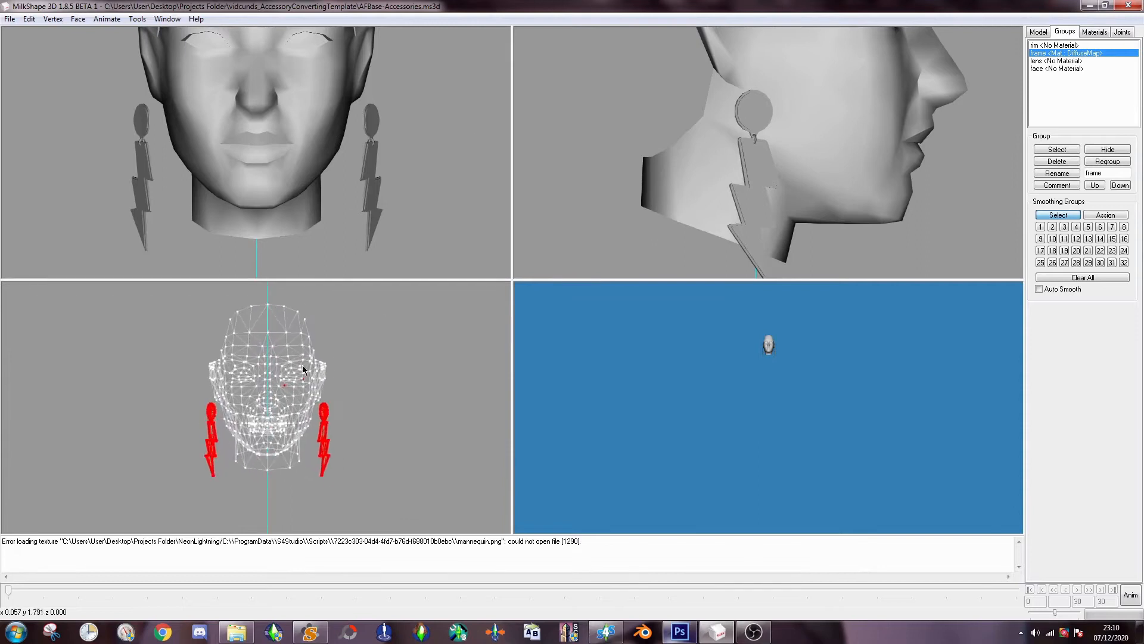
pyautogui.click(1061, 61)
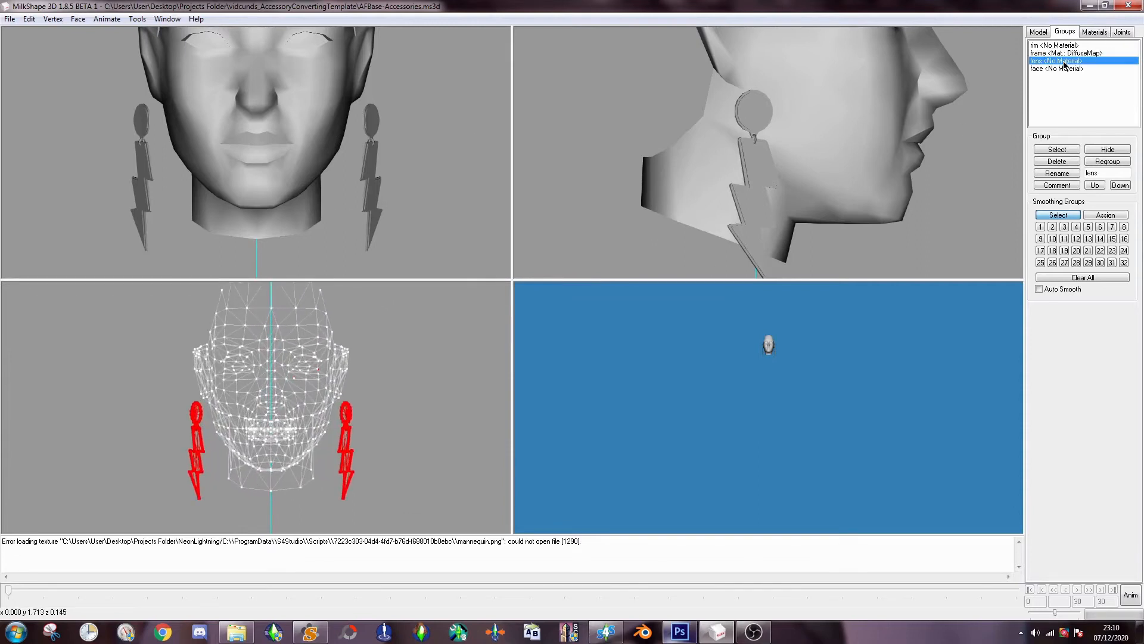
pyautogui.click(1055, 45)
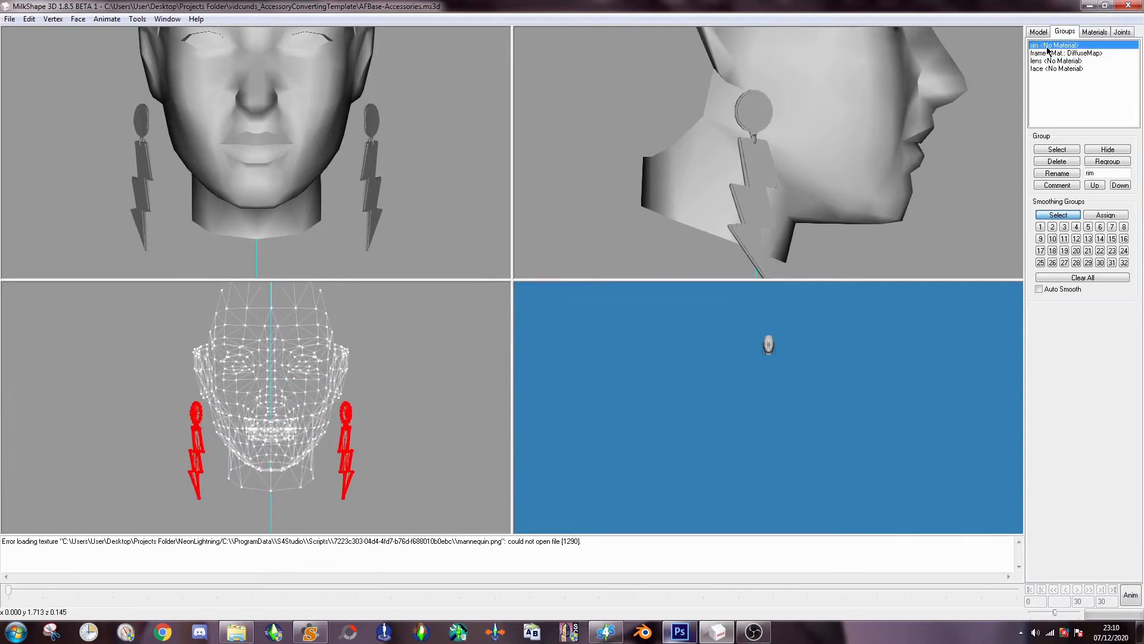
pyautogui.click(1094, 31)
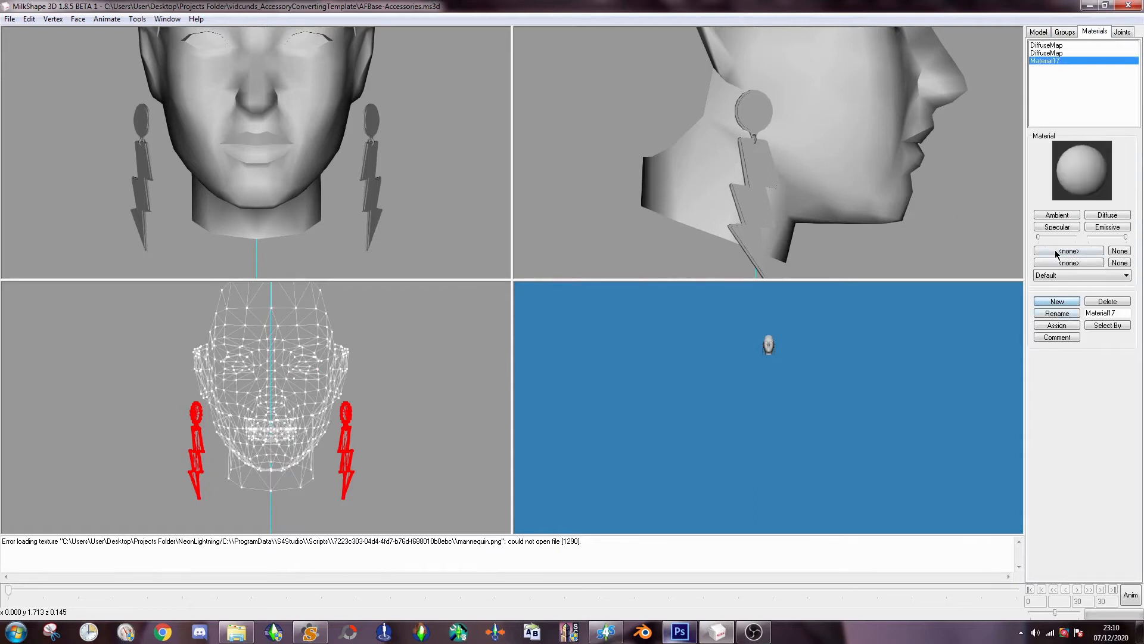
pyautogui.click(1067, 251)
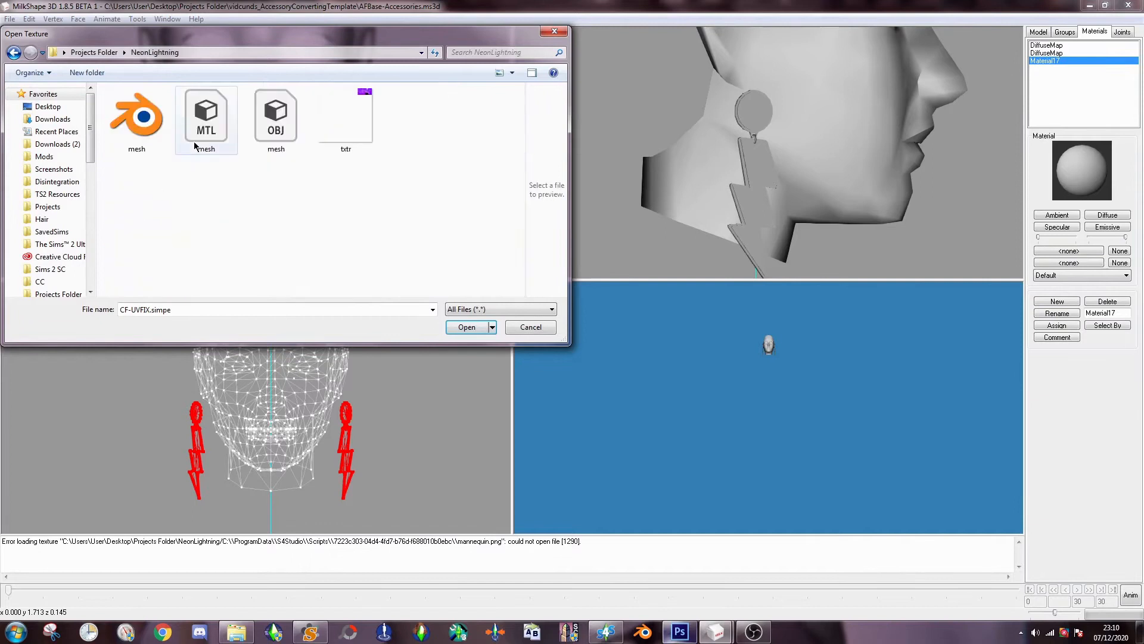
pyautogui.click(466, 327)
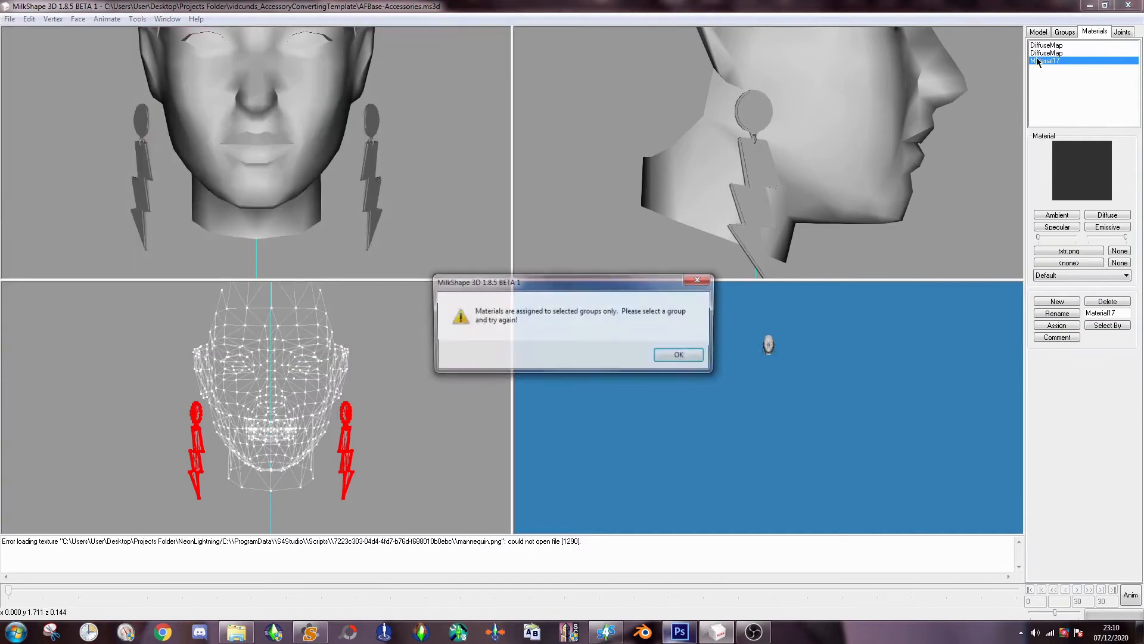
pyautogui.click(677, 353)
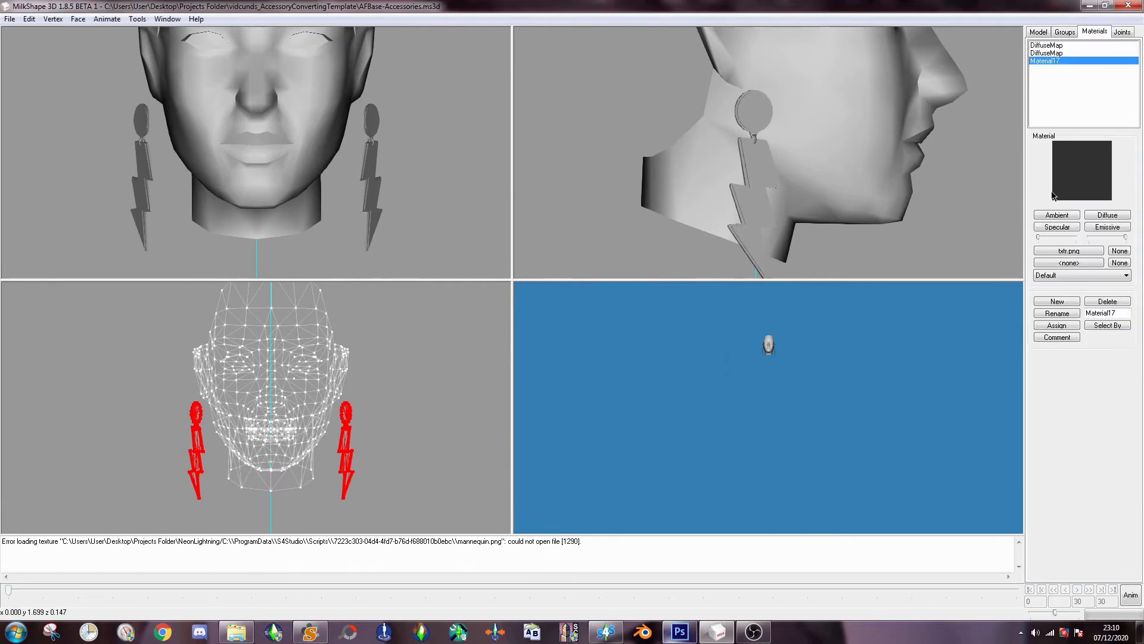
# - Select the earring frame group's faces so the new material can be assigned
pyautogui.click(1068, 250)
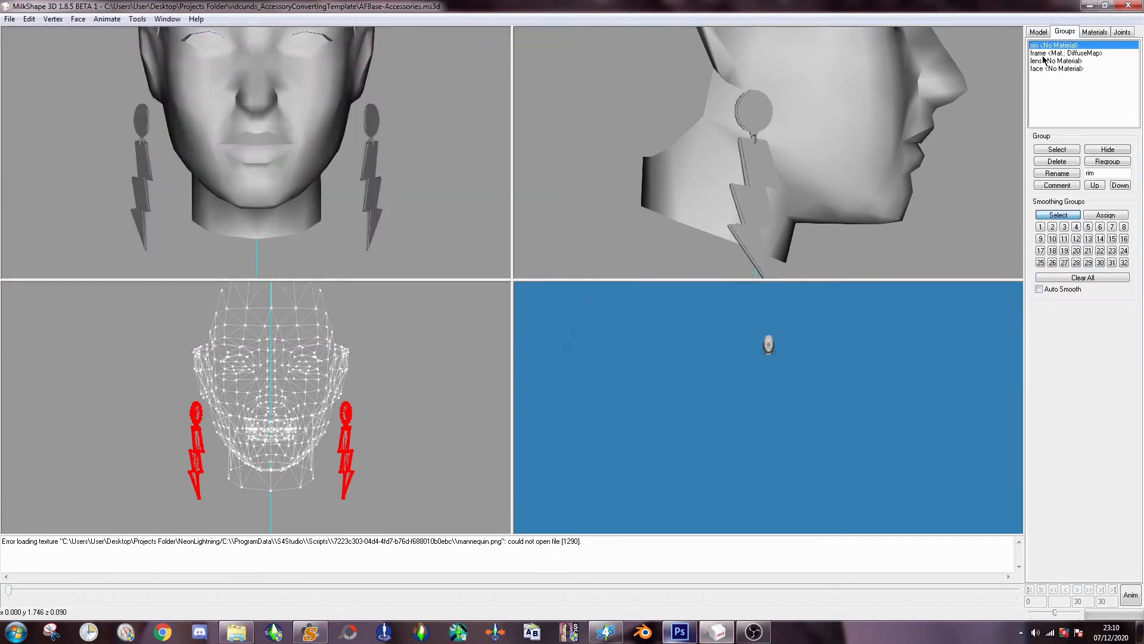
pyautogui.click(1065, 52)
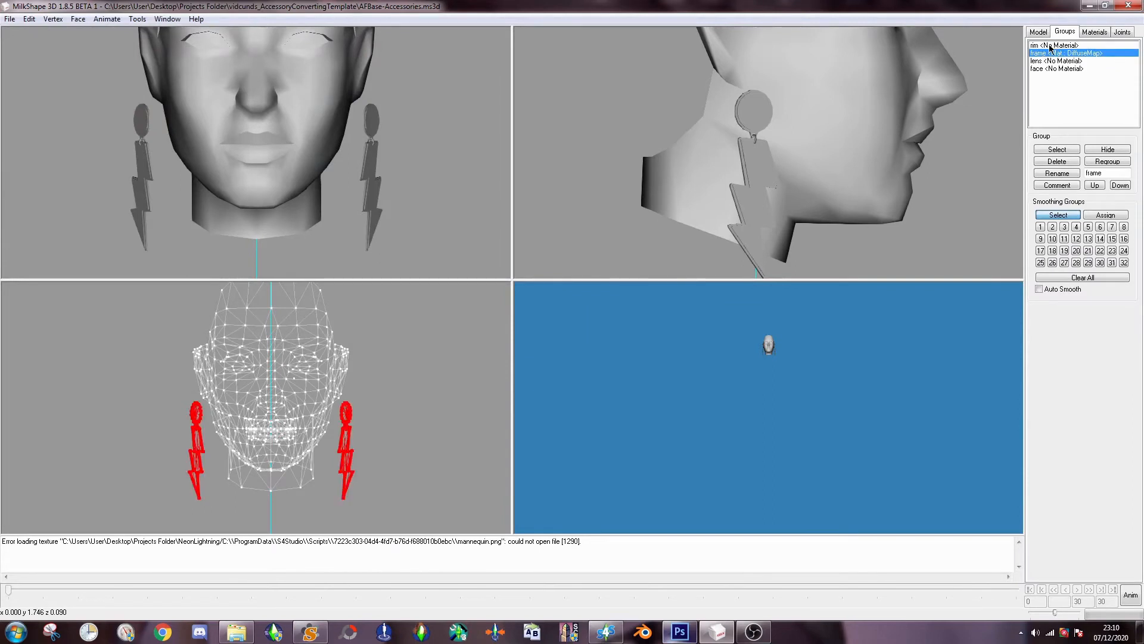
pyautogui.click(1095, 31)
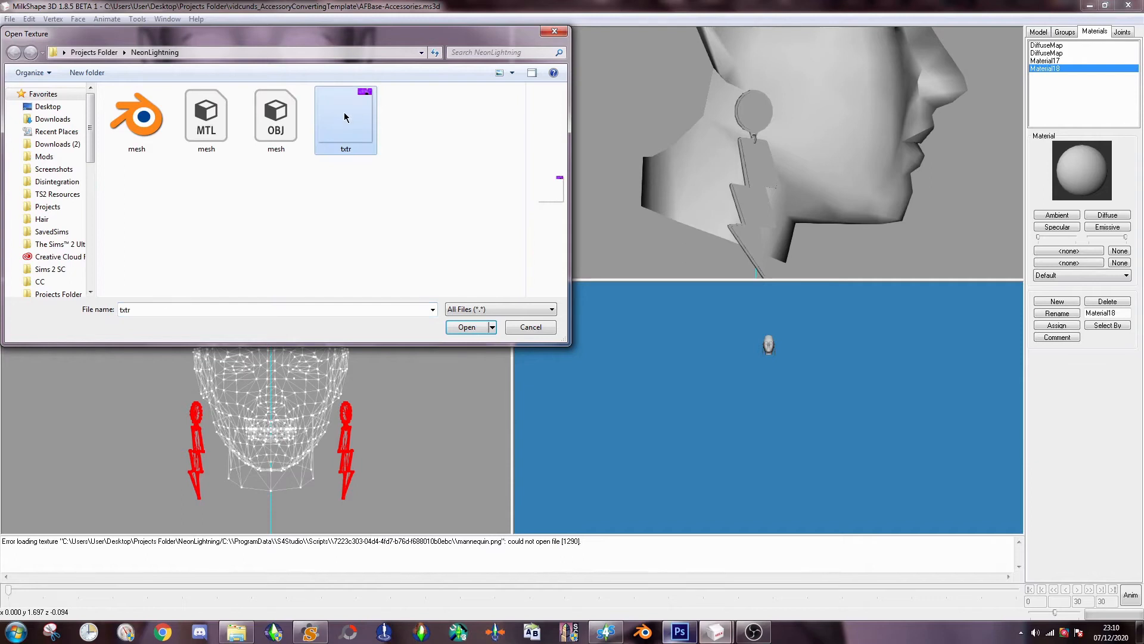
# - Assign txtr.png to the frame material and scale its texture coordinates by a factor of 2
pyautogui.click(466, 327)
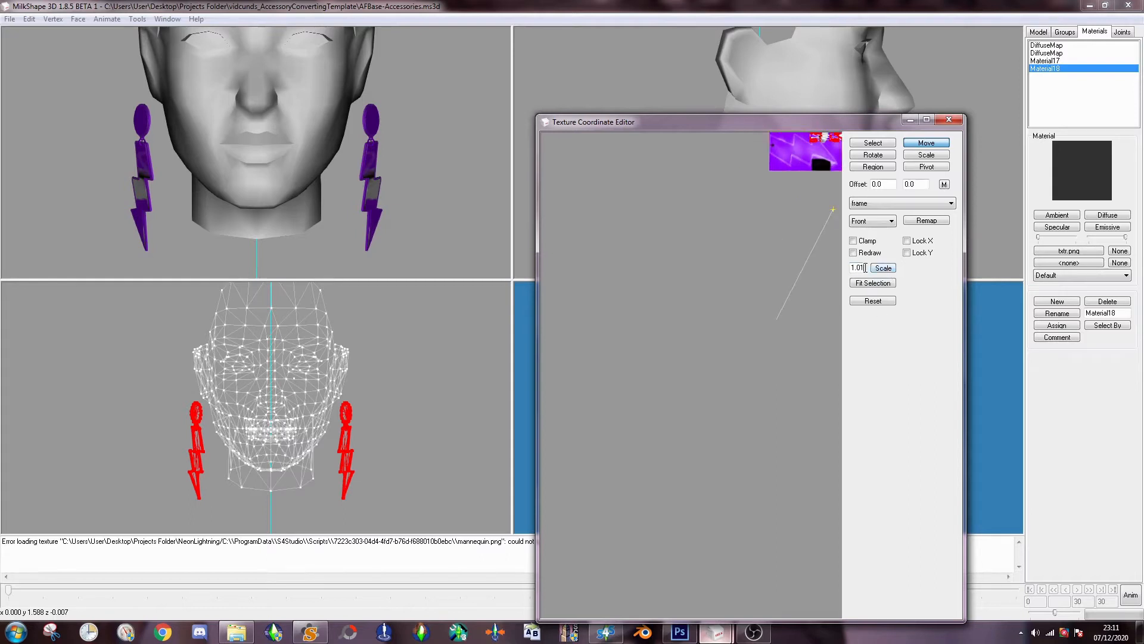
pyautogui.click(882, 268)
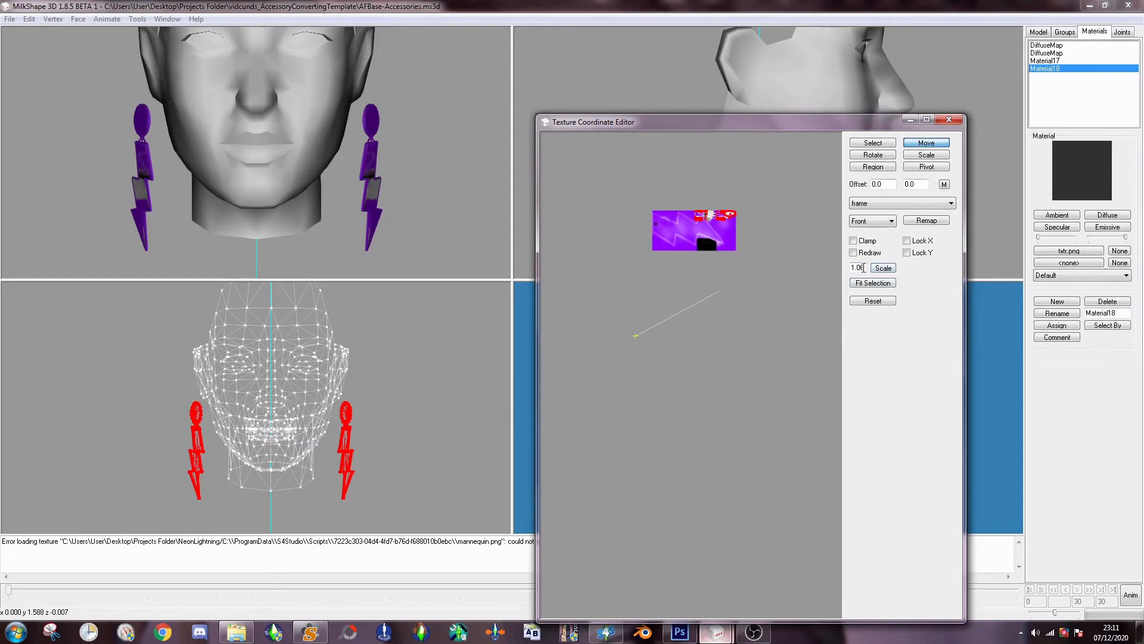
pyautogui.write('2')
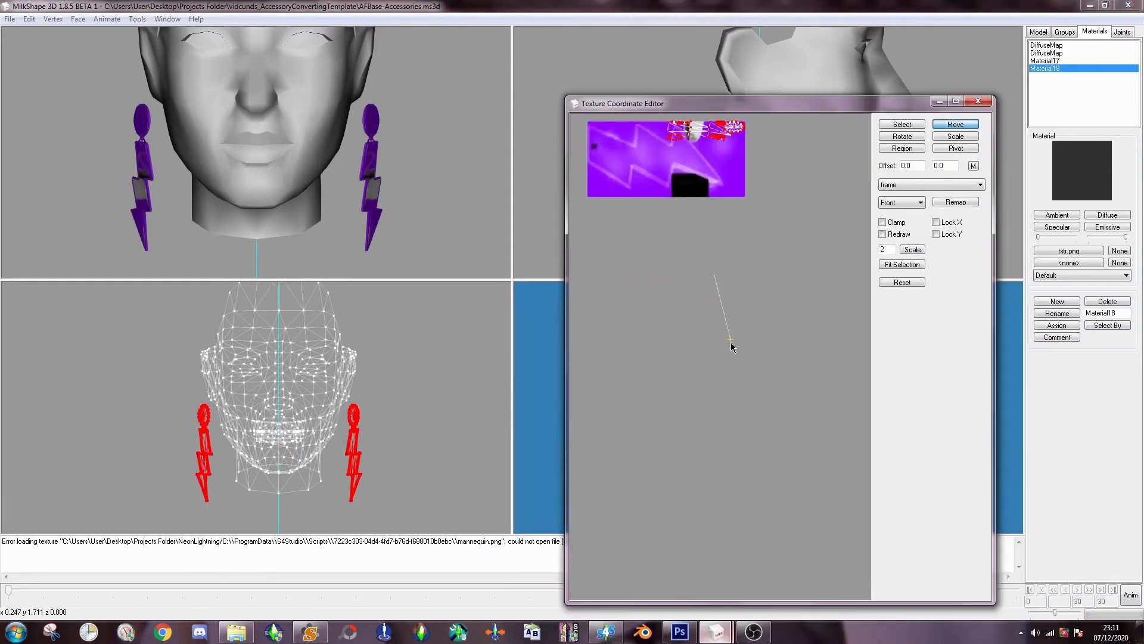
pyautogui.click(955, 136)
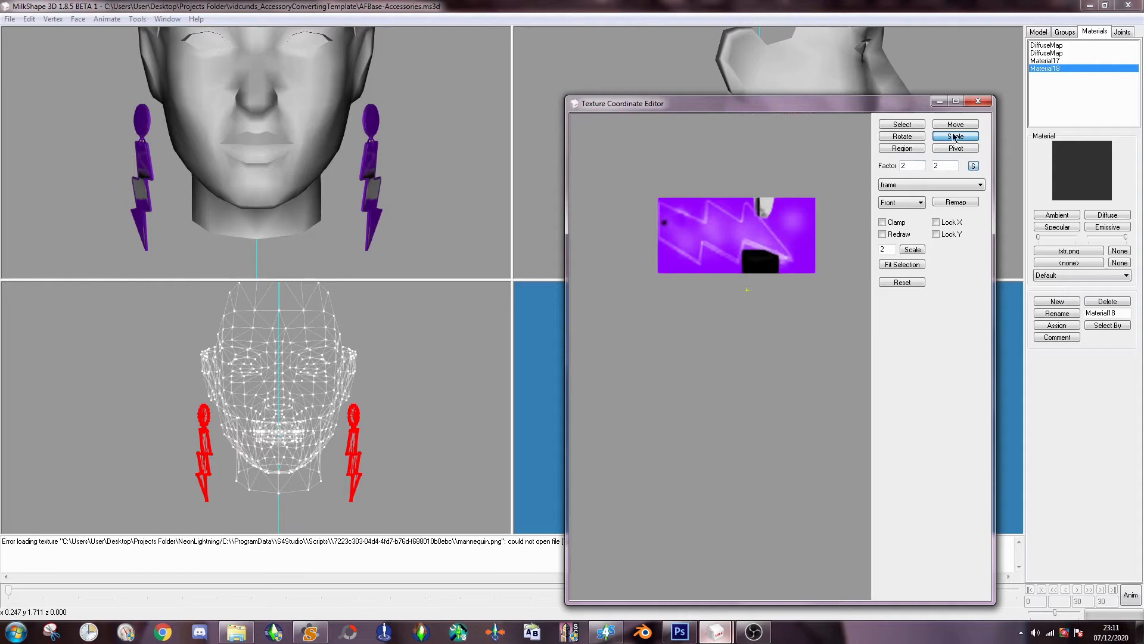
pyautogui.click(954, 123)
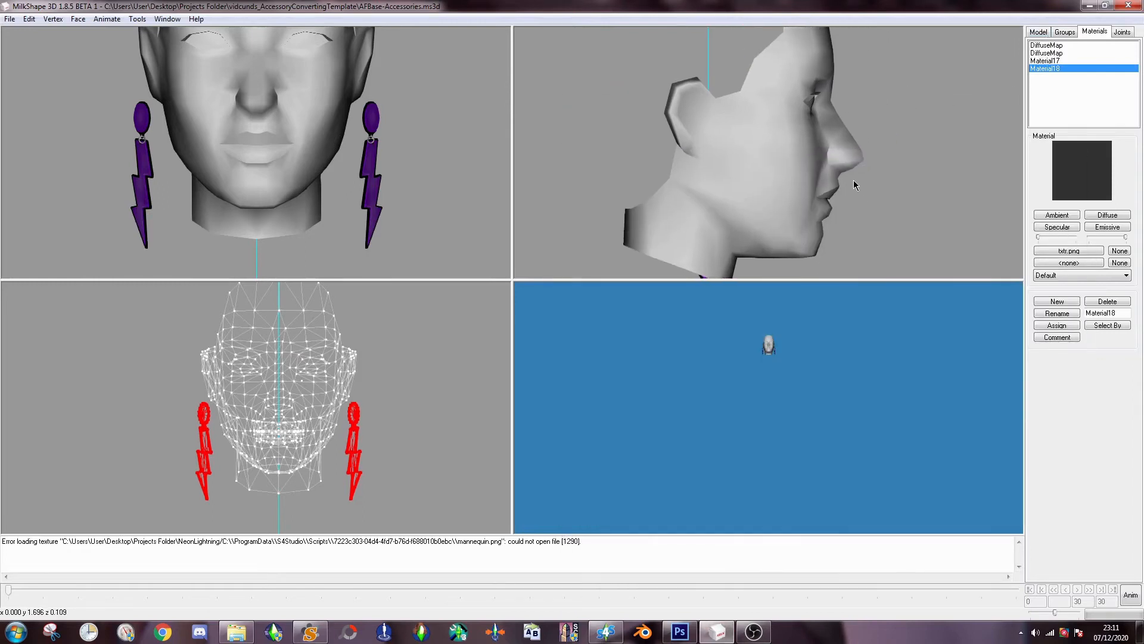
# - Check the frame group uses Material18 and return to the Model tools to move the earrings up
pyautogui.click(1065, 31)
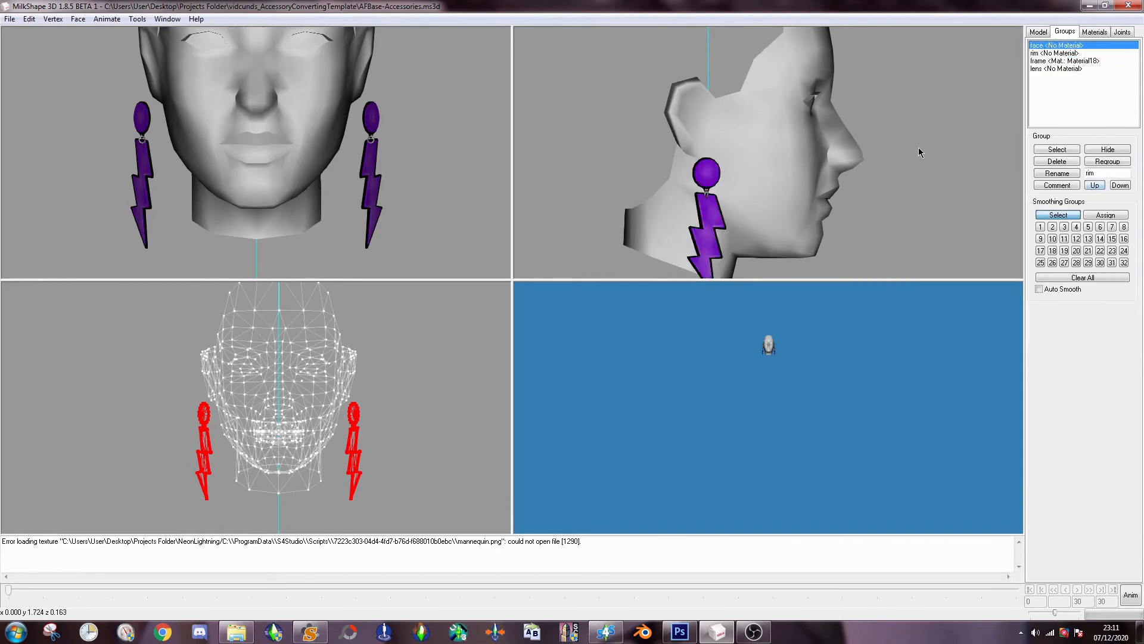
pyautogui.click(1038, 31)
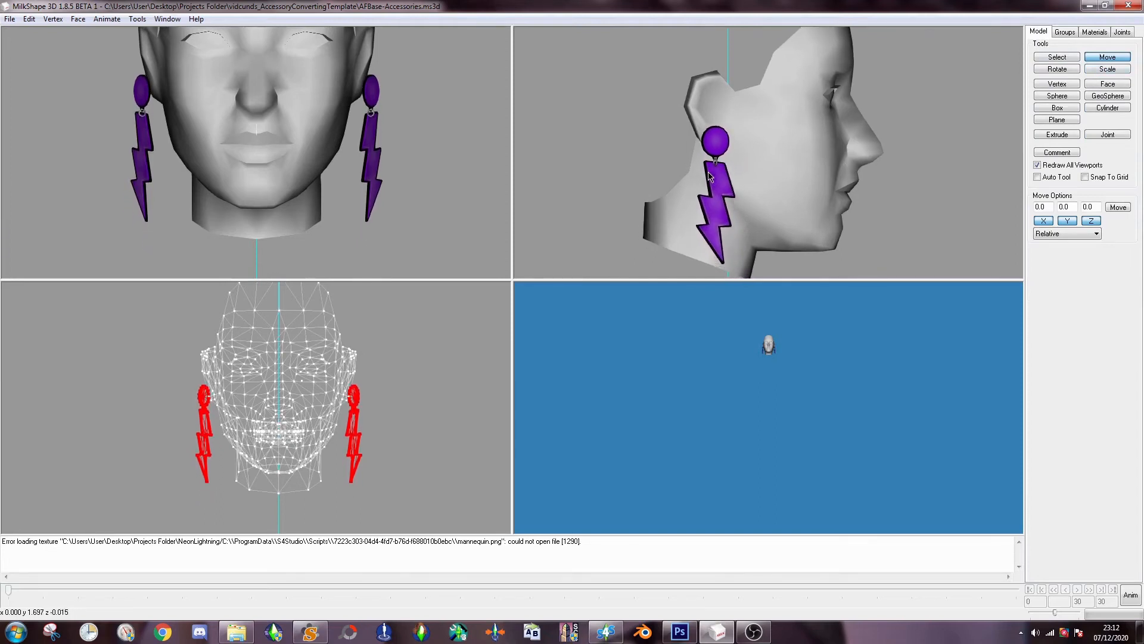
# - Scale the earrings by 0.99 about their centre of mass several times to slim them slightly
pyautogui.click(1106, 69)
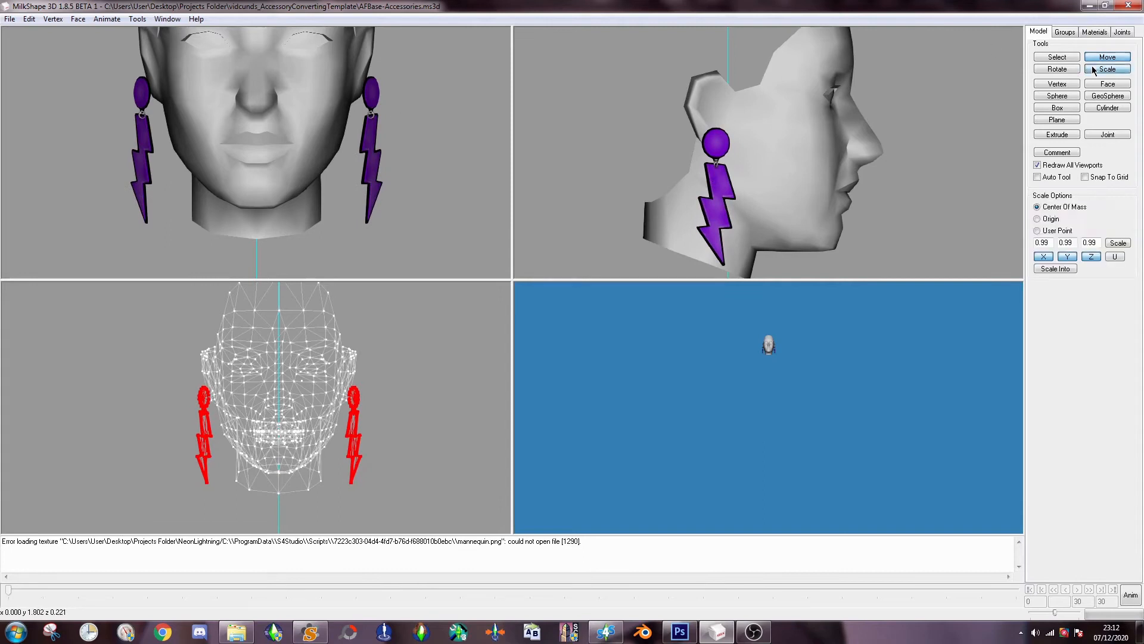
pyautogui.click(1106, 69)
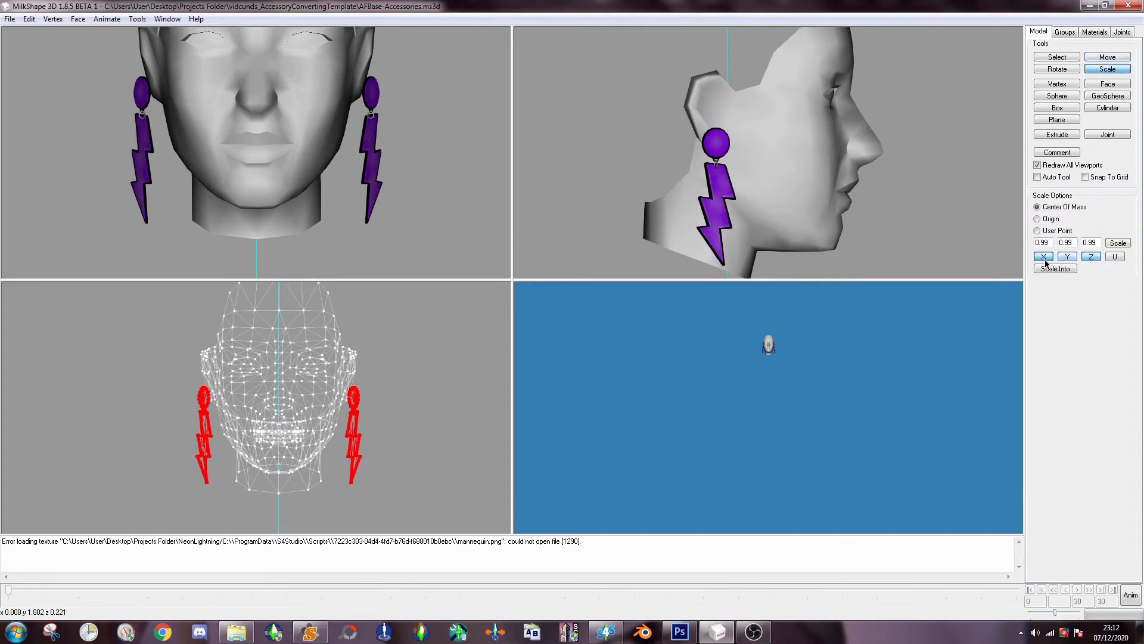
pyautogui.click(1117, 242)
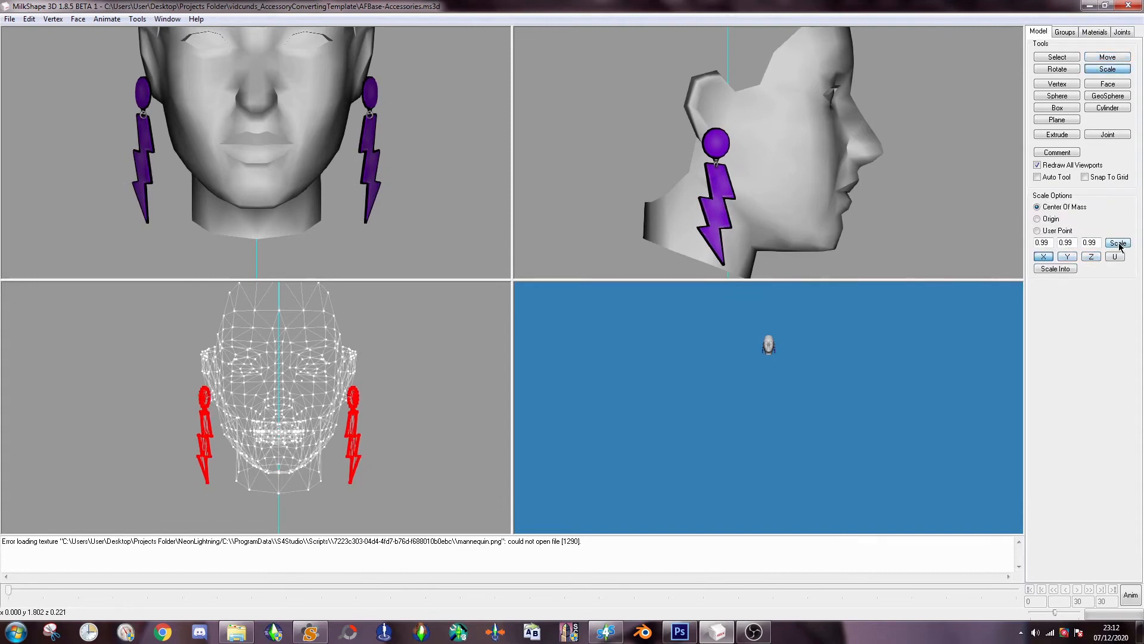
pyautogui.click(1117, 242)
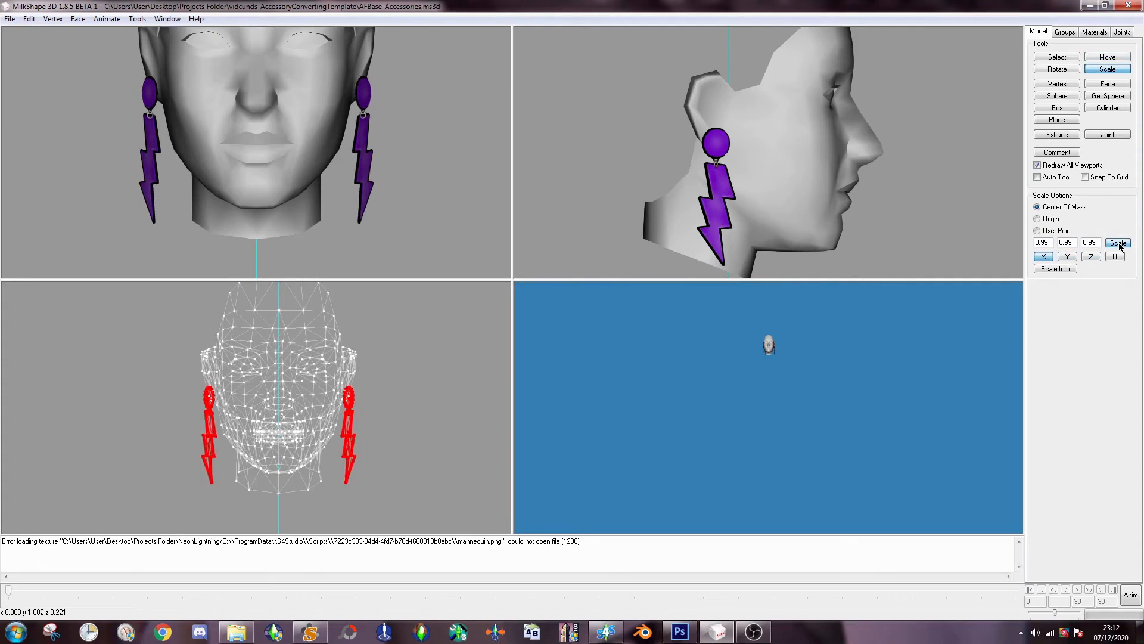
pyautogui.click(1116, 242)
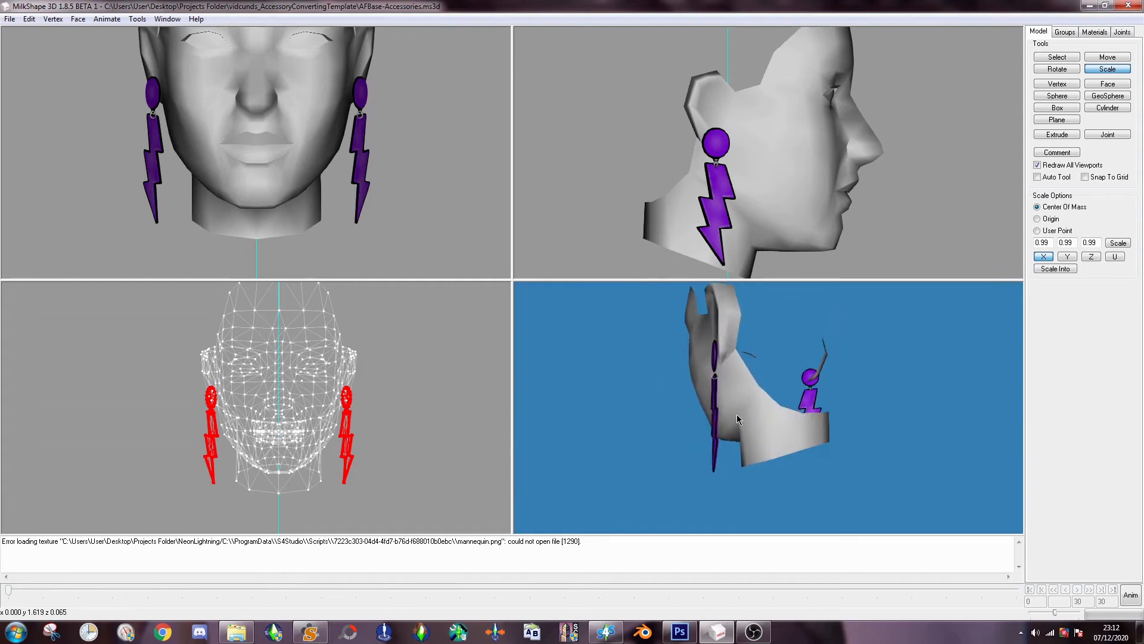
pyautogui.click(1117, 242)
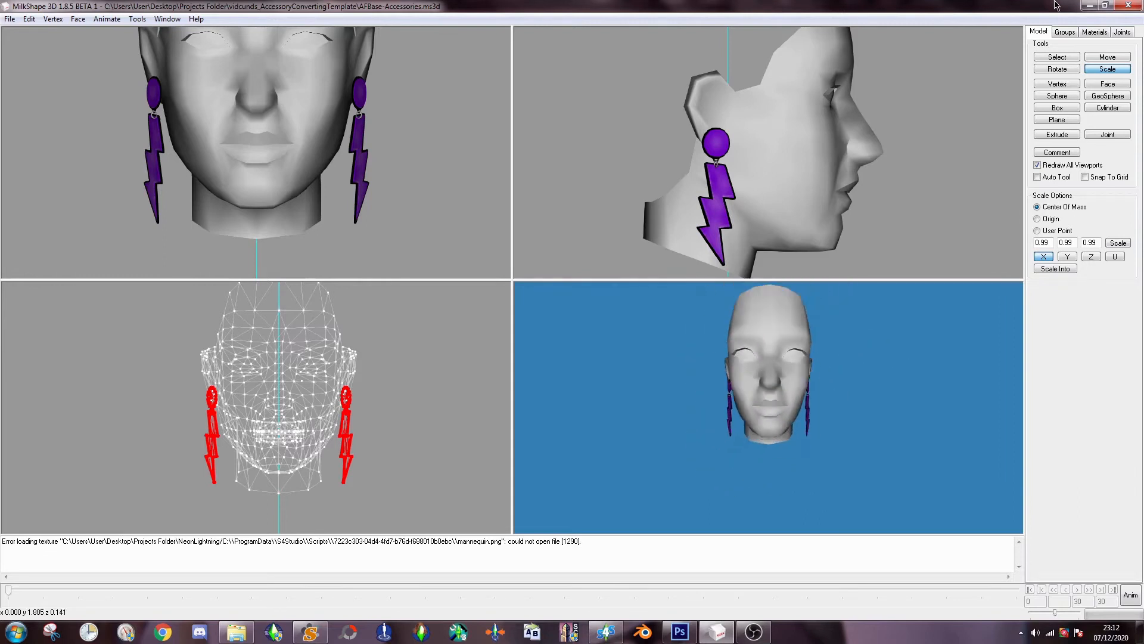
pyautogui.click(1064, 31)
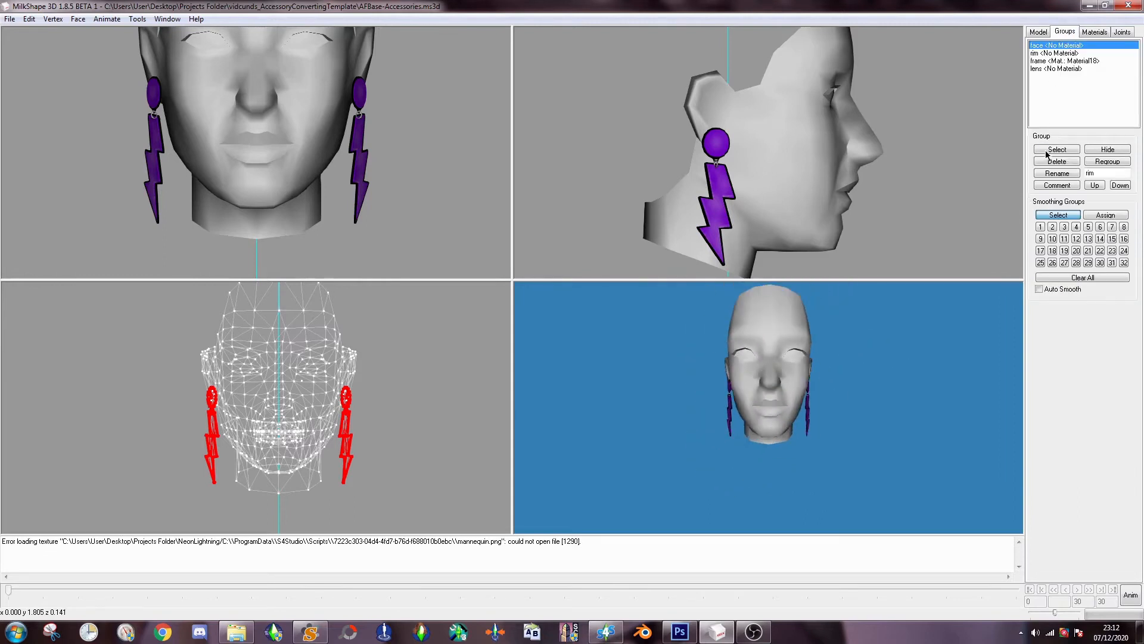
# - Delete the mannequin face group and export the rim, frame and lens as an 'earr...' UniMesh file
pyautogui.click(1056, 161)
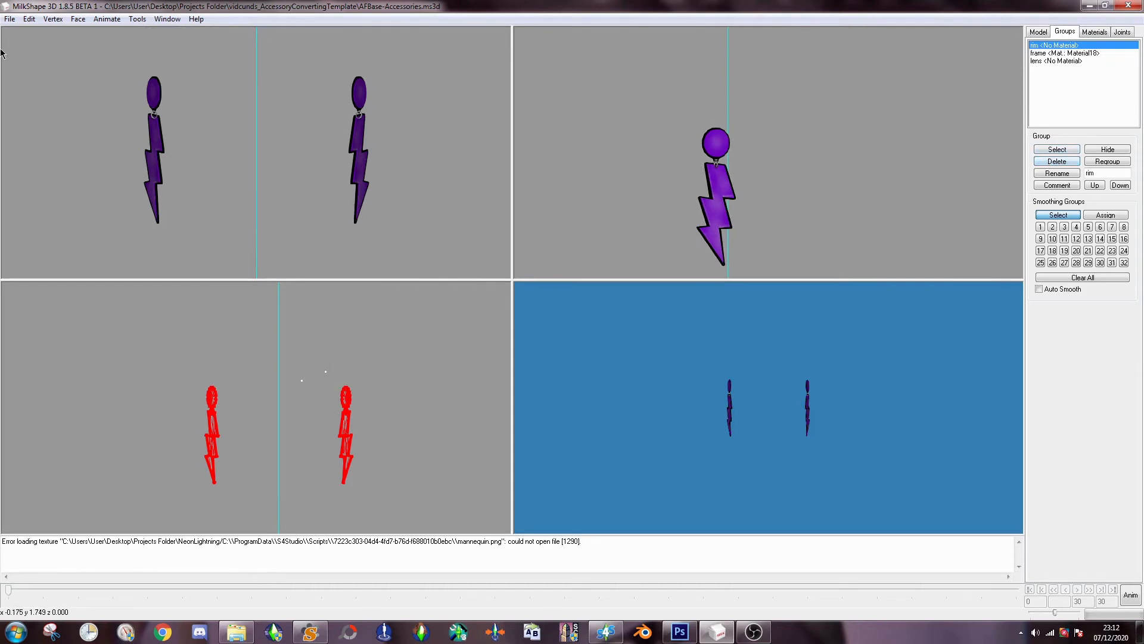
pyautogui.click(10, 18)
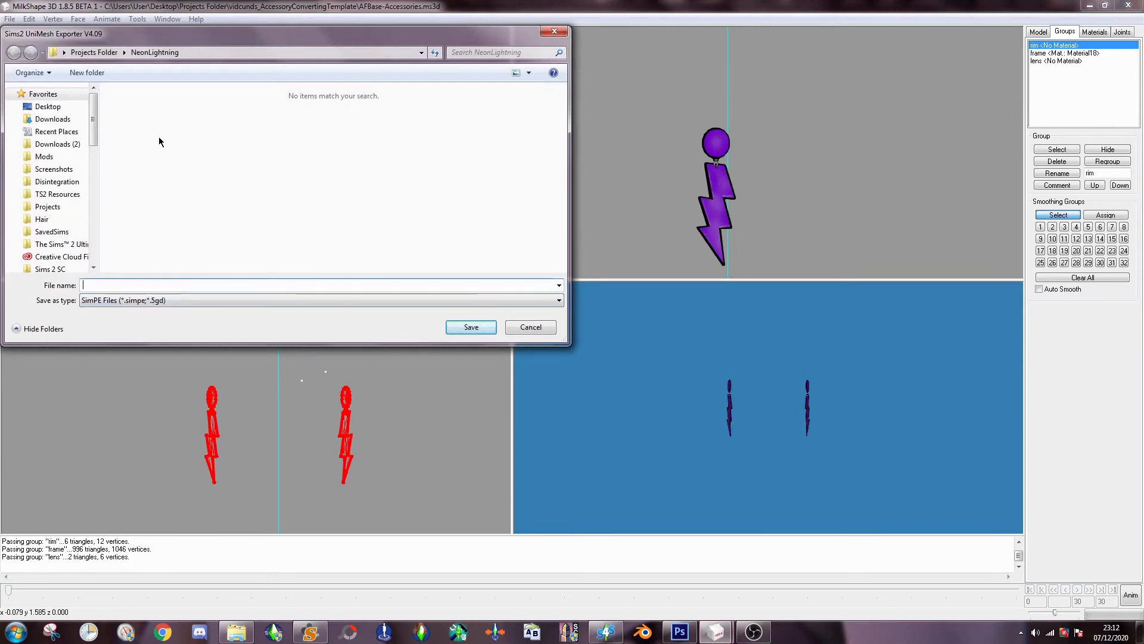
pyautogui.write('earri')
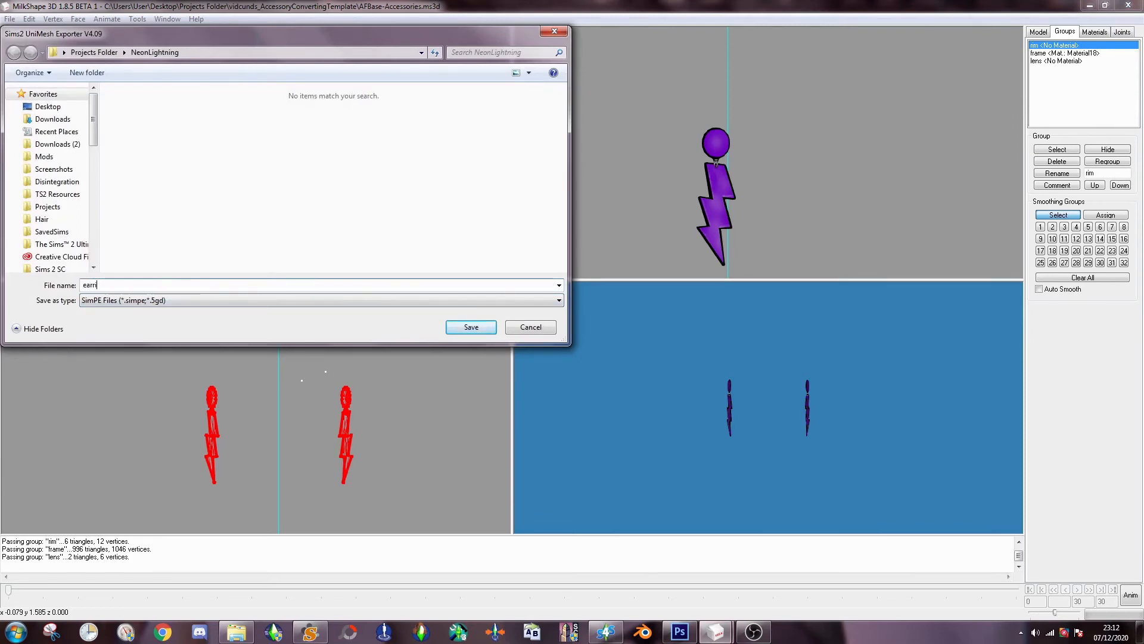
pyautogui.click(470, 326)
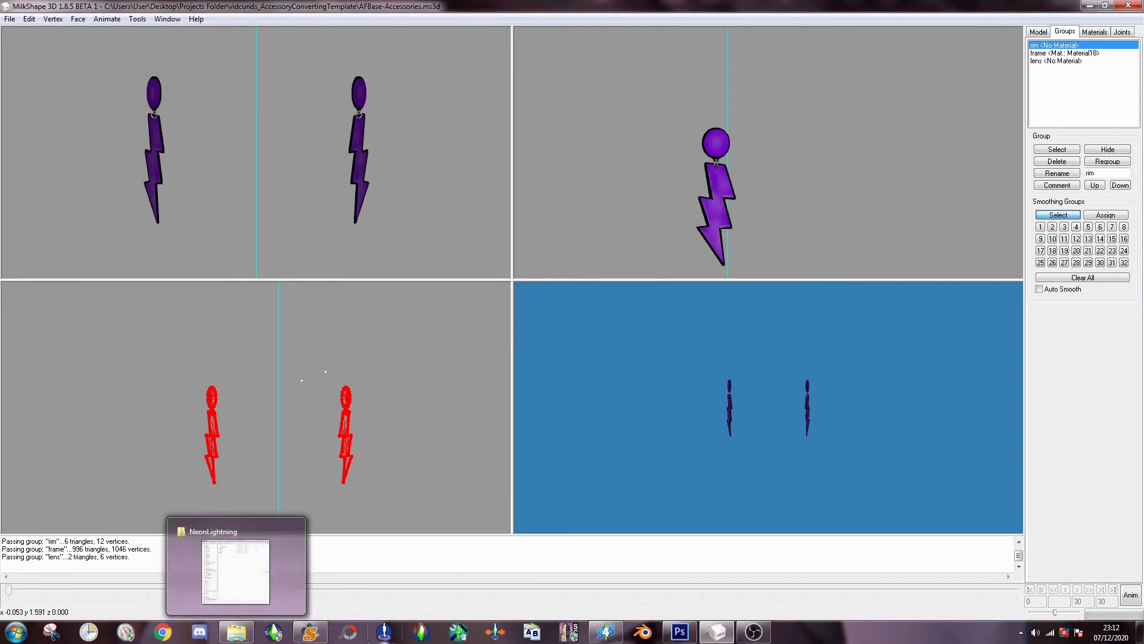
pyautogui.moveTo(385, 632)
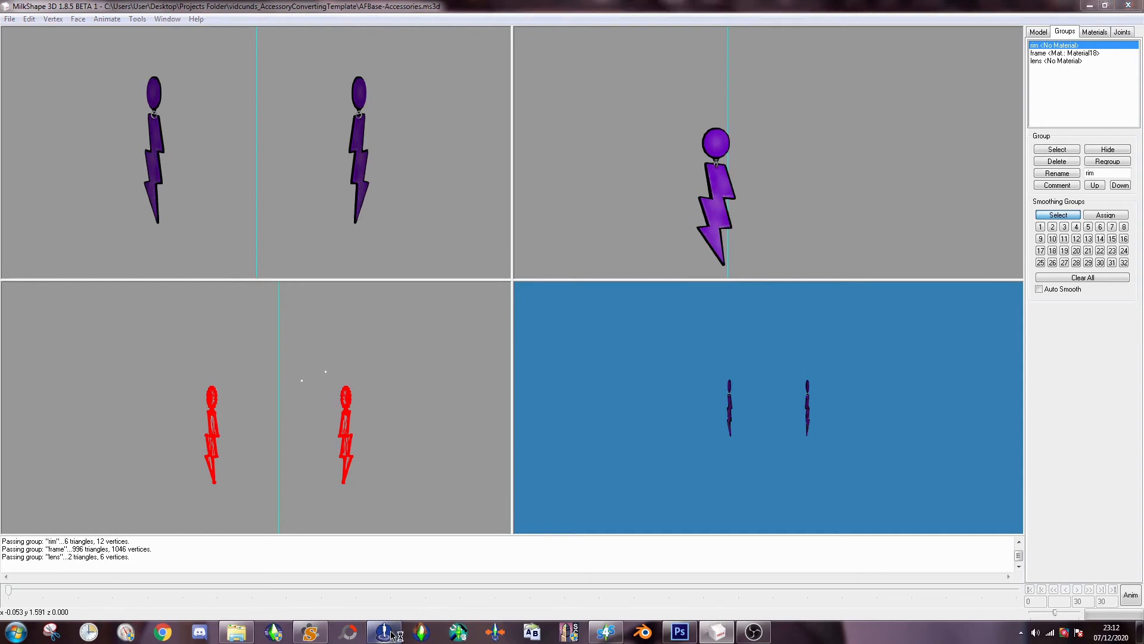
pyautogui.moveTo(556, 364)
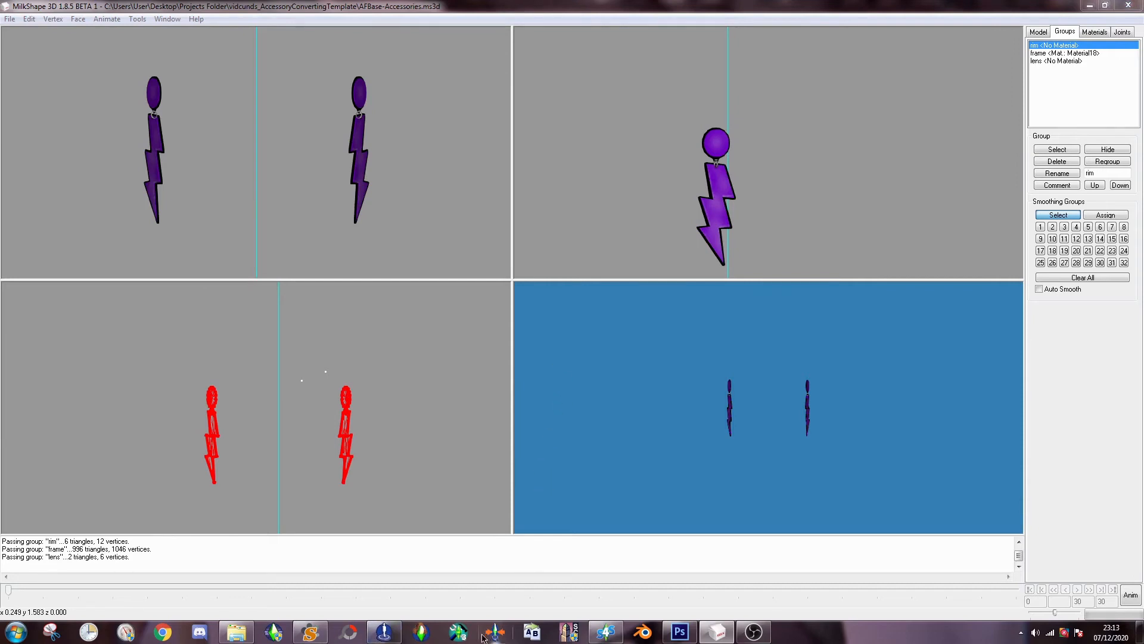
pyautogui.moveTo(383, 632)
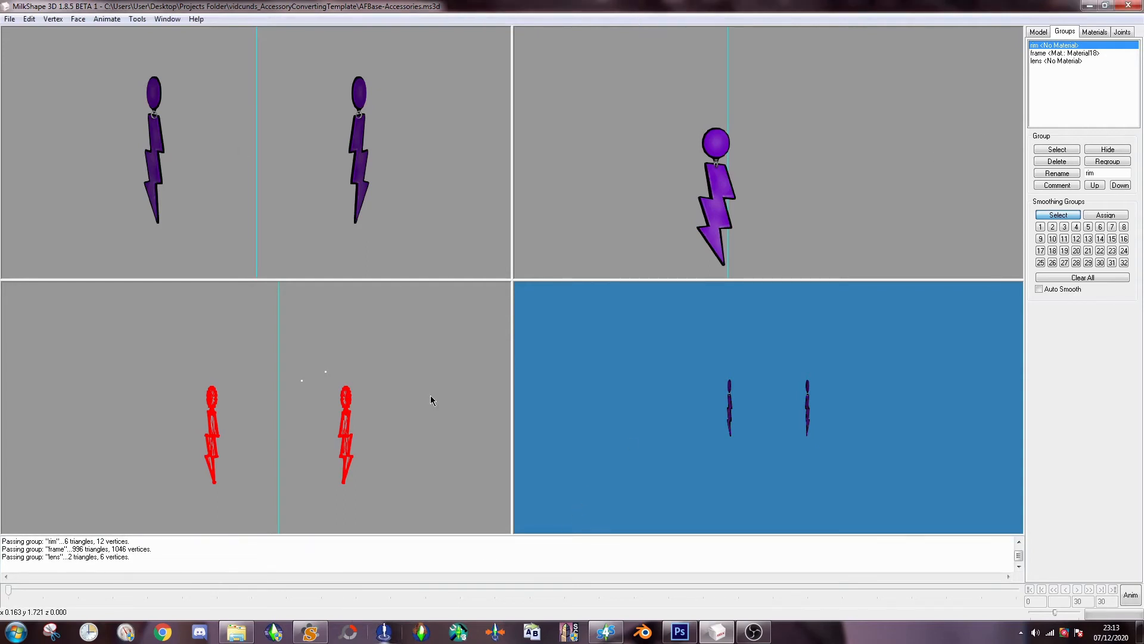
pyautogui.moveTo(769, 518)
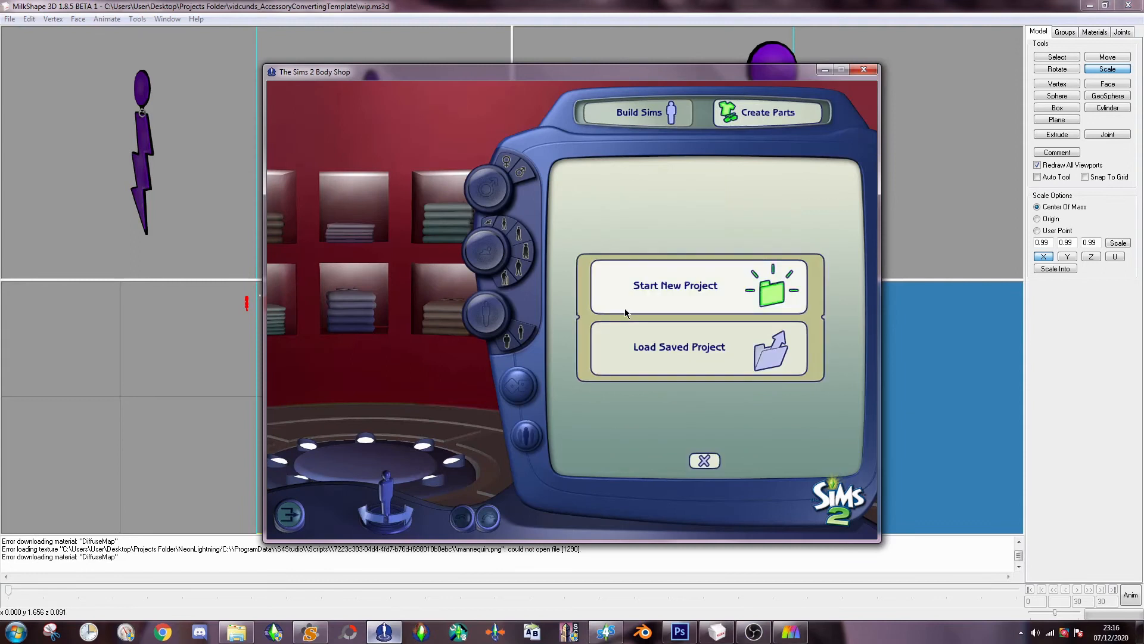
# - Export the earring textures as a new Body Shop project named neonlighting, then start quitting
pyautogui.click(675, 285)
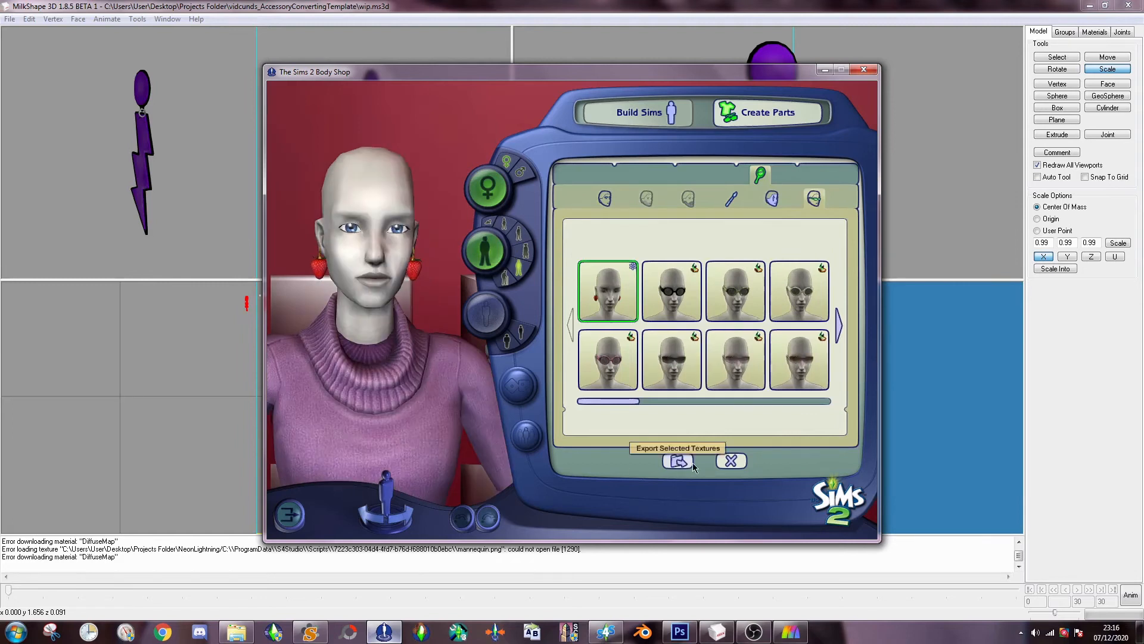
pyautogui.click(677, 460)
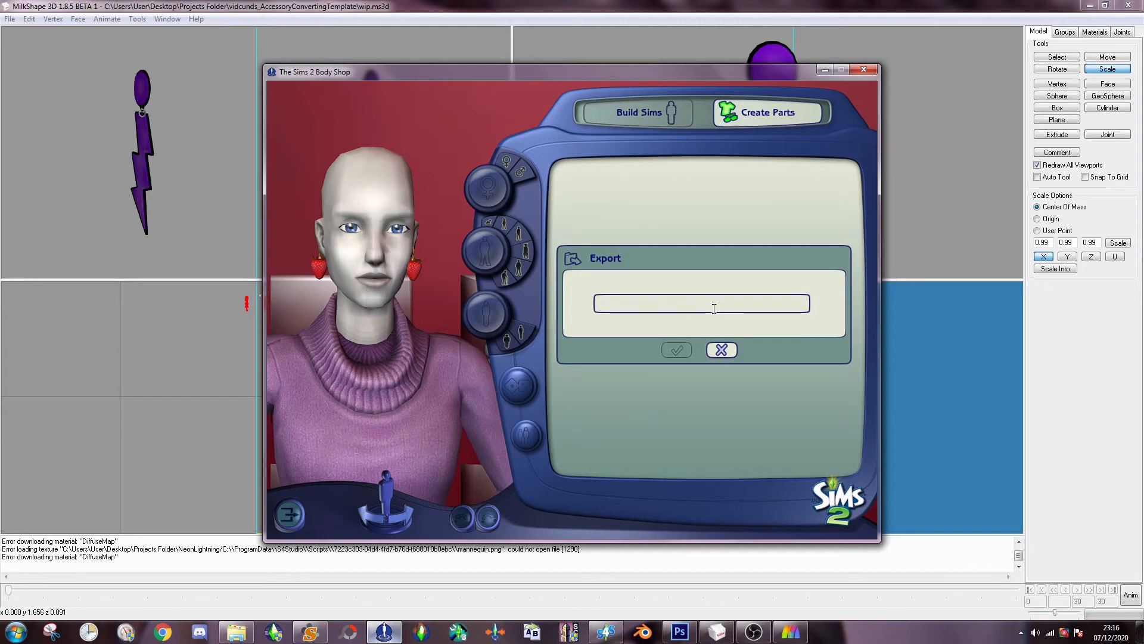
pyautogui.write('neonlighting')
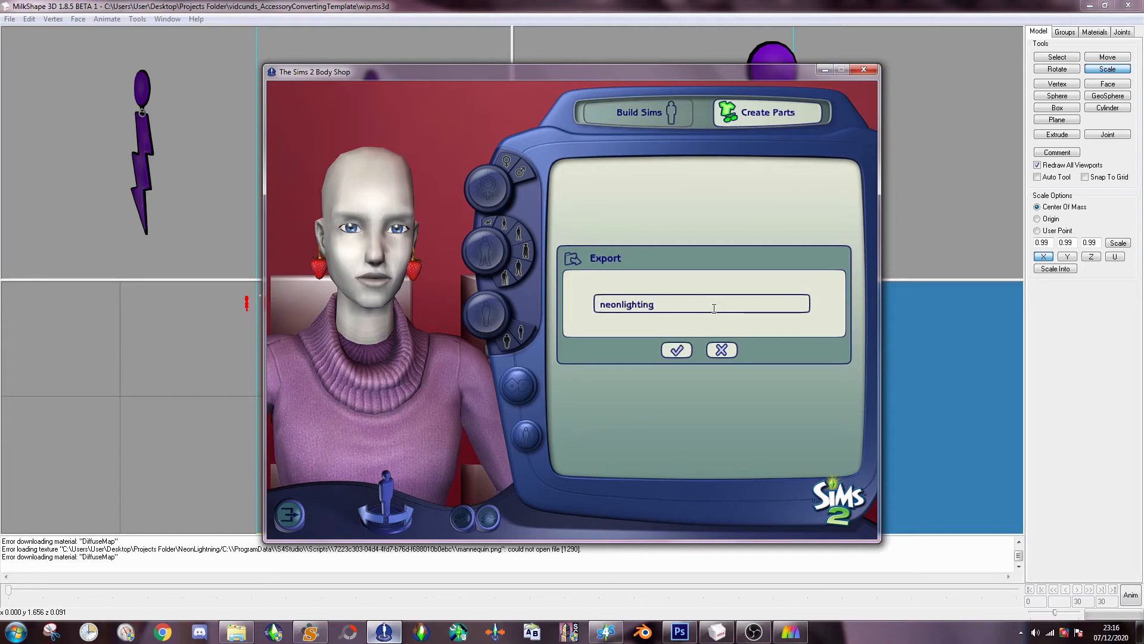
pyautogui.click(675, 351)
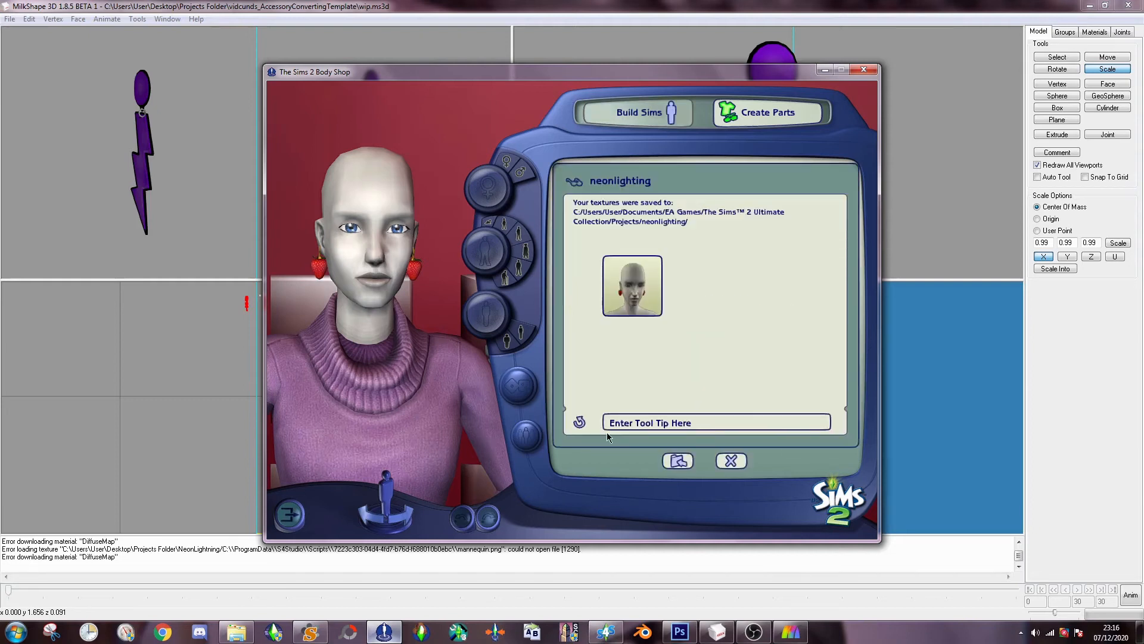
pyautogui.click(678, 460)
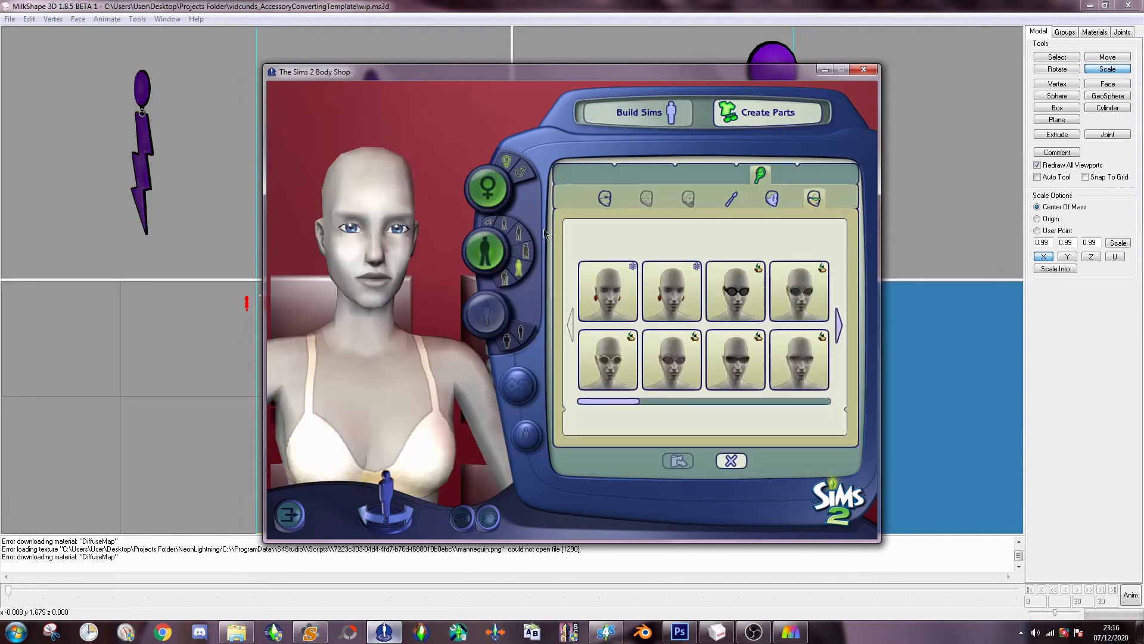
pyautogui.click(731, 460)
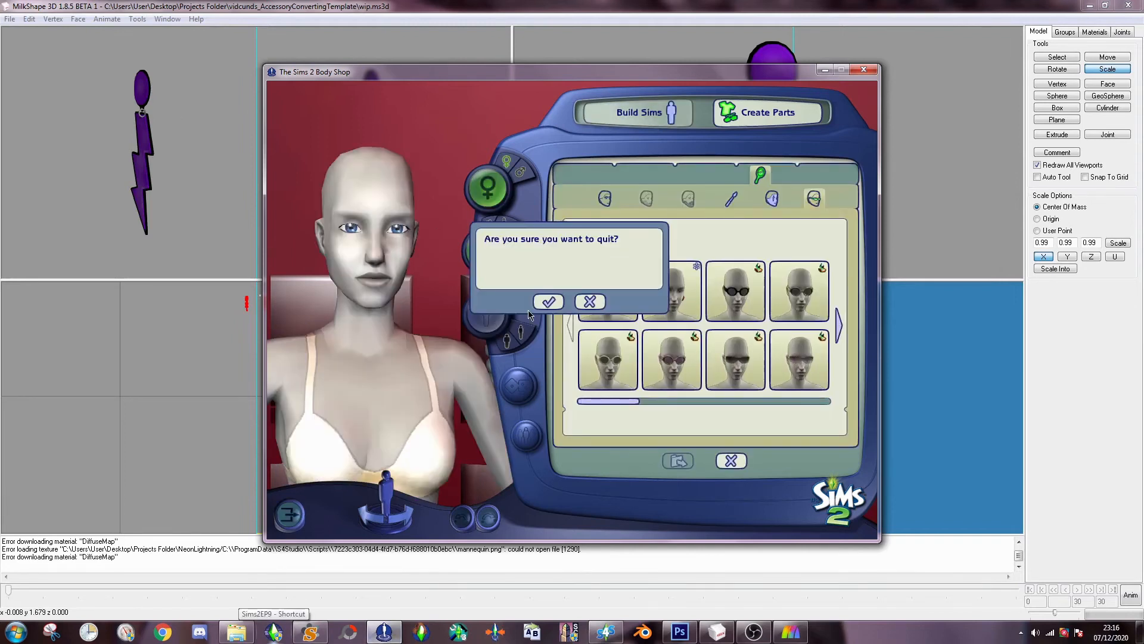
# - Load da974c93_neonlighting.package into the Sim Mesh Extractor after confirming Body Shop's quit
pyautogui.click(548, 302)
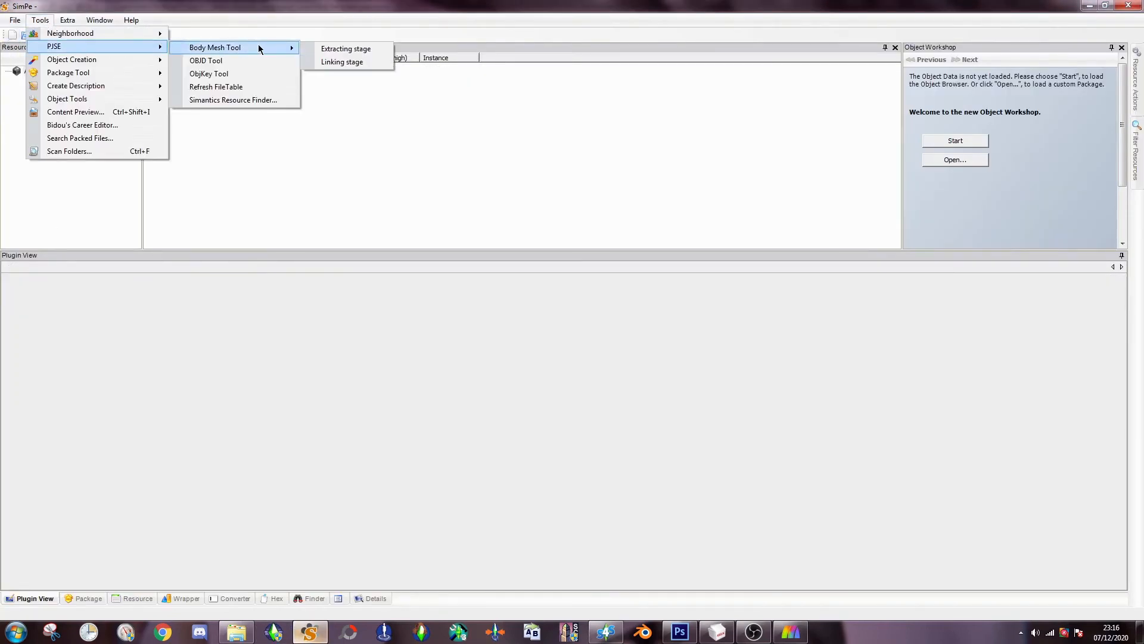
pyautogui.click(345, 47)
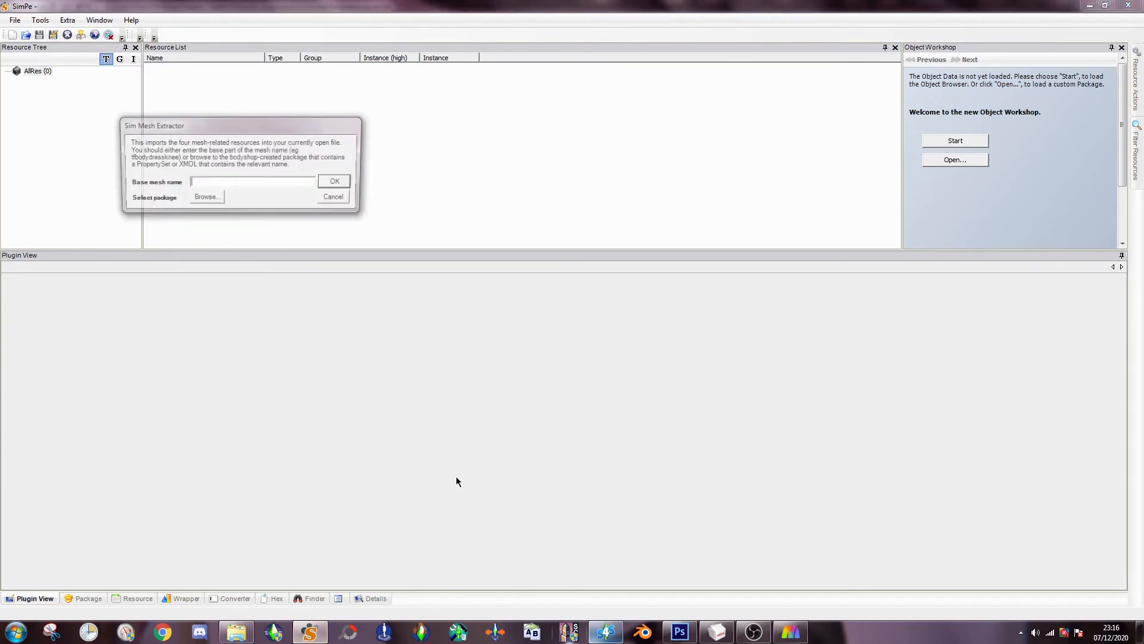
pyautogui.click(206, 197)
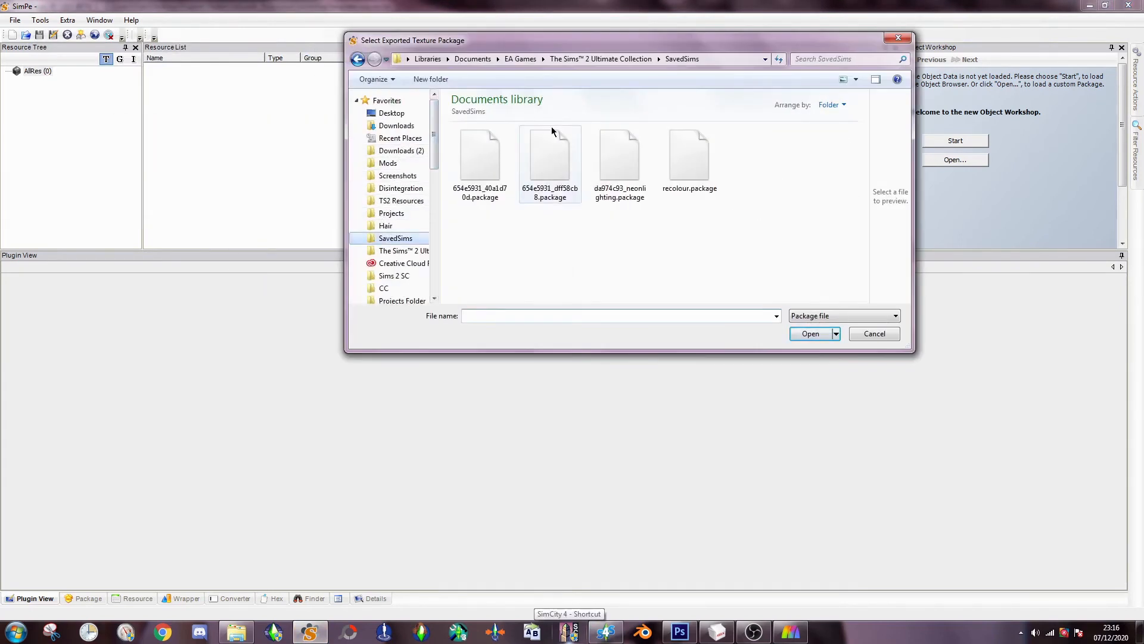
pyautogui.click(620, 155)
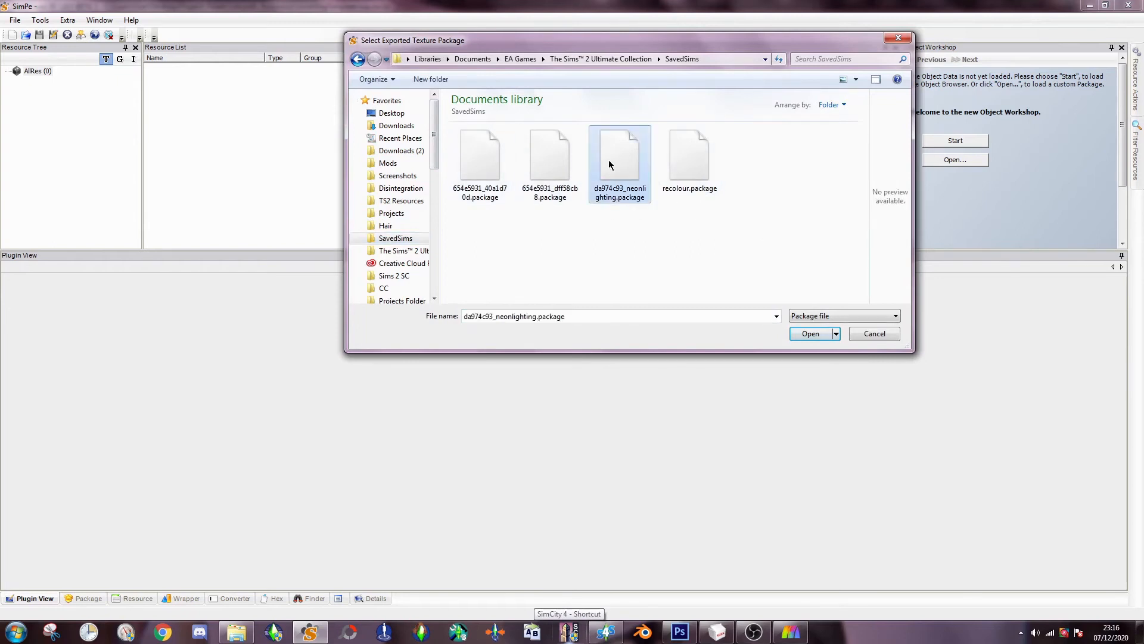
pyautogui.click(810, 334)
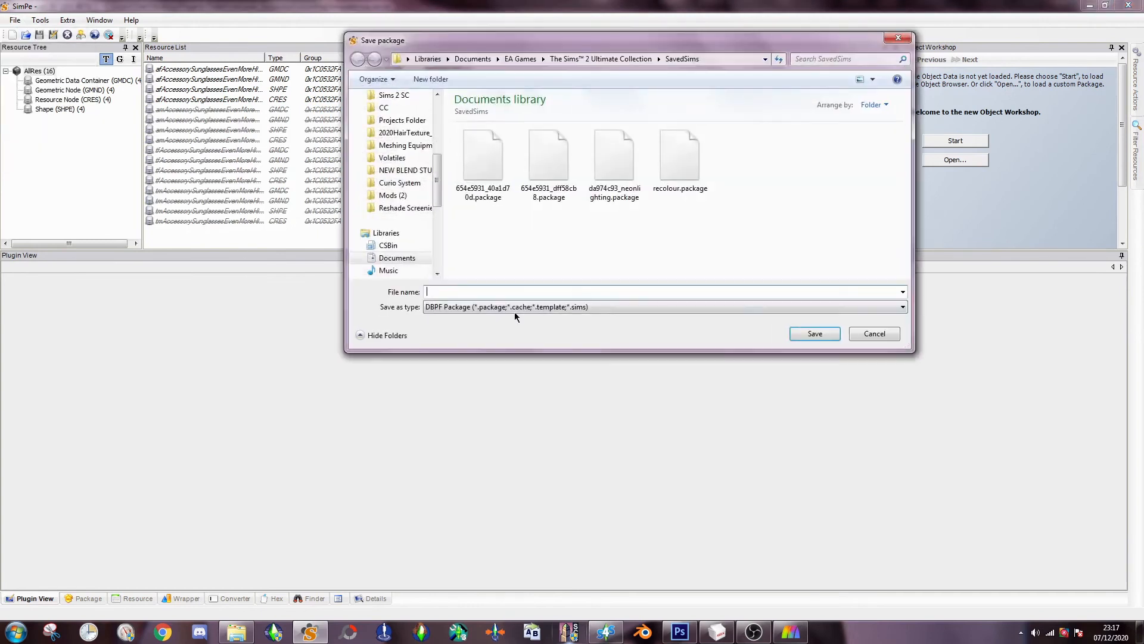
# - Save the extracted mesh resources as AF.package in the NeonLightning project folder
pyautogui.click(402, 119)
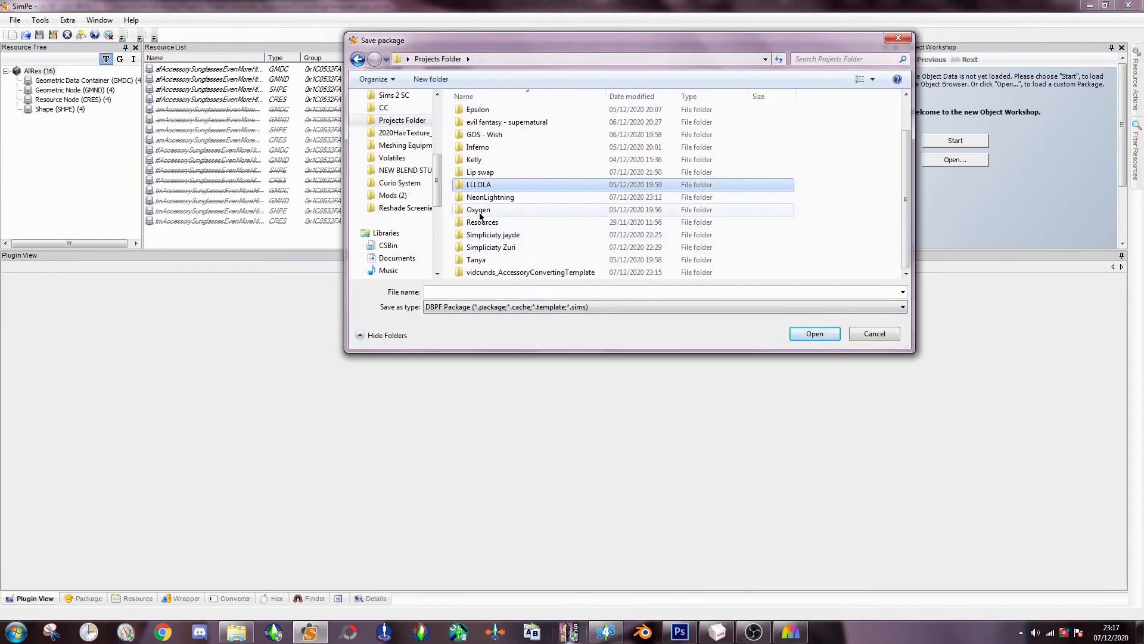
pyautogui.click(489, 196)
pyautogui.write('SA')
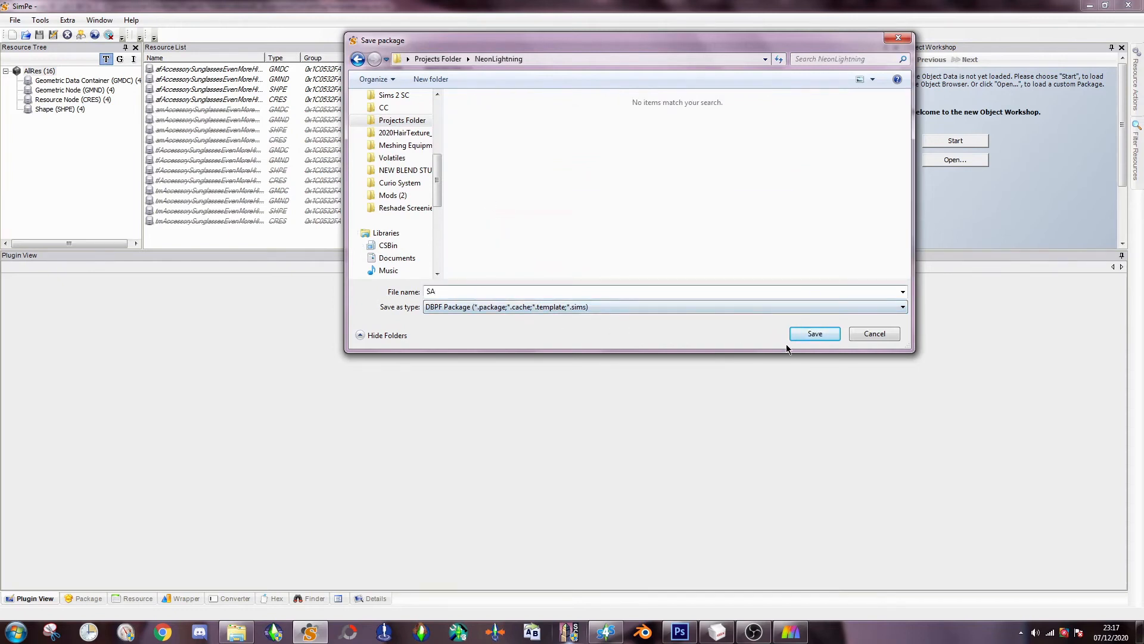
pyautogui.click(814, 334)
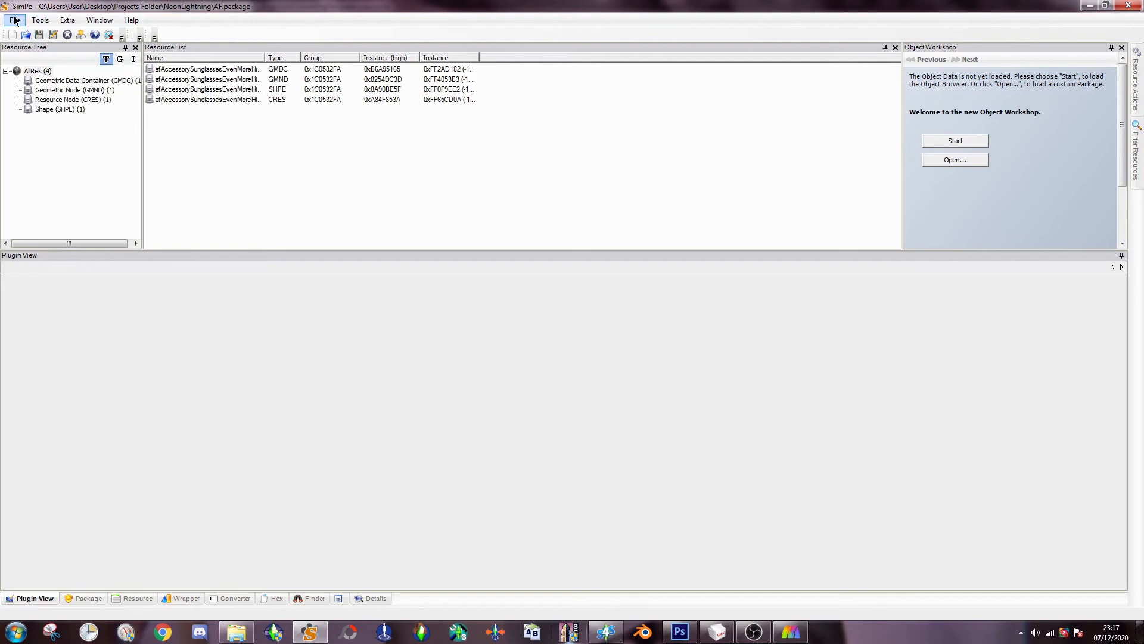
# - Reopen AF.package and rename its scenegraph resources to vidcunds_EarringsNeon_4t2 via the Scenegrapher
pyautogui.click(14, 21)
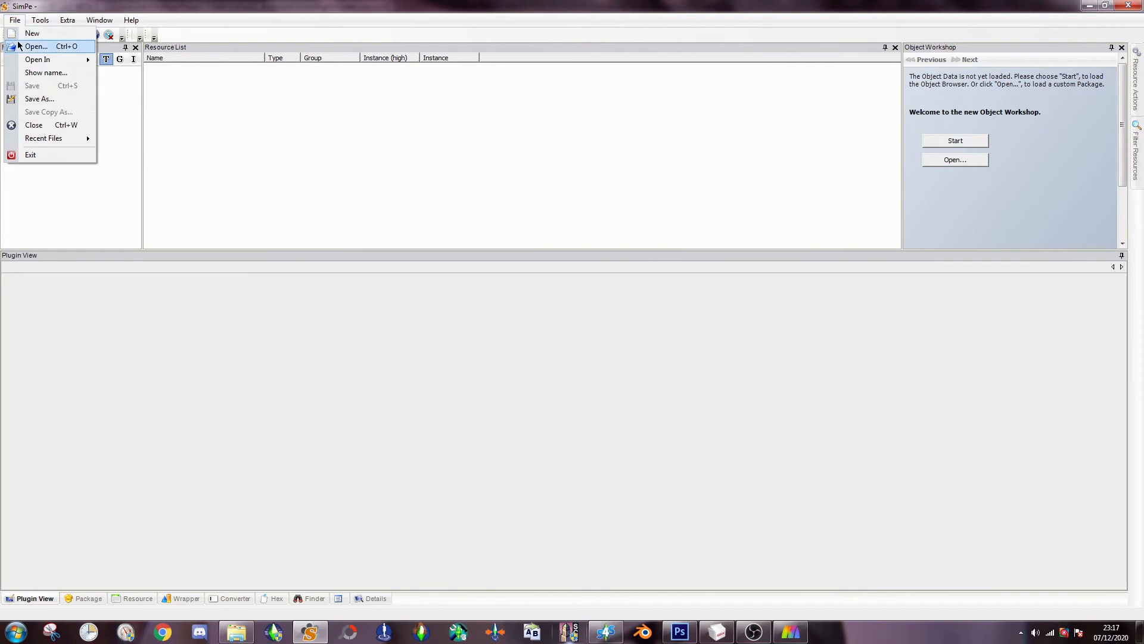
pyautogui.click(37, 47)
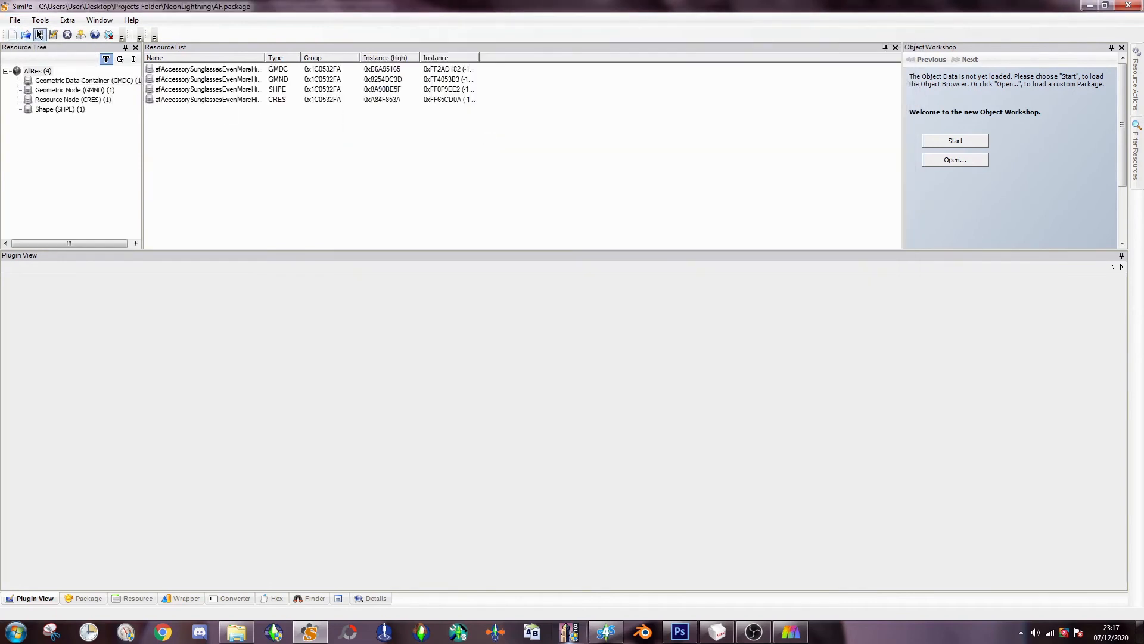
pyautogui.click(39, 21)
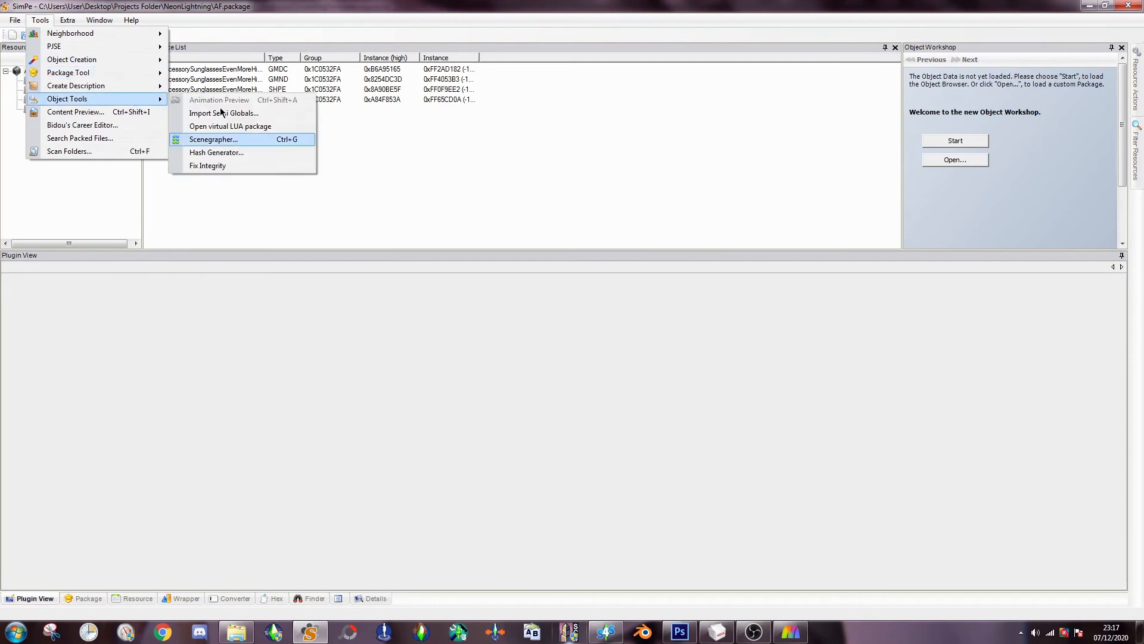
pyautogui.click(213, 139)
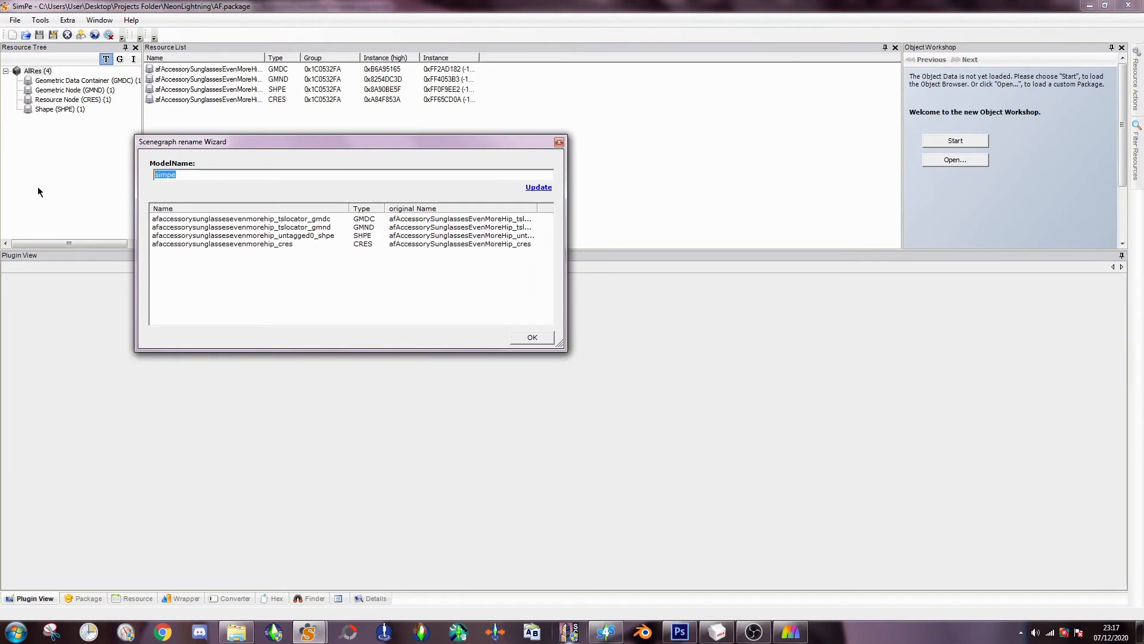
pyautogui.write('VIDCU')
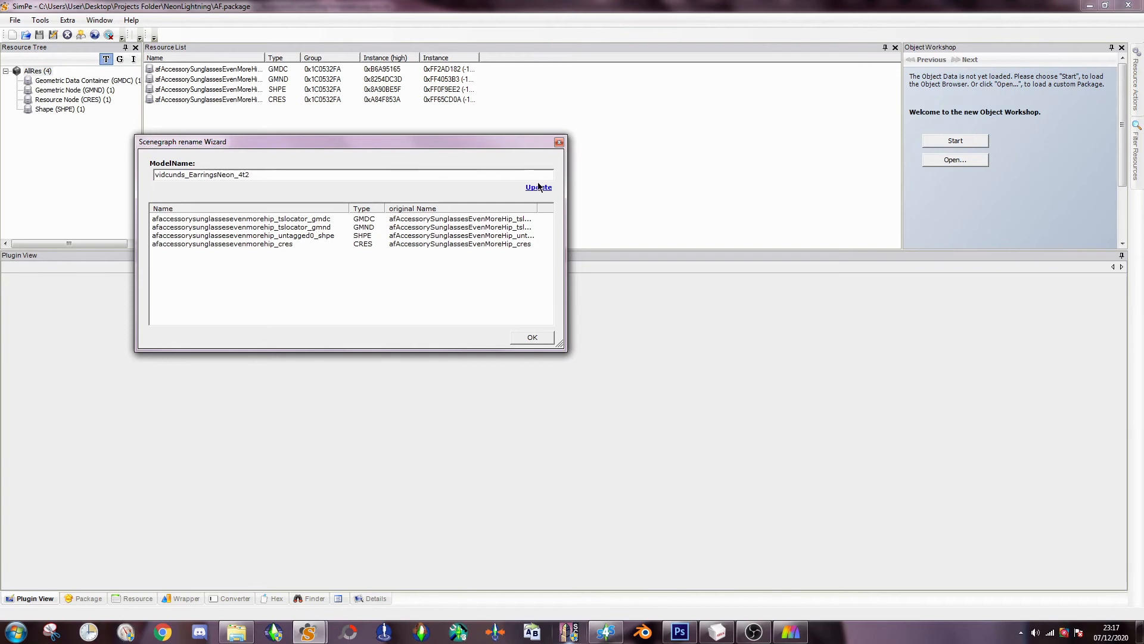
pyautogui.click(538, 187)
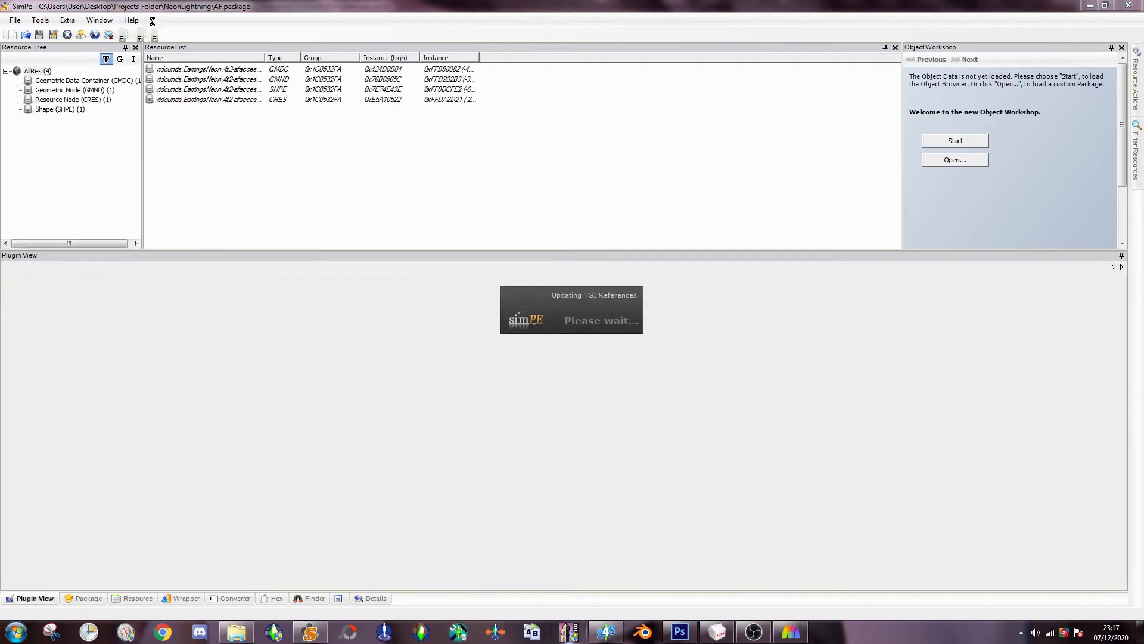
pyautogui.doubleClick(206, 69)
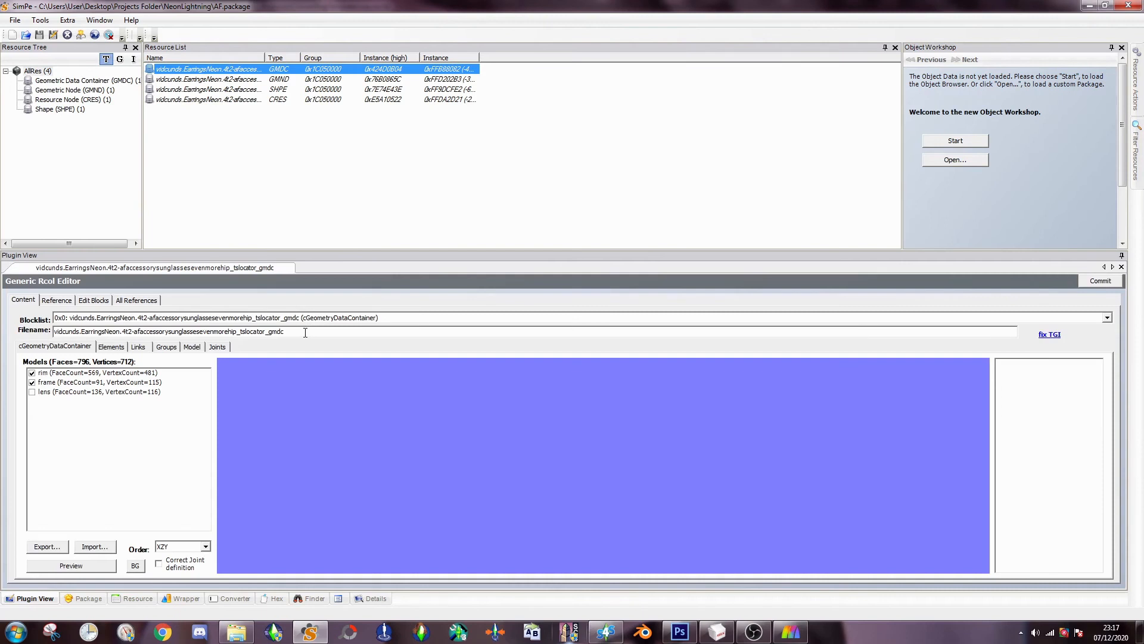
# - Replace the GMDC geometry with the exported earrings mesh file and commit it
pyautogui.tripleClick(168, 331)
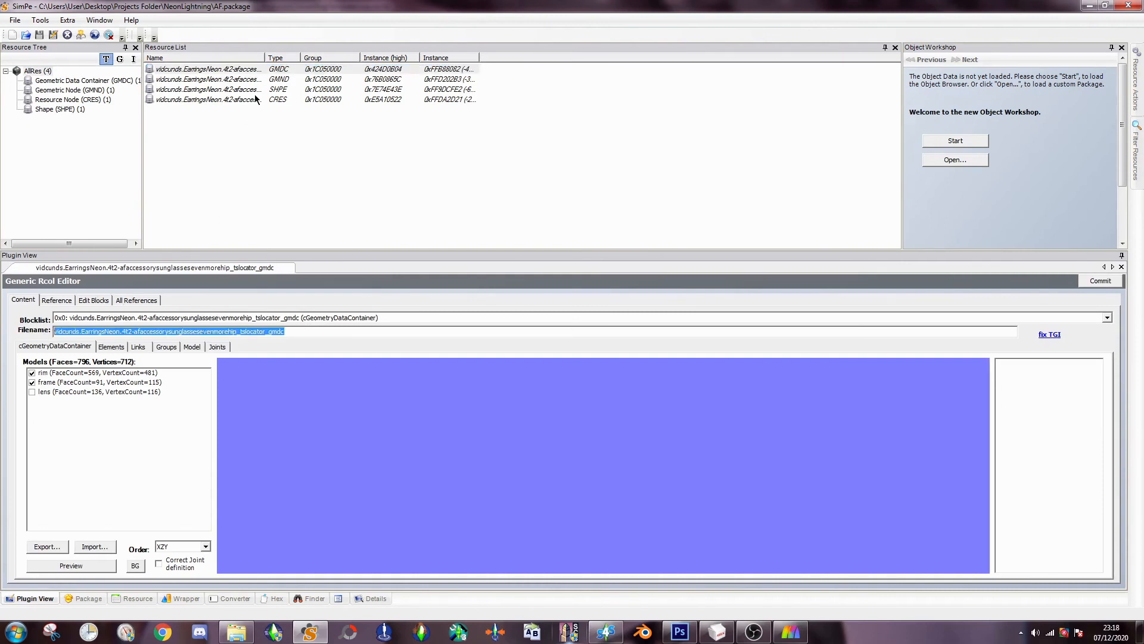
pyautogui.rightClick(207, 69)
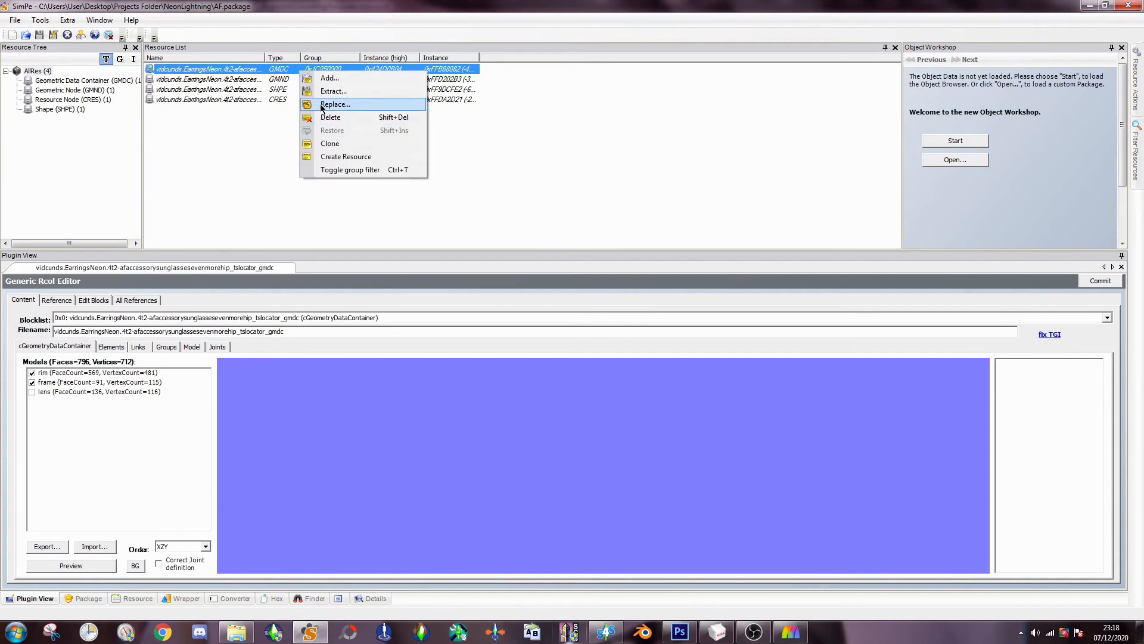
pyautogui.click(335, 105)
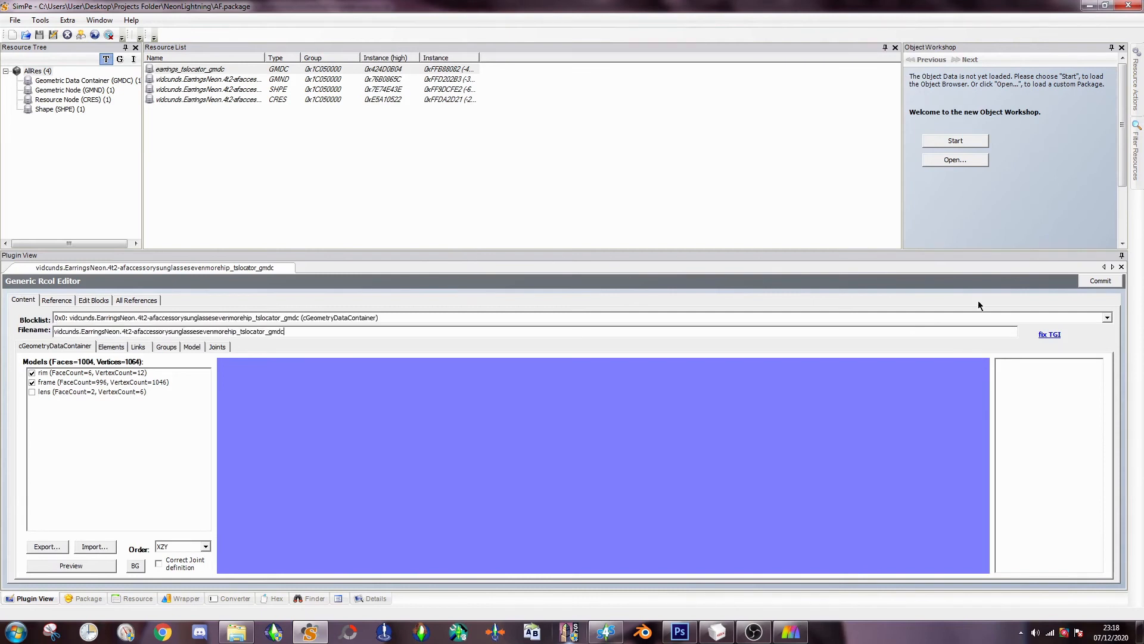
pyautogui.click(1100, 280)
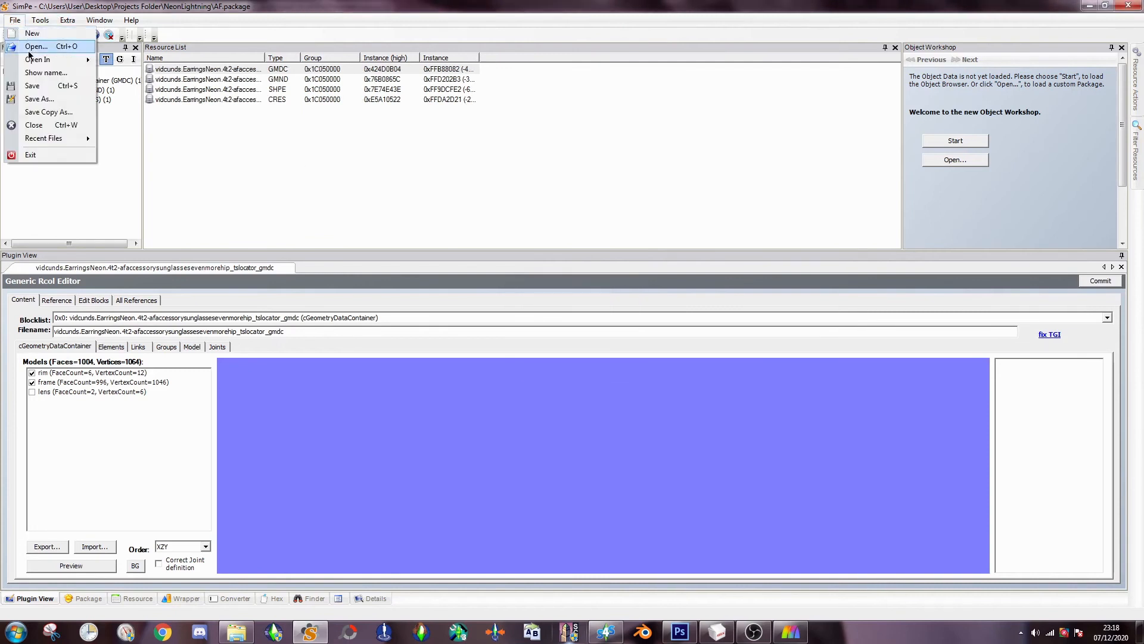
# - Open da974c93_neonlighting.package and select its 3D ID Referencing File for 0x00001001
pyautogui.click(37, 46)
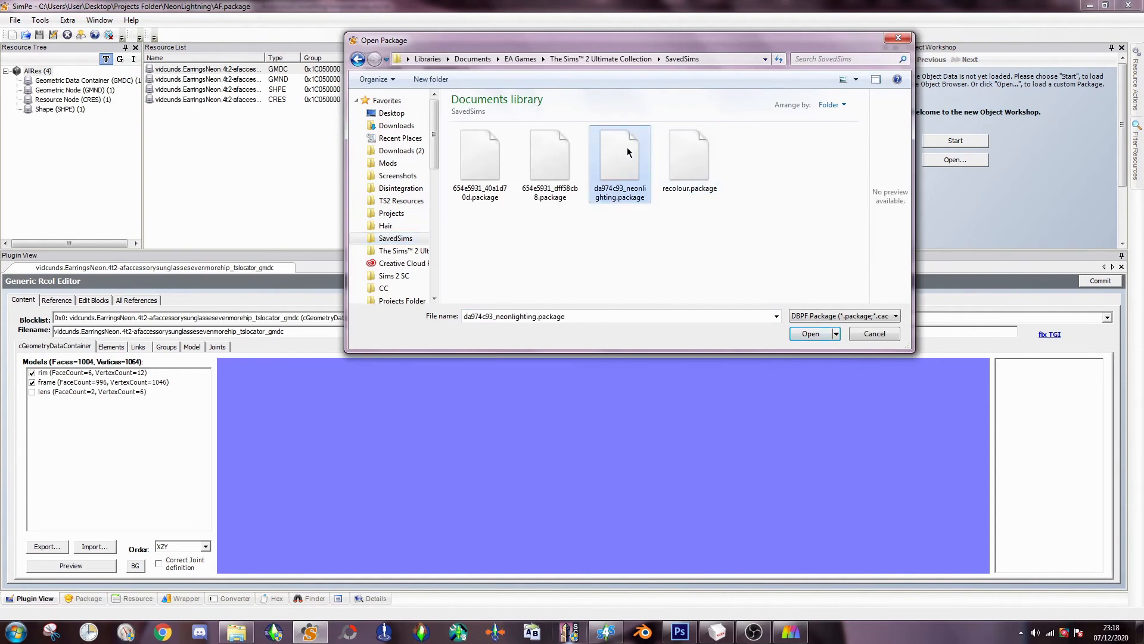
pyautogui.click(810, 334)
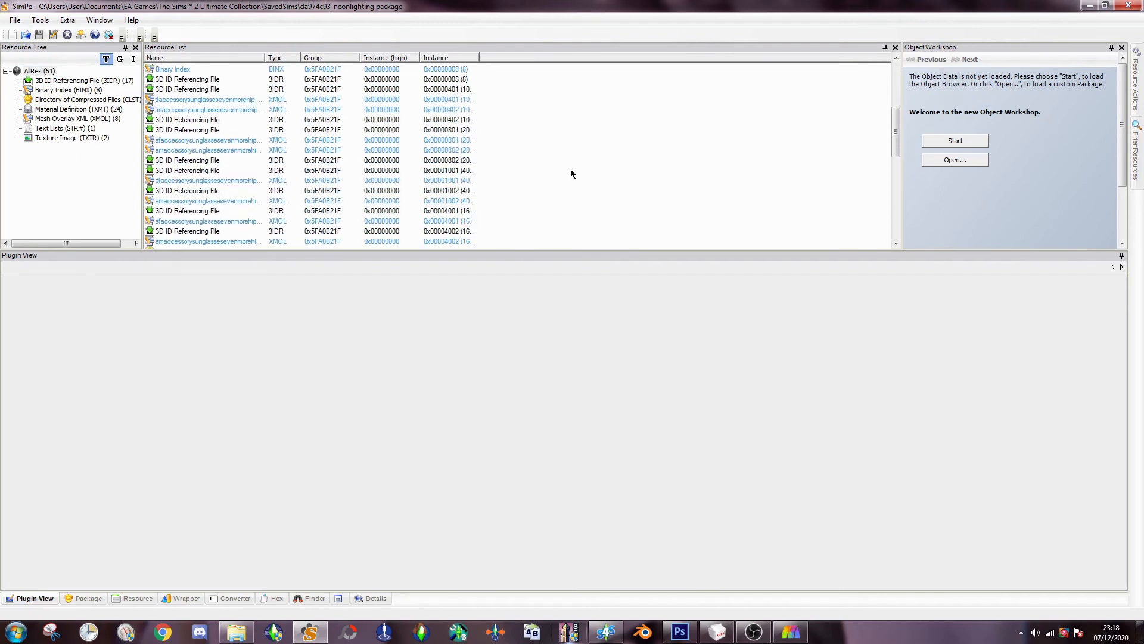
pyautogui.moveTo(188, 132)
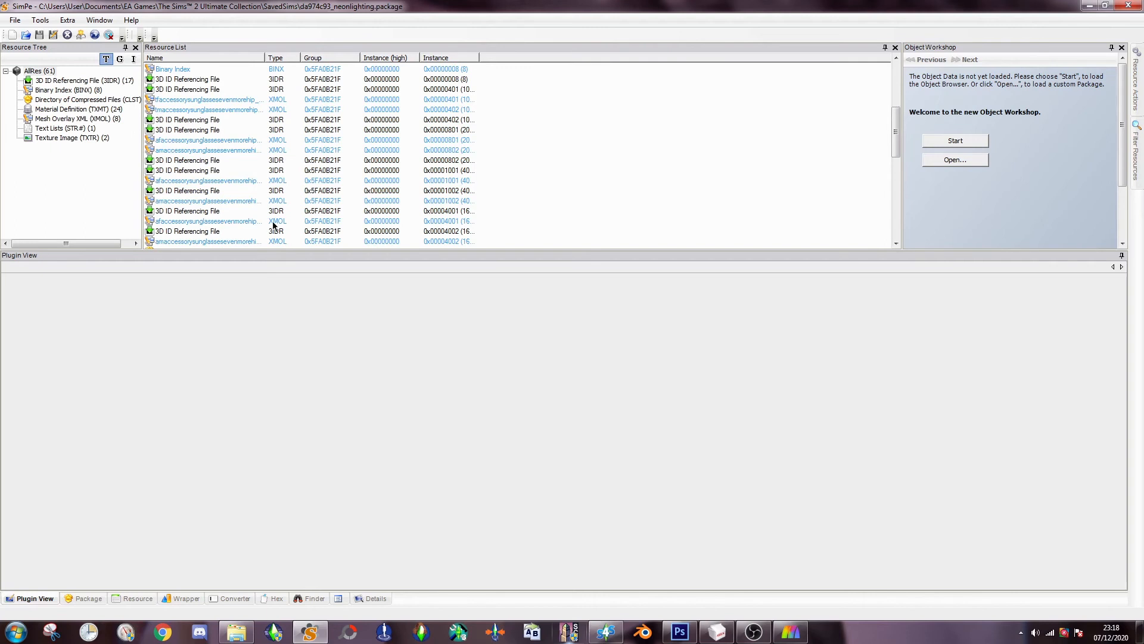
pyautogui.moveTo(453, 144)
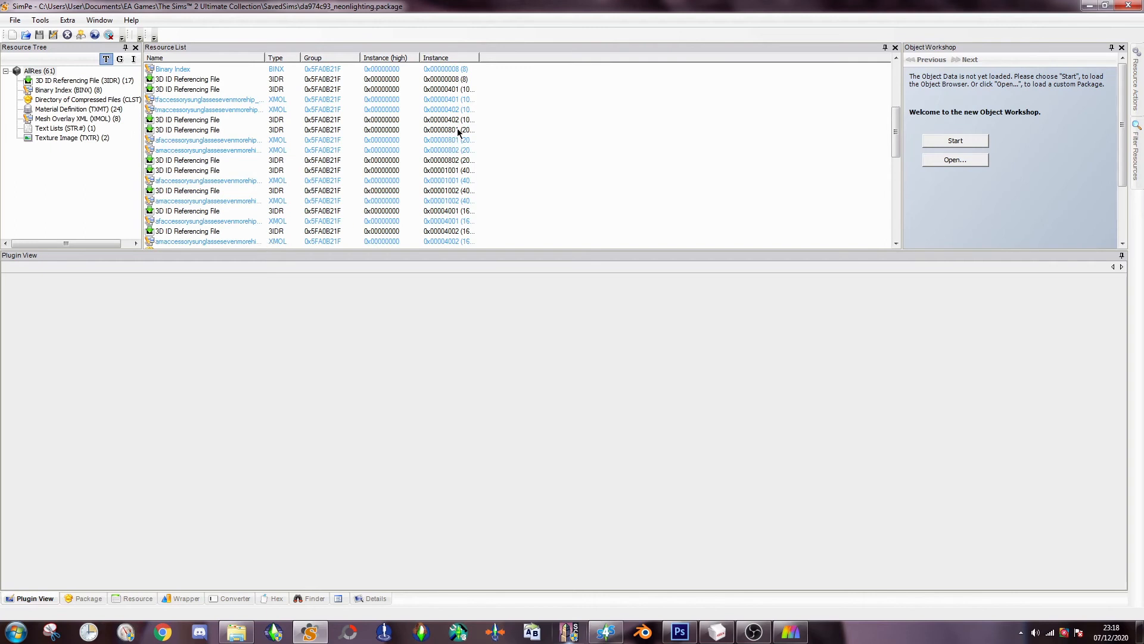
pyautogui.moveTo(491, 131)
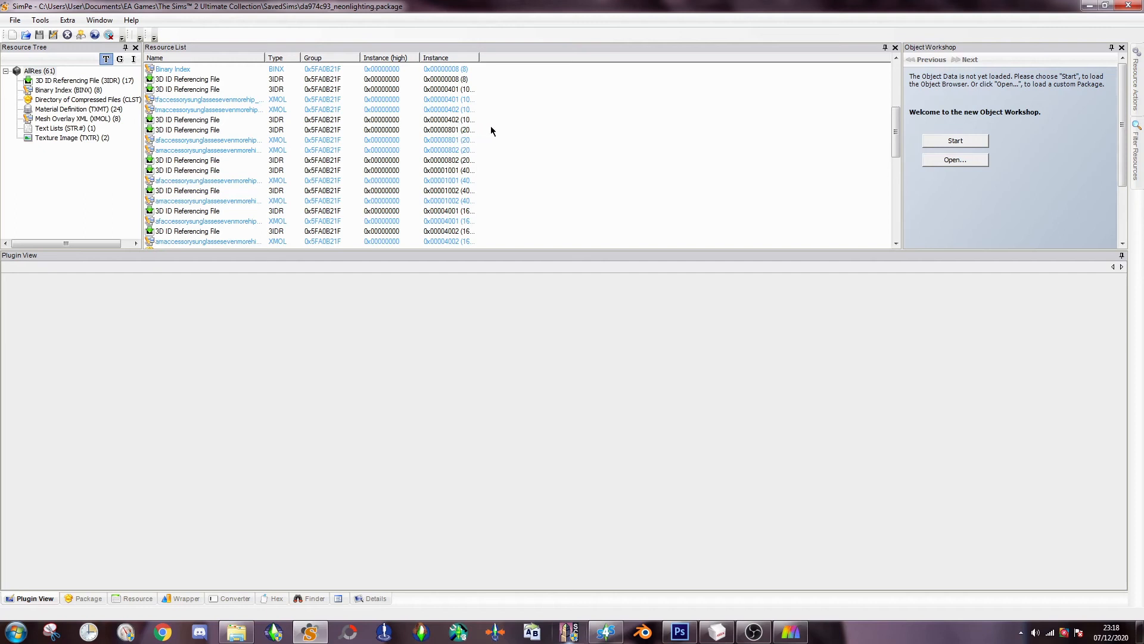
pyautogui.moveTo(456, 174)
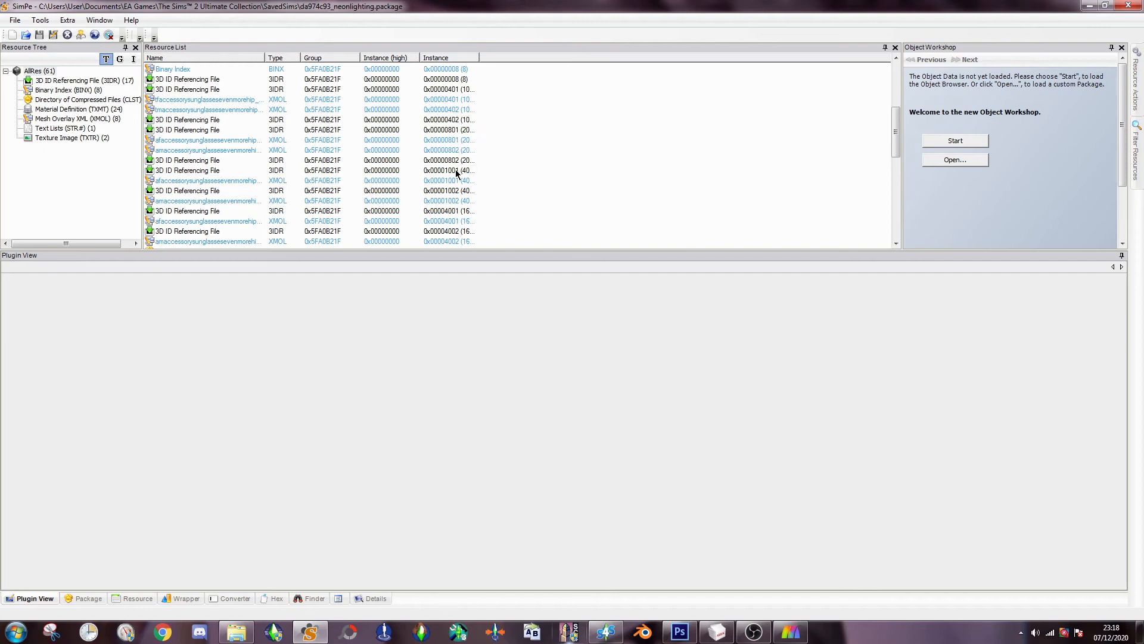
pyautogui.moveTo(450, 188)
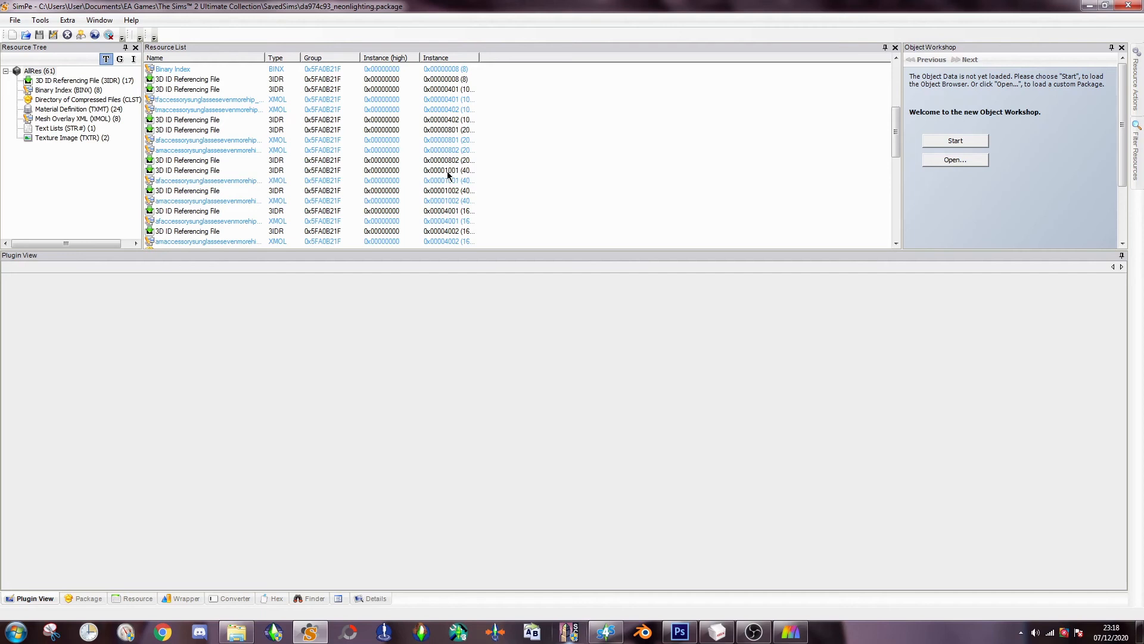
pyautogui.click(40, 21)
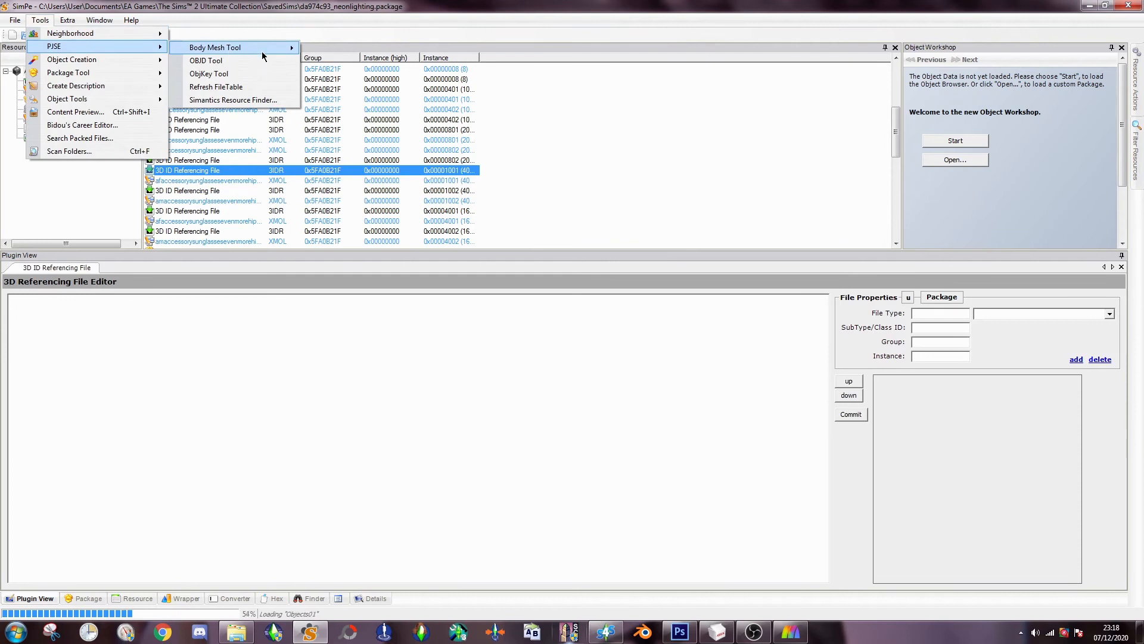
# - Accept the Sim Mesh Linker warning and browse into Projects Folder > NeonLightning for the mesh package
pyautogui.click(214, 47)
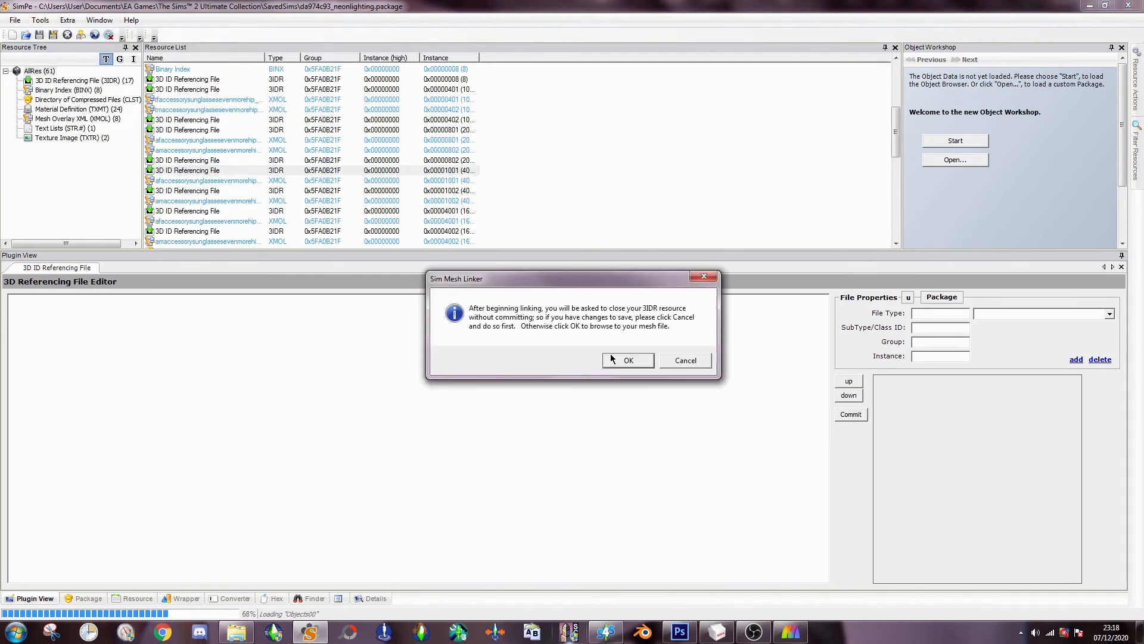
pyautogui.click(627, 360)
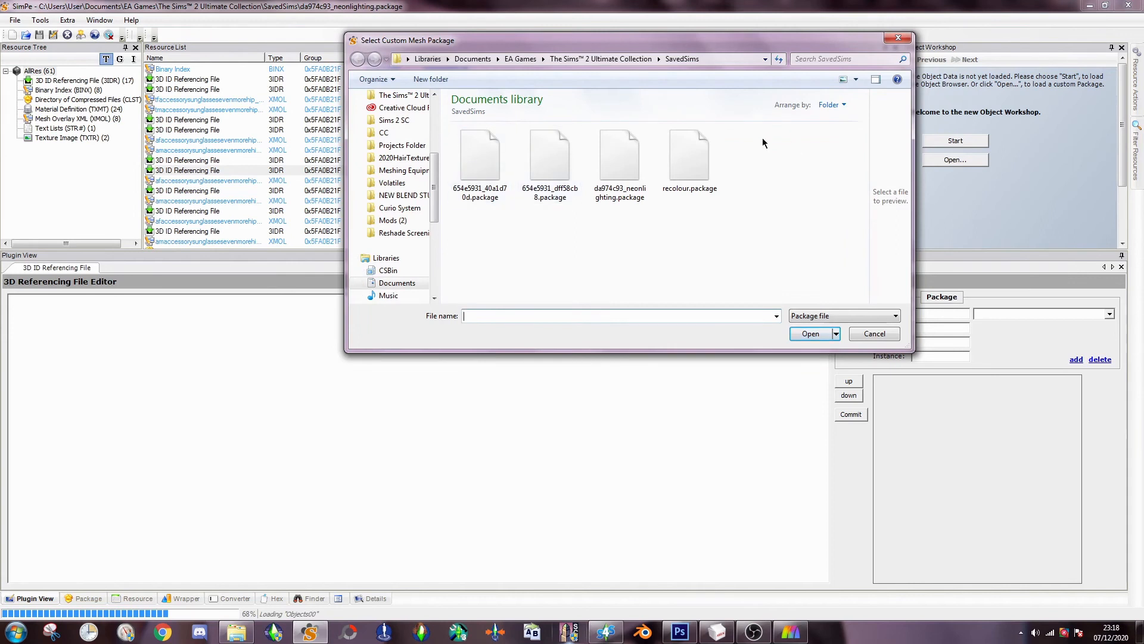
pyautogui.moveTo(620, 164)
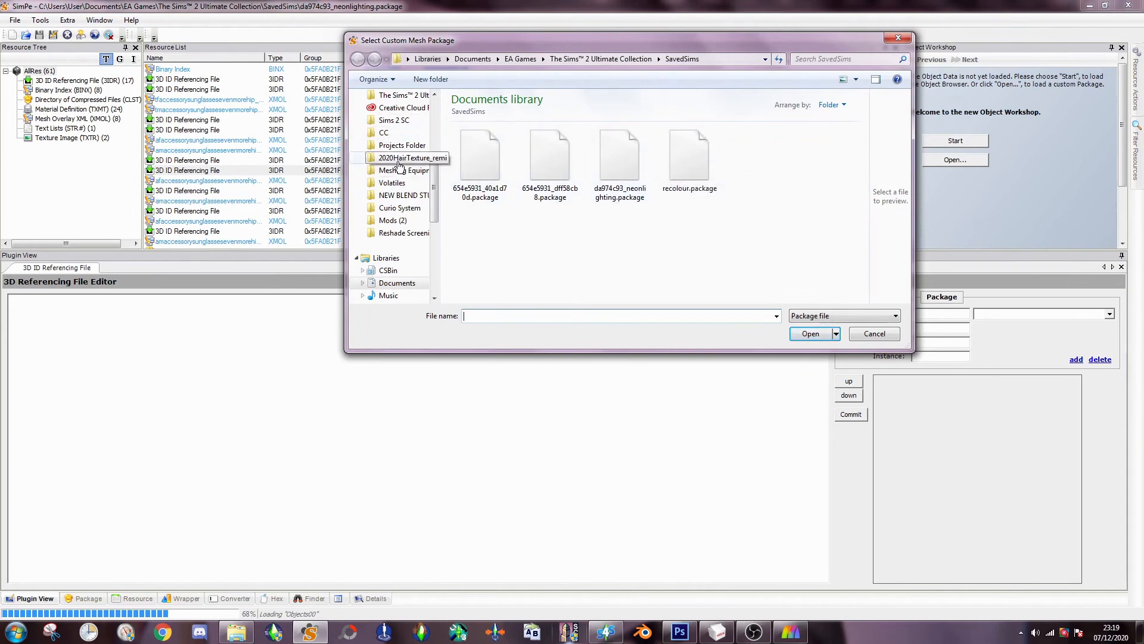
pyautogui.click(402, 144)
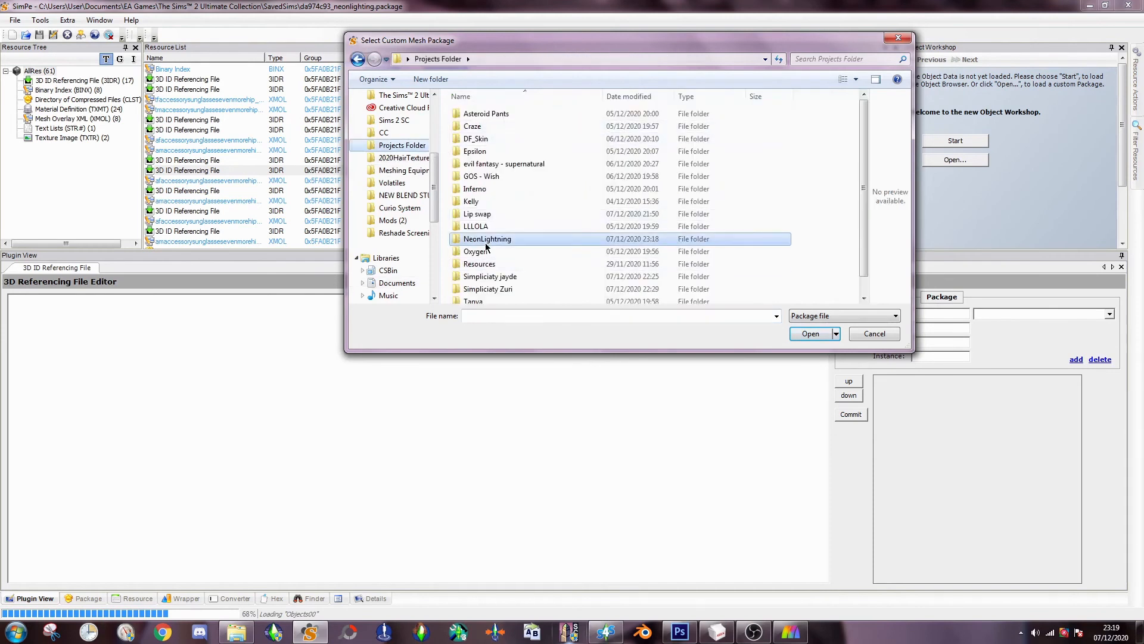
pyautogui.doubleClick(487, 238)
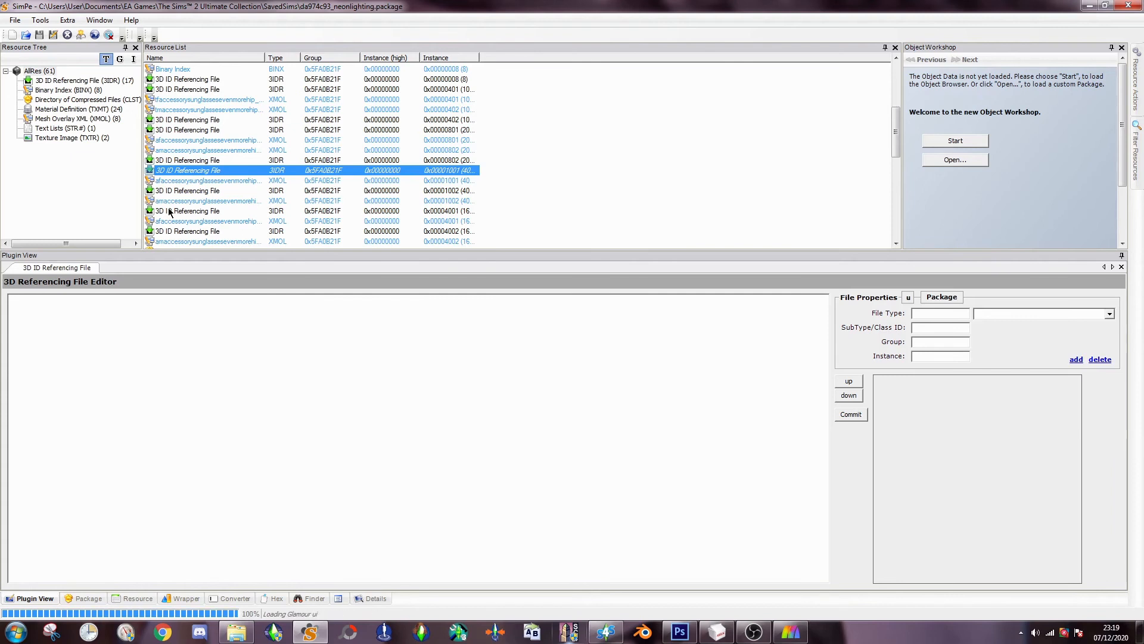
# - Run the PJSE Body Mesh Tool linking stage on the 3D ID referencing file to bind the custom earring mesh
pyautogui.click(204, 211)
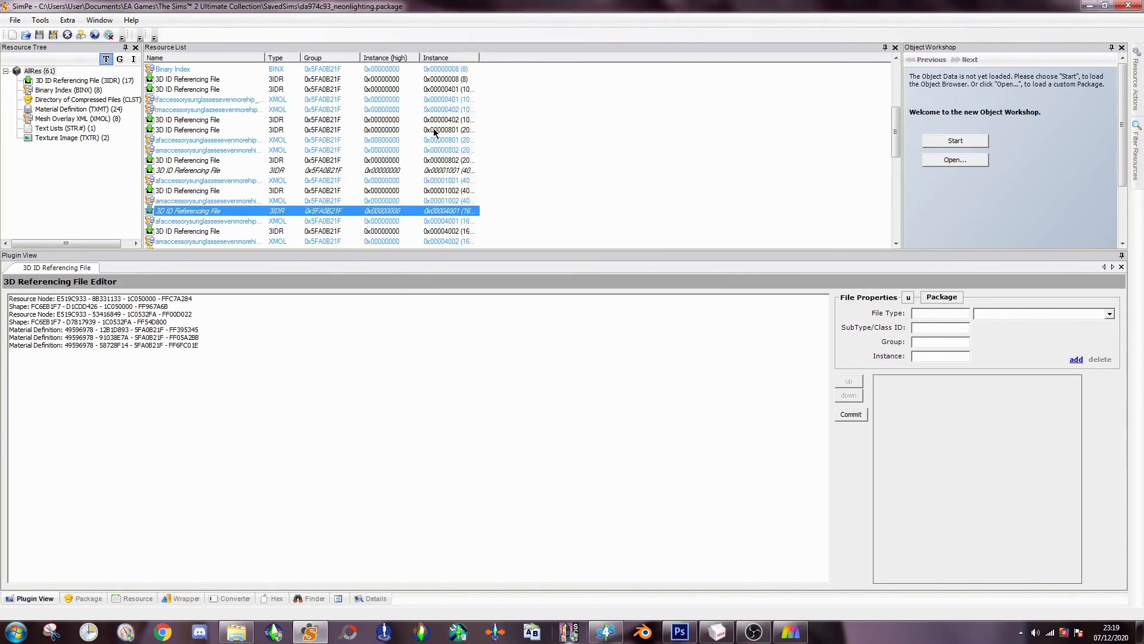
pyautogui.click(204, 129)
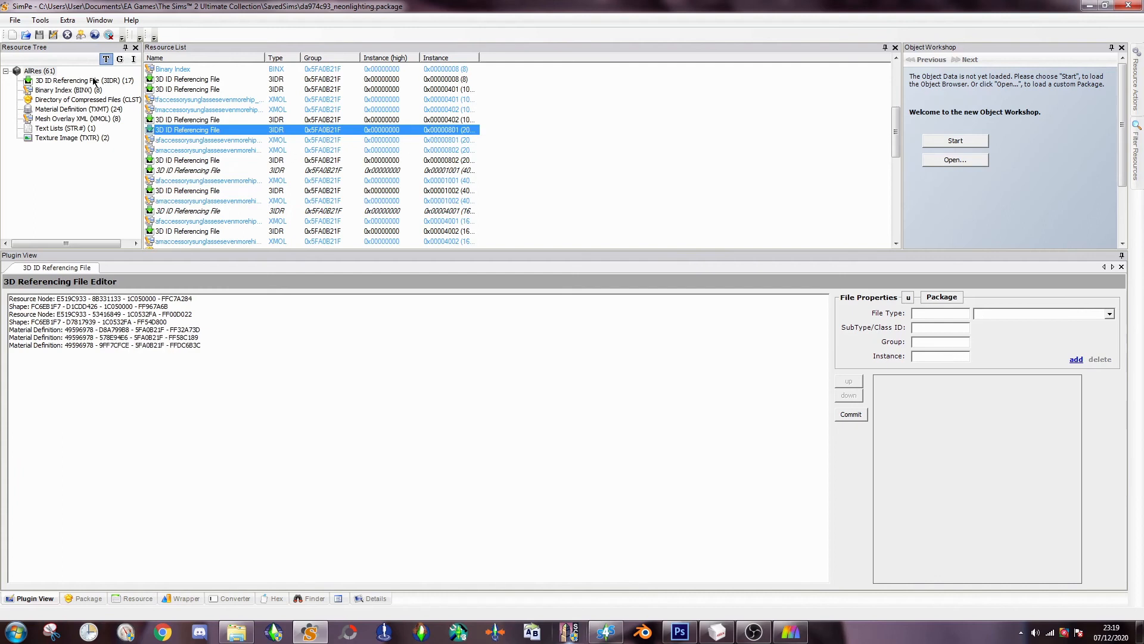
pyautogui.click(39, 20)
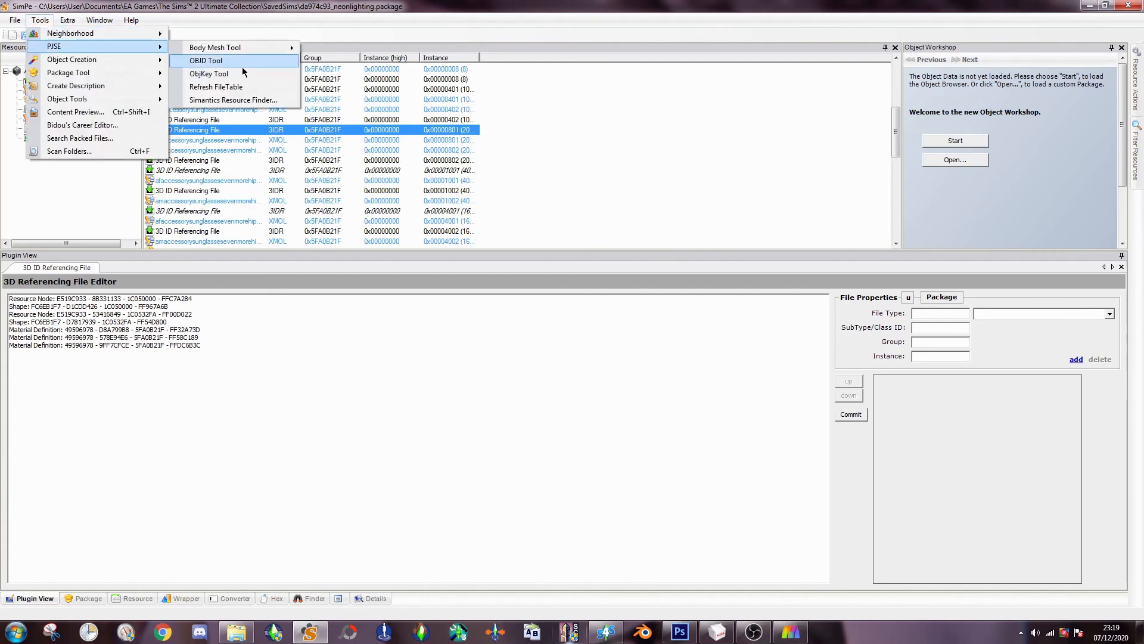
pyautogui.moveTo(215, 48)
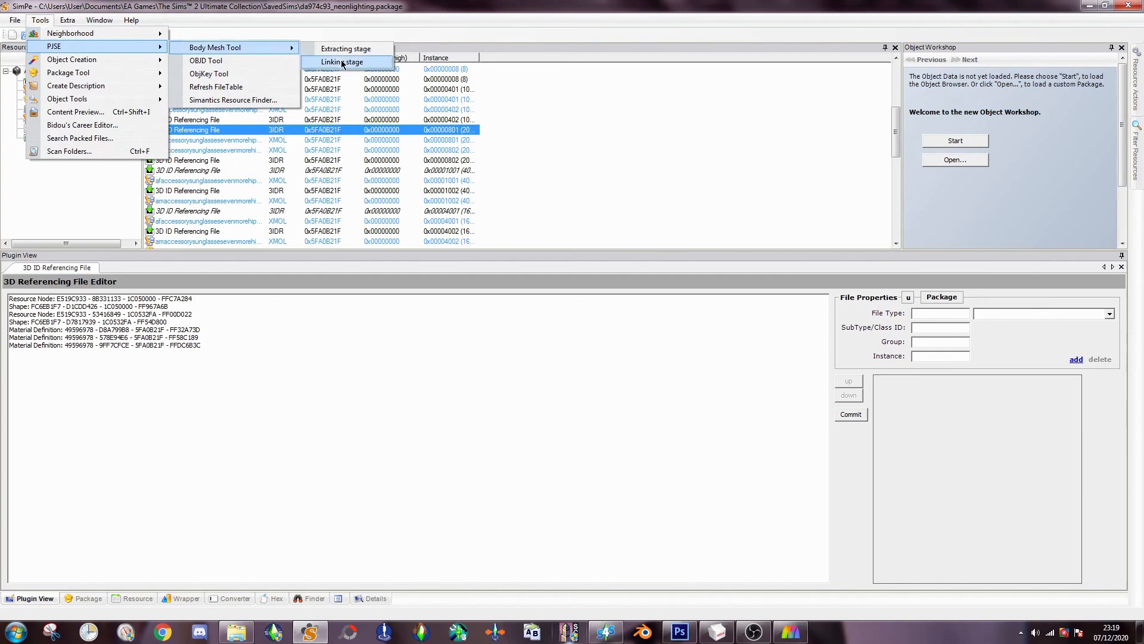
pyautogui.click(341, 61)
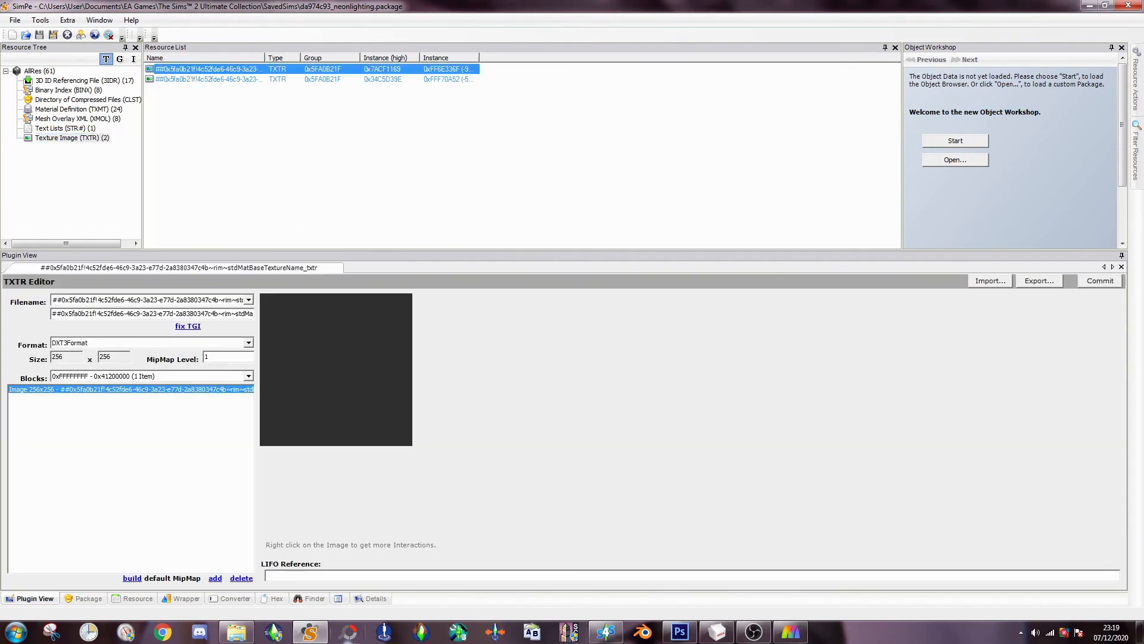
# - Import the purple lightning-bolt image into the second TXTR frame texture
pyautogui.click(678, 632)
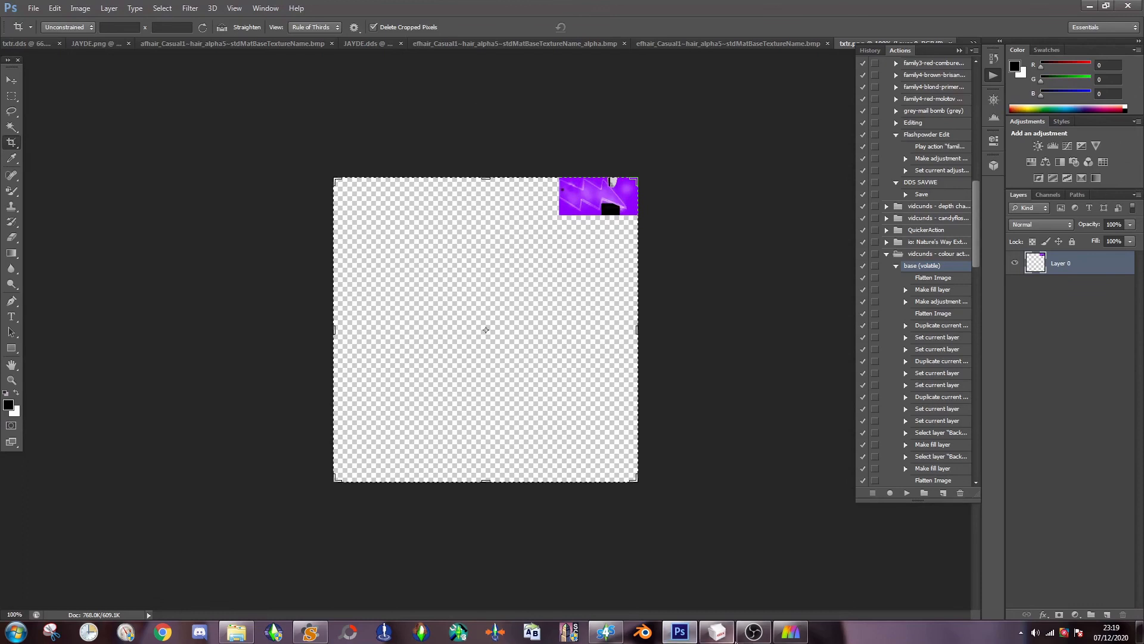
pyautogui.click(310, 632)
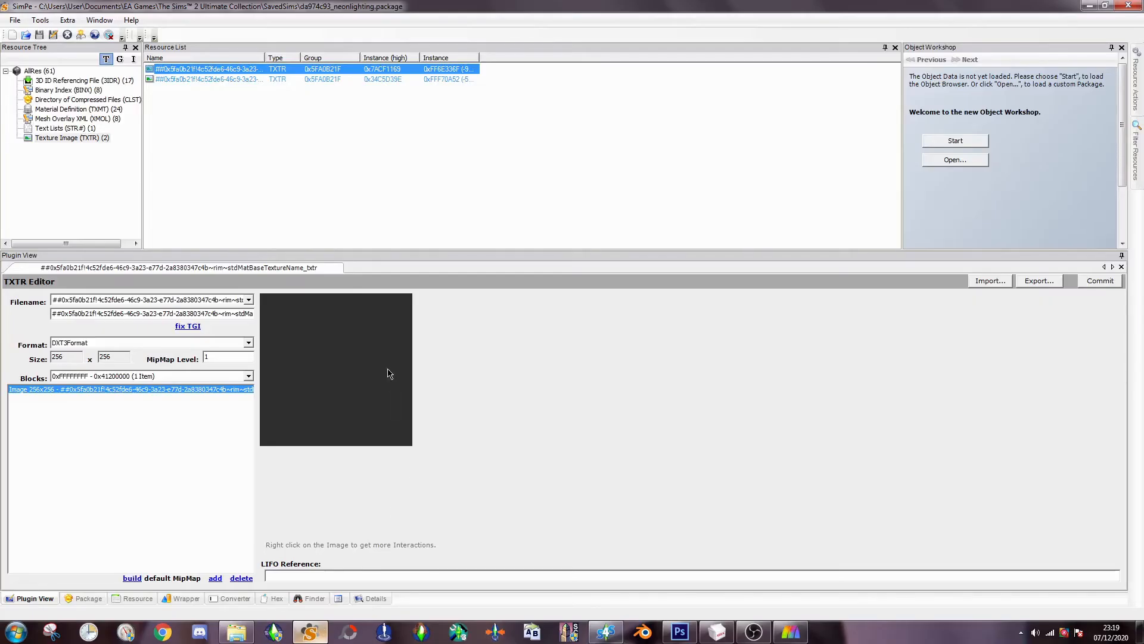
pyautogui.rightClick(336, 368)
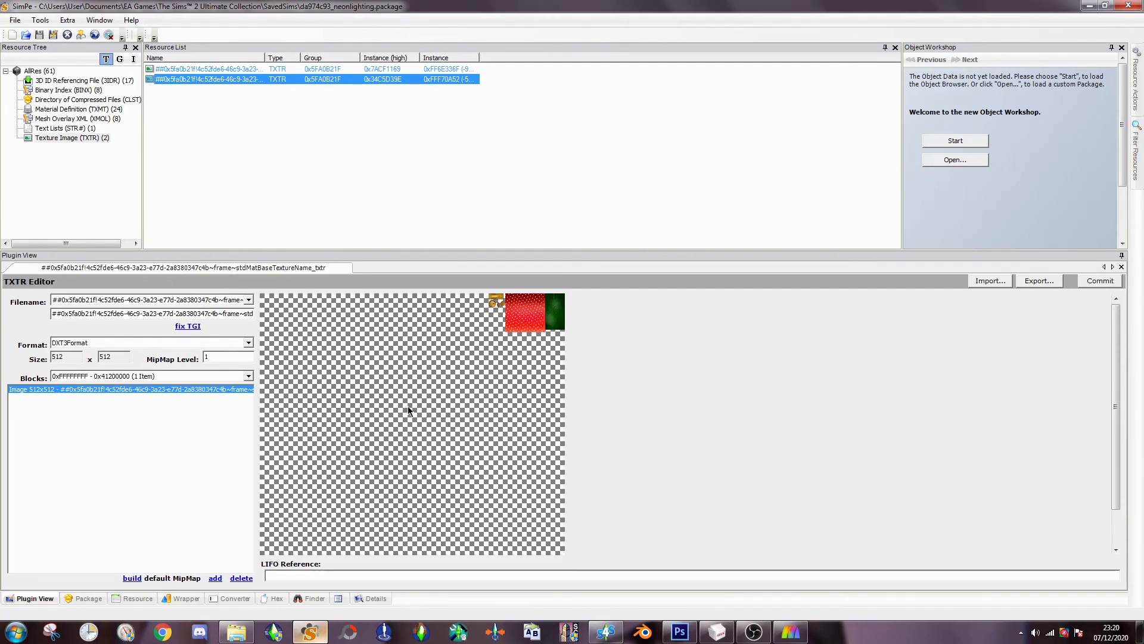
pyautogui.click(989, 280)
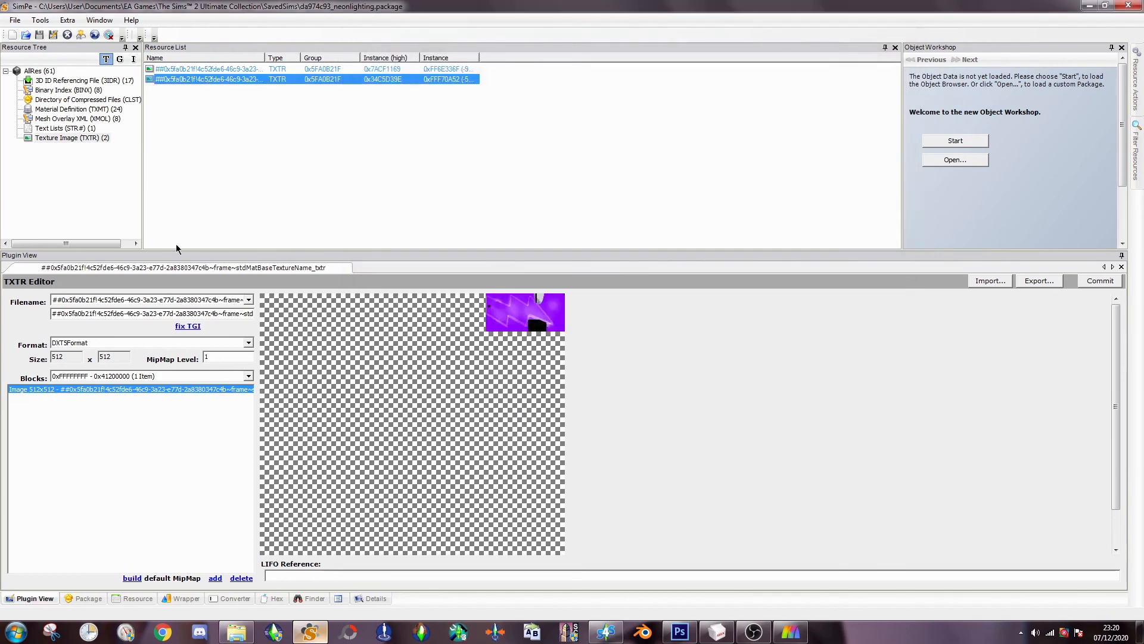
# - Commit the new texture and list the Mesh Overlay XML (XMOL) resources
pyautogui.click(1099, 280)
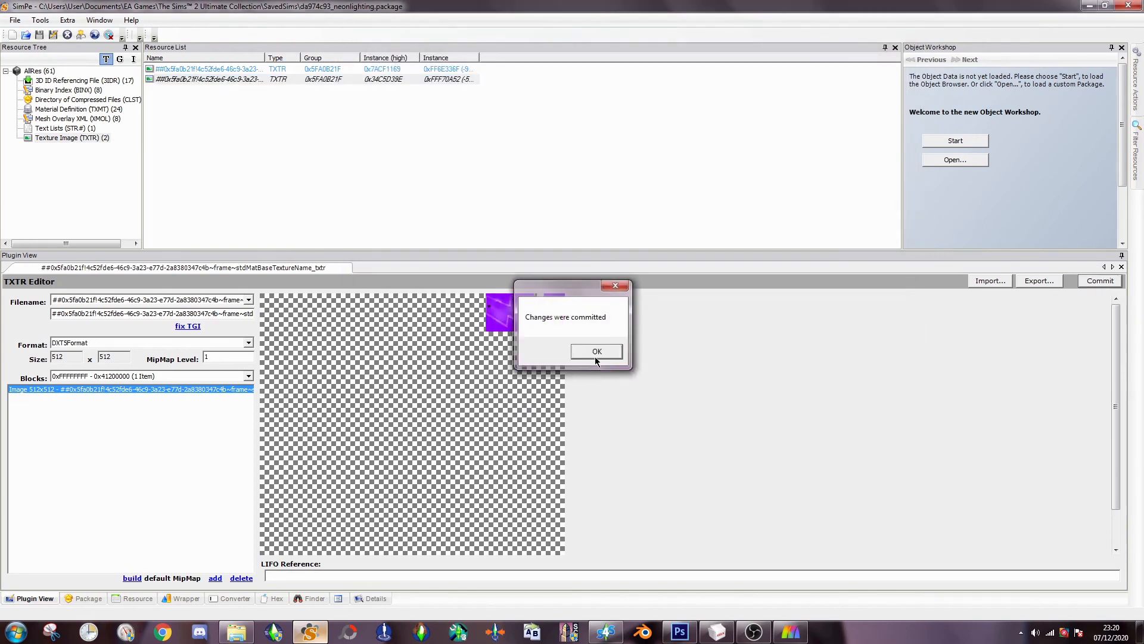
pyautogui.click(595, 351)
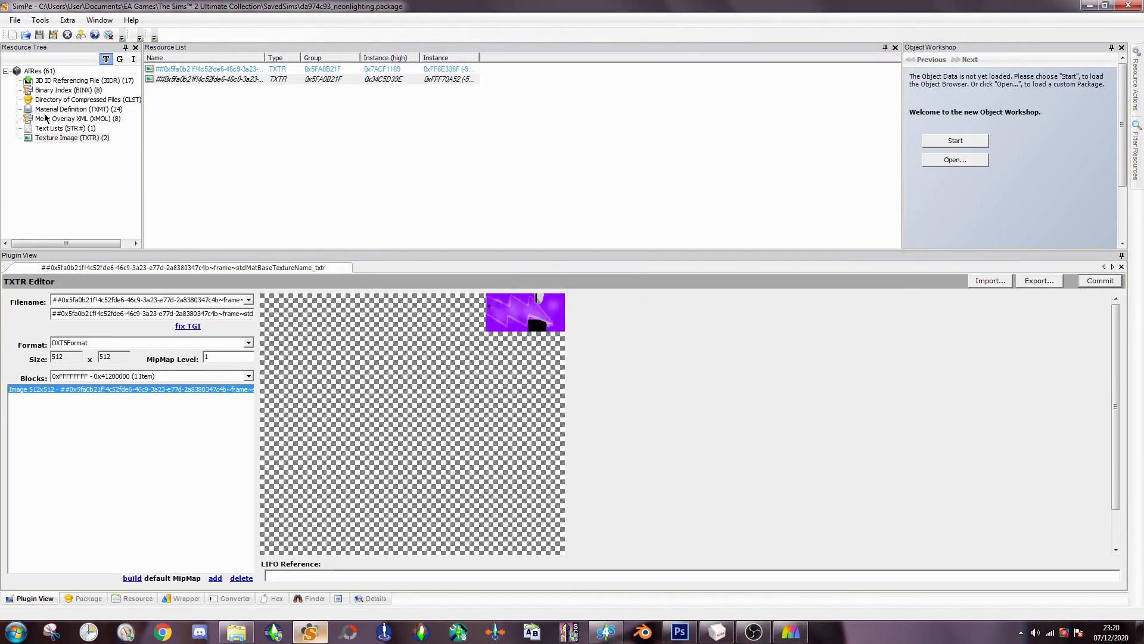
pyautogui.click(67, 118)
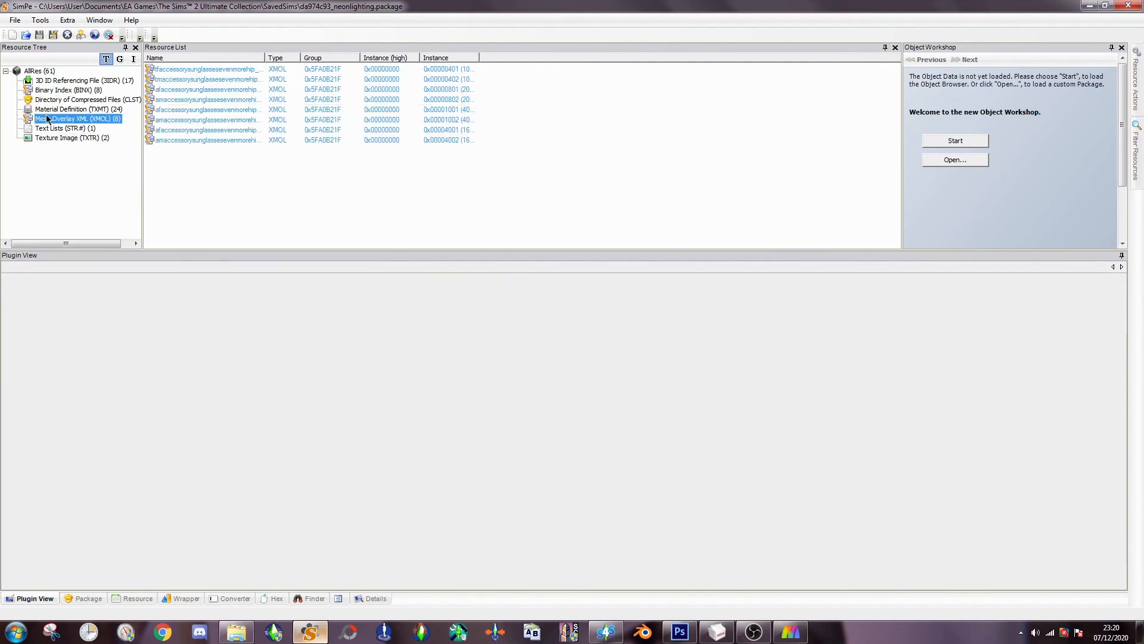
# - Inspect the tm and af mesh overlay entries' frame and lens override properties in the CPF Editor
pyautogui.click(206, 79)
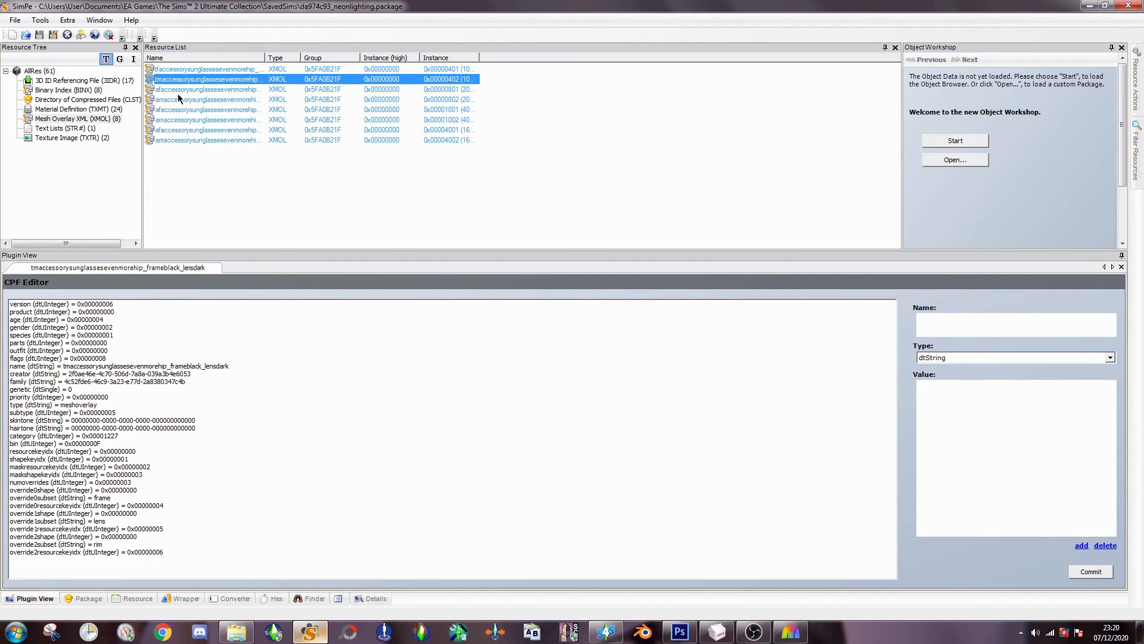
pyautogui.click(206, 110)
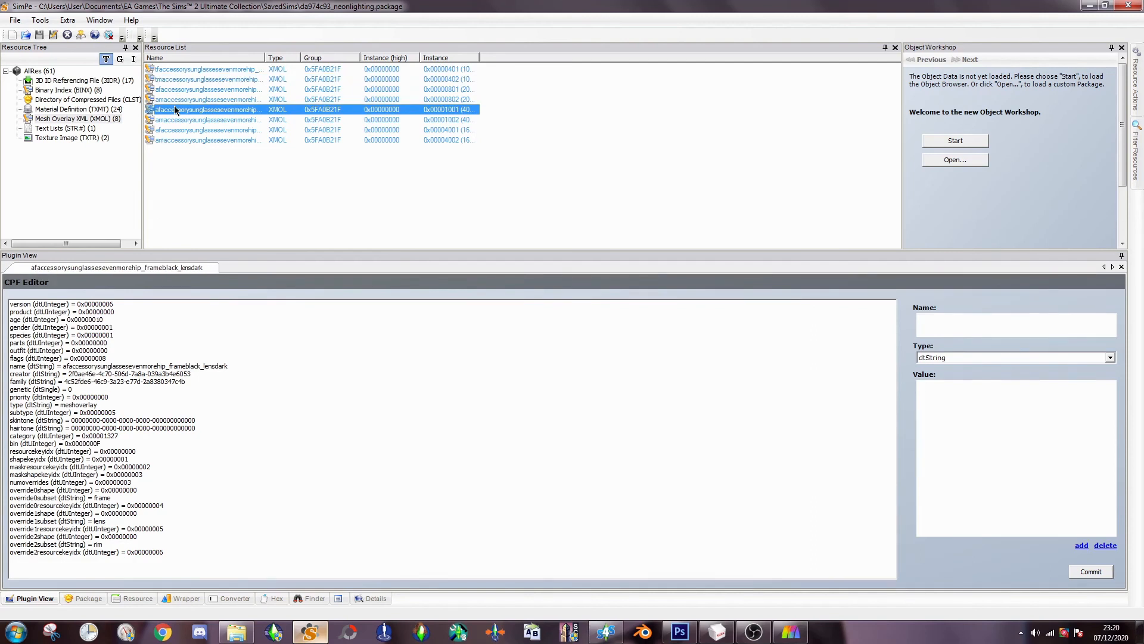
pyautogui.moveTo(646, 497)
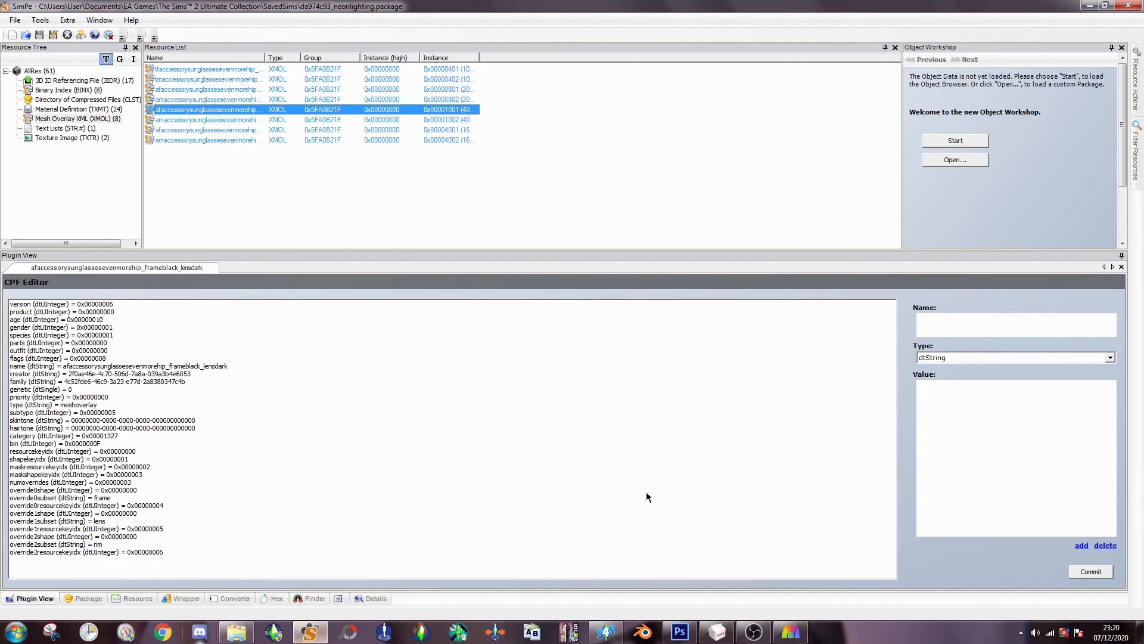
pyautogui.click(14, 20)
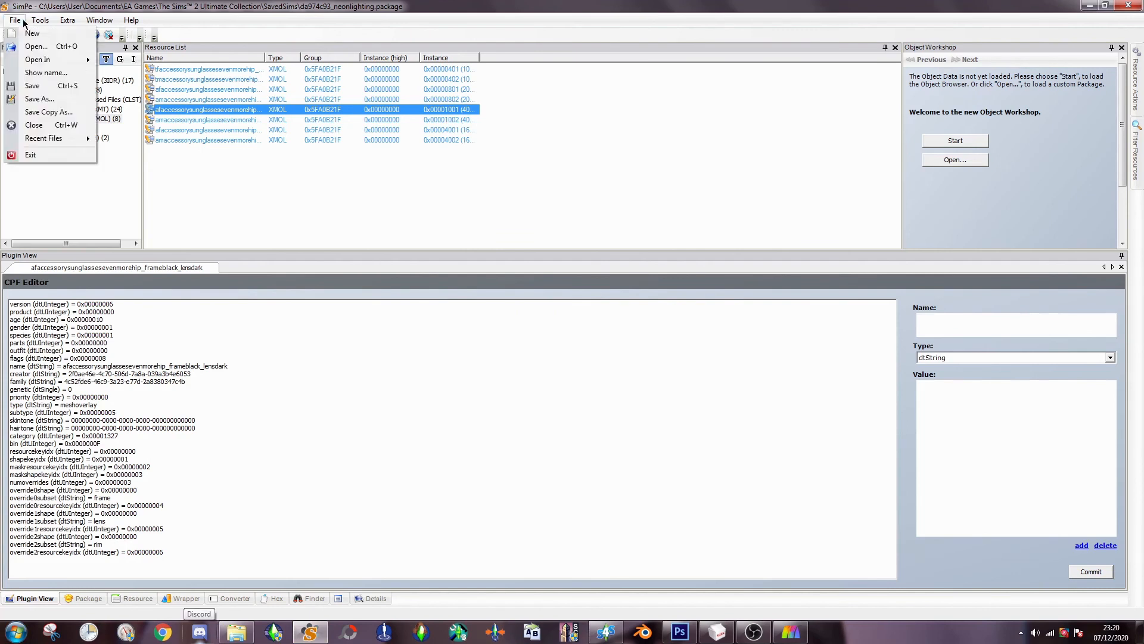
# - Save the package as recolour.package in Projects Folder\NeonLightning
pyautogui.click(37, 46)
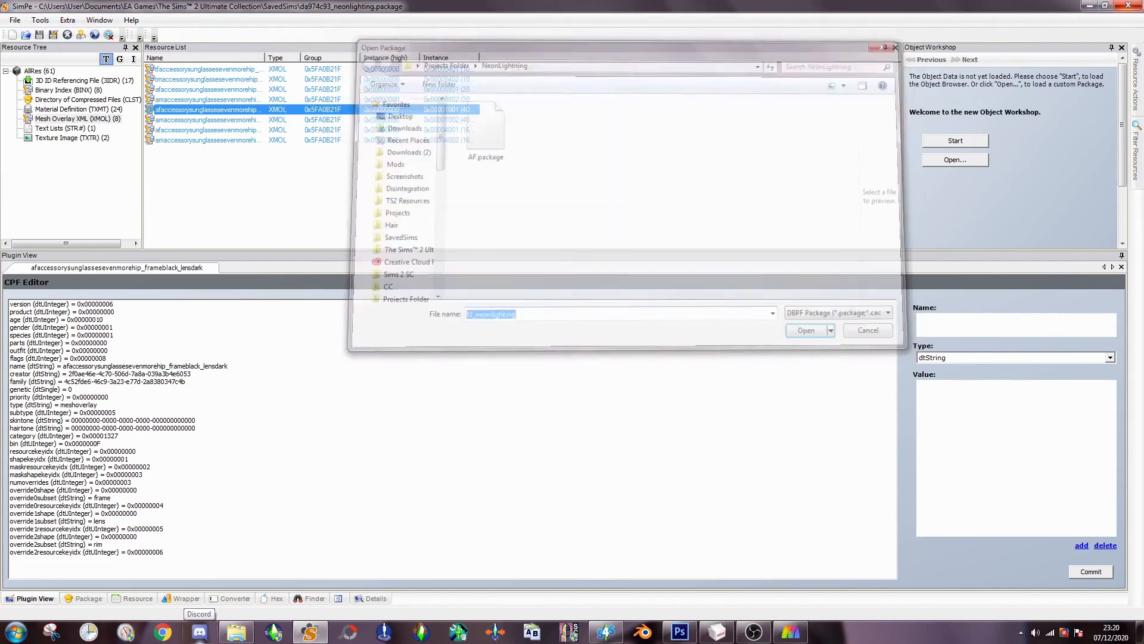
pyautogui.click(806, 330)
pyautogui.write('re')
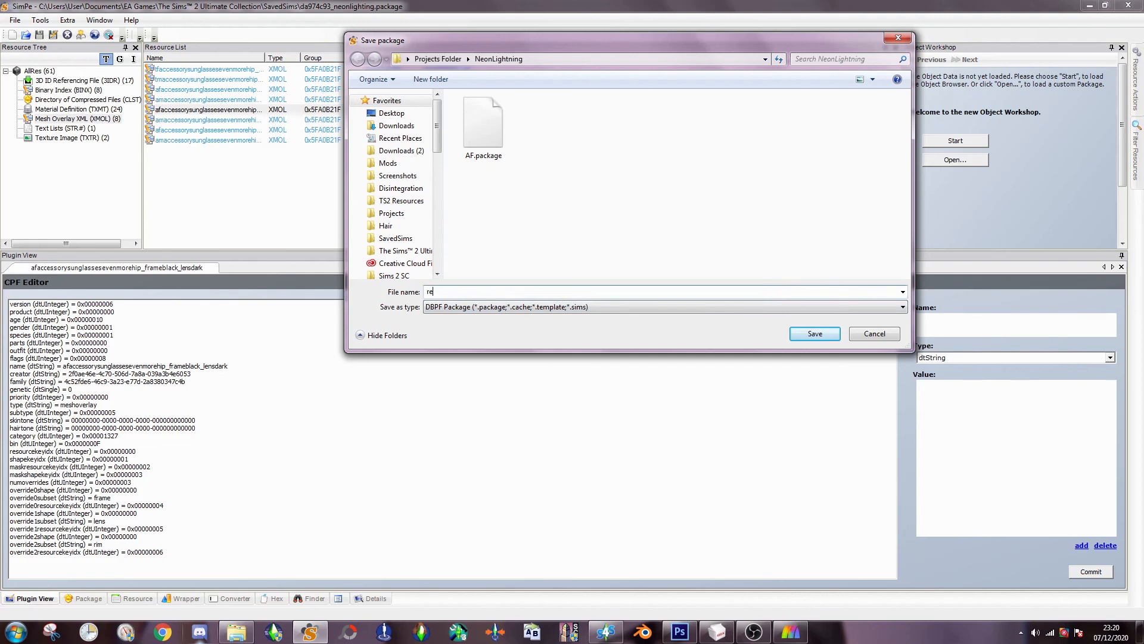
pyautogui.click(814, 334)
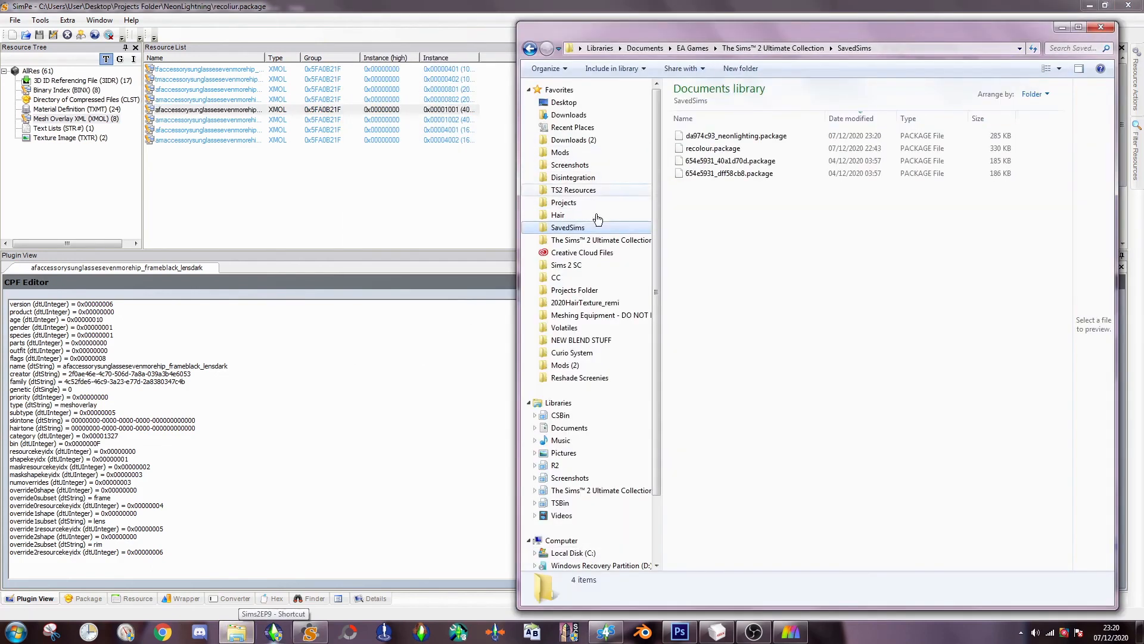
# - Show the game's Downloads folder and, in a new window, the NeonLightning folder holding recolour.package
pyautogui.click(712, 148)
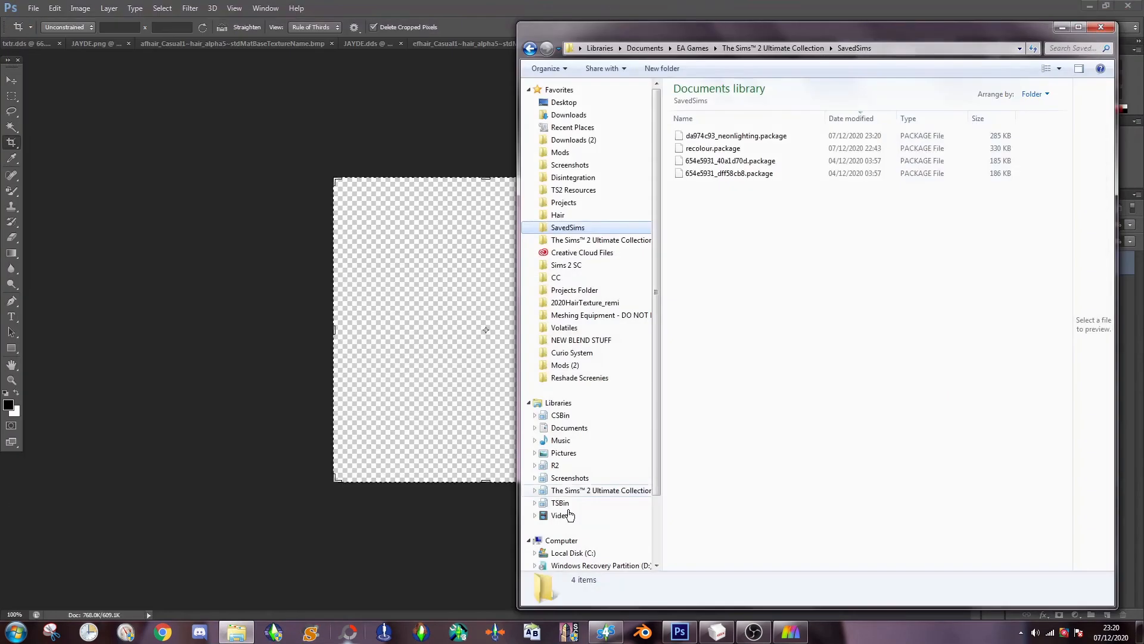
pyautogui.click(735, 135)
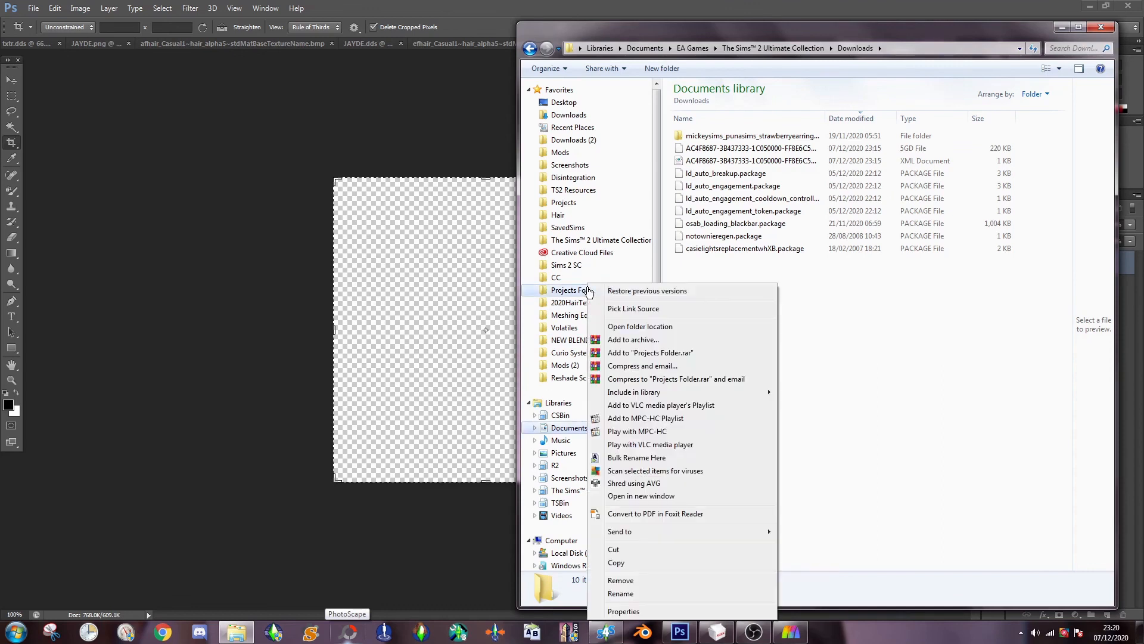
pyautogui.moveTo(649, 340)
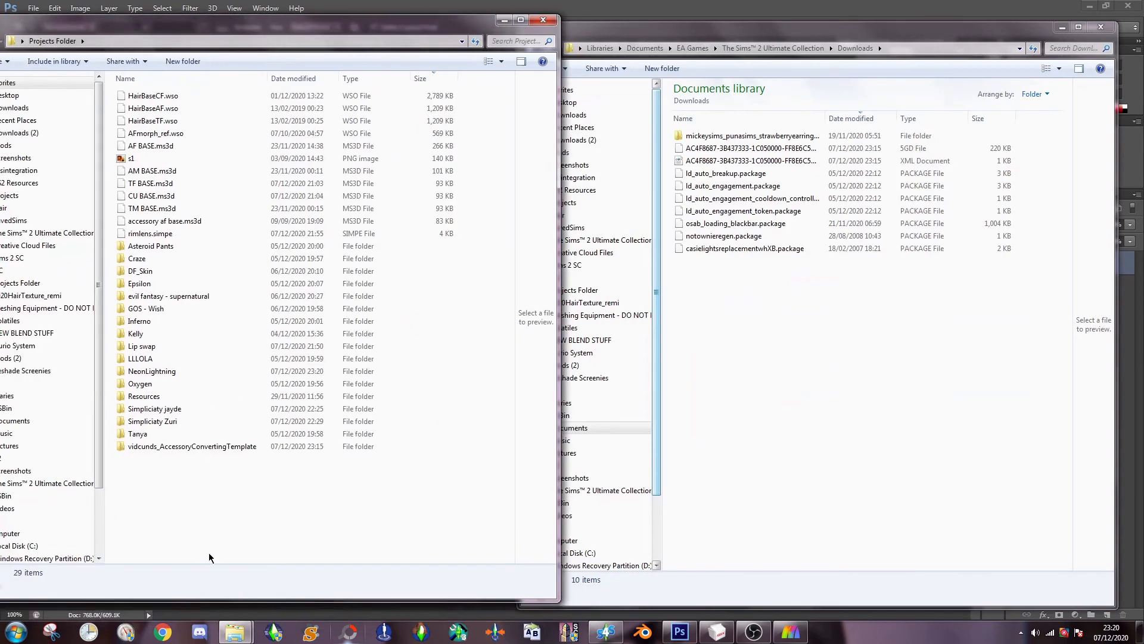
pyautogui.doubleClick(151, 371)
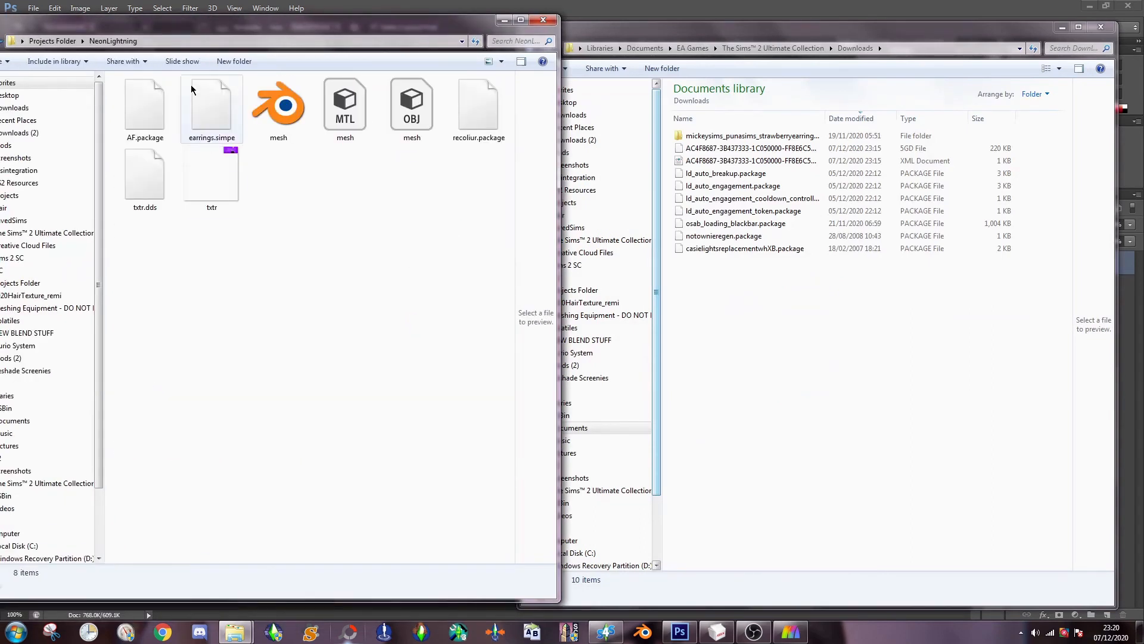
pyautogui.click(144, 103)
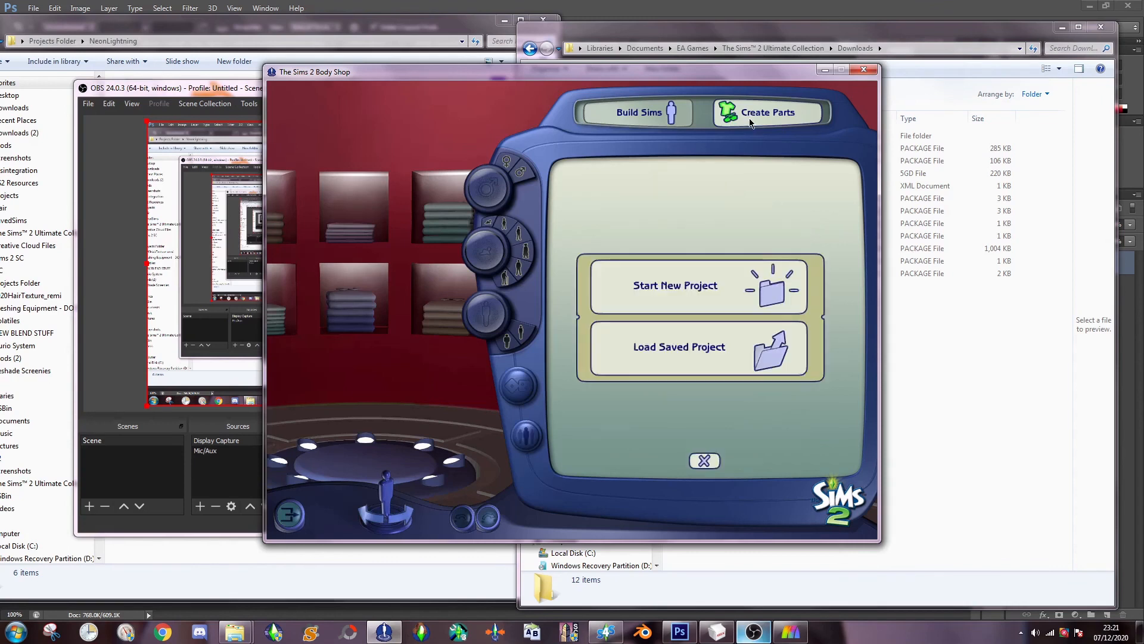
# - Start a Facial Hair, Makeup & Glasses project and view the purple lightning earrings on the model
pyautogui.click(767, 112)
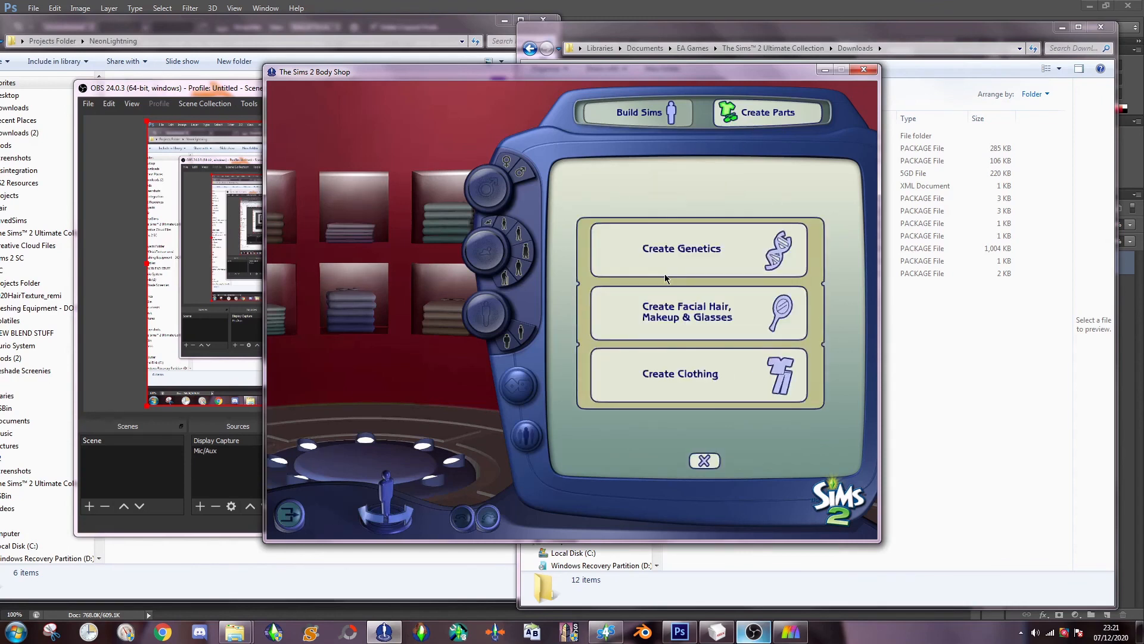
pyautogui.click(698, 314)
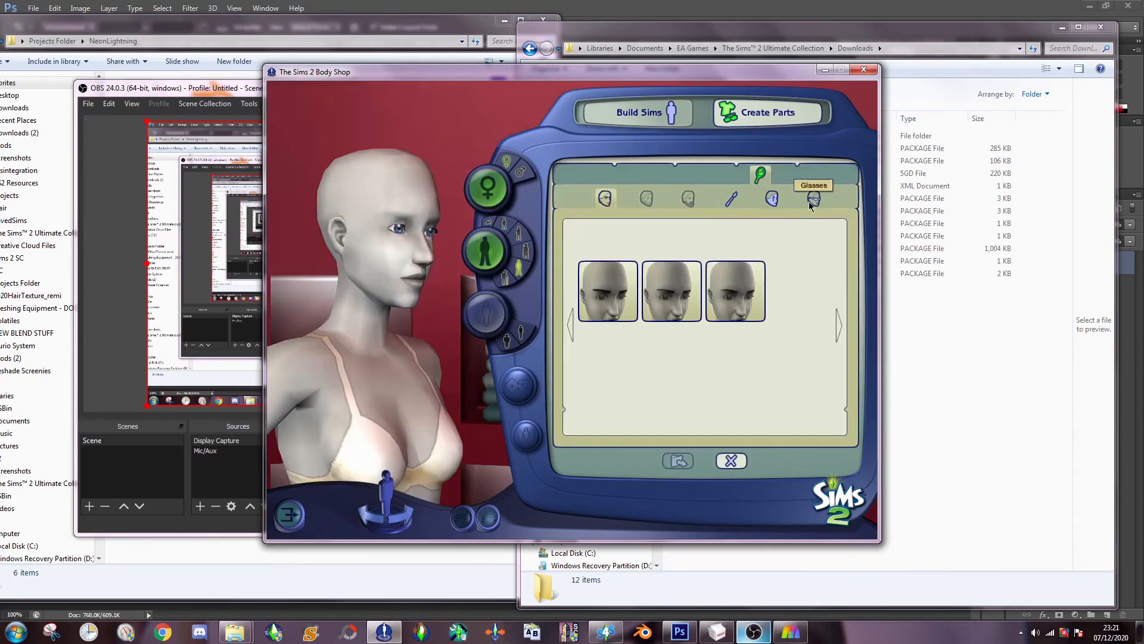
pyautogui.click(812, 198)
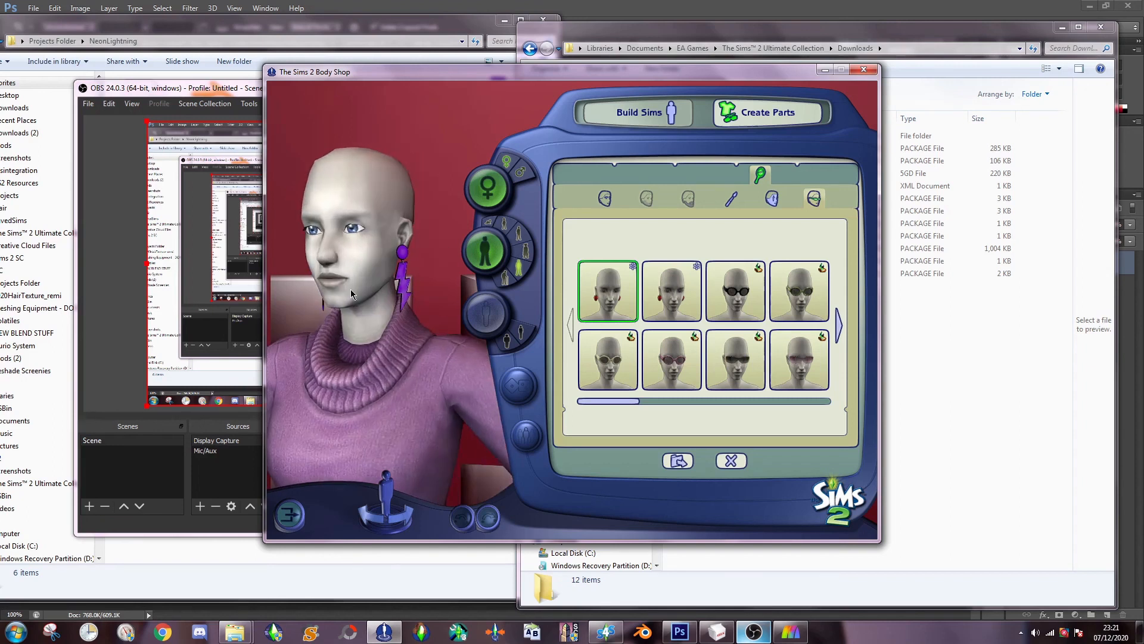
pyautogui.click(670, 291)
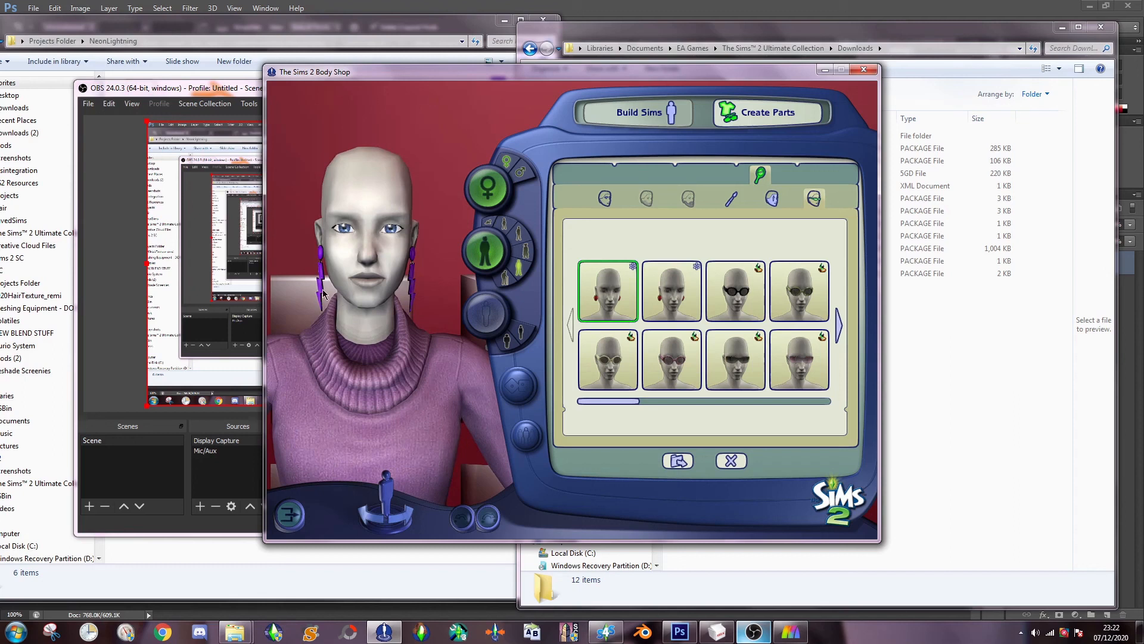
pyautogui.moveTo(99, 268)
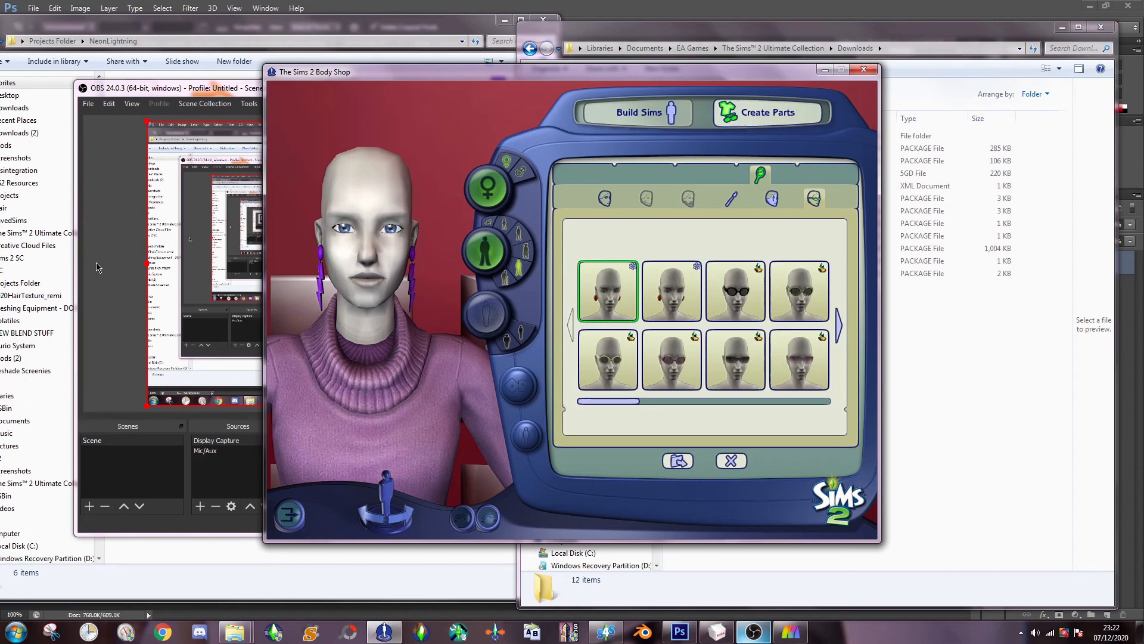